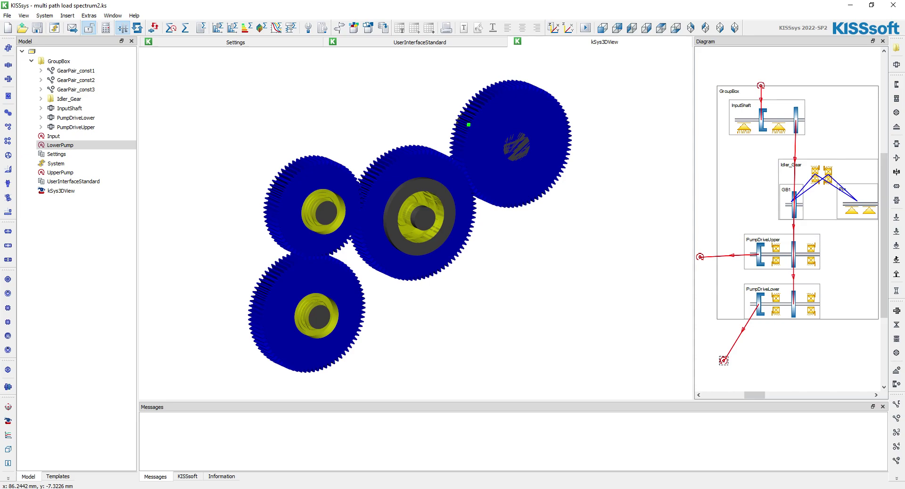
Highlight the input coupling, input shaft, idler gear and upper pump drive shaft in the model tree.
click(53, 136)
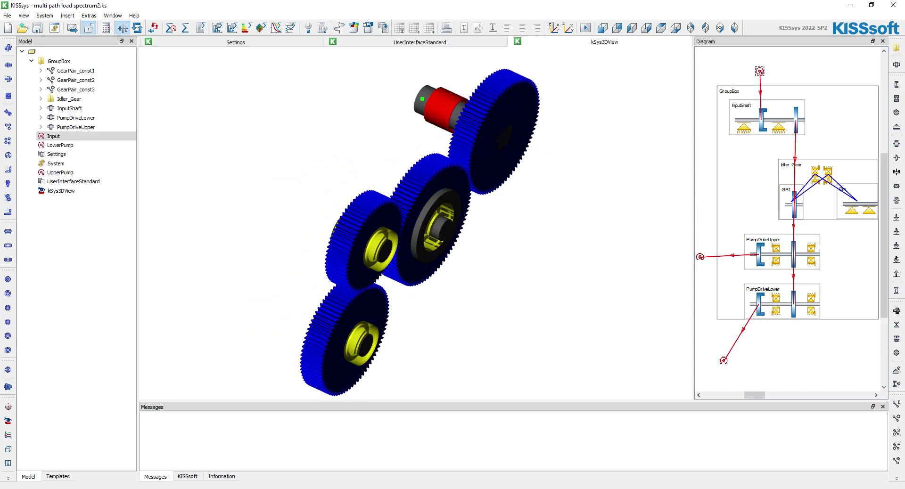
click(69, 109)
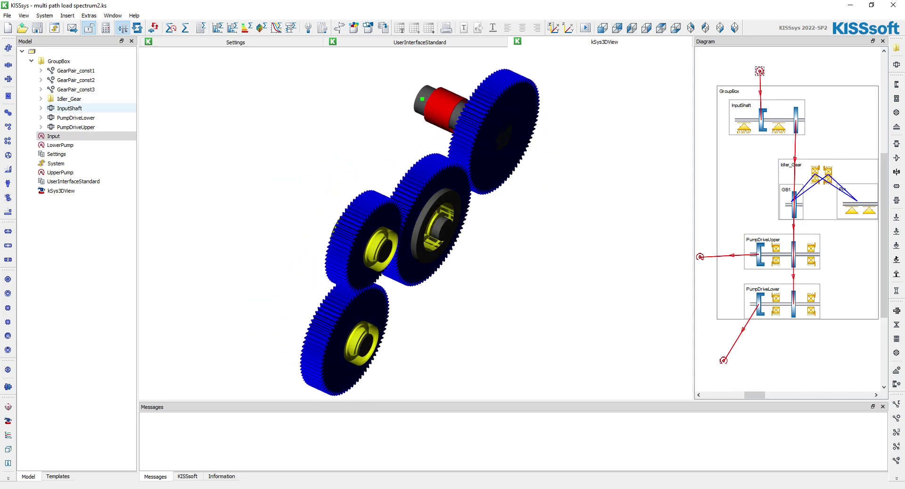
click(68, 109)
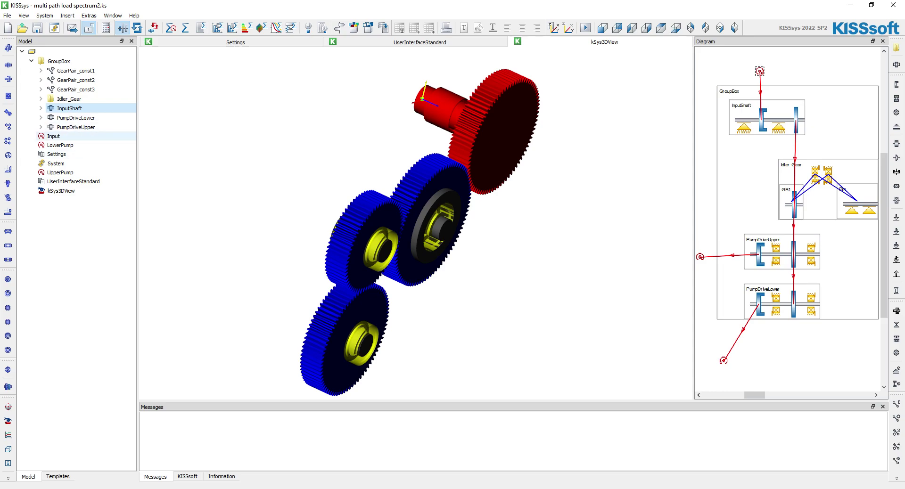
click(69, 99)
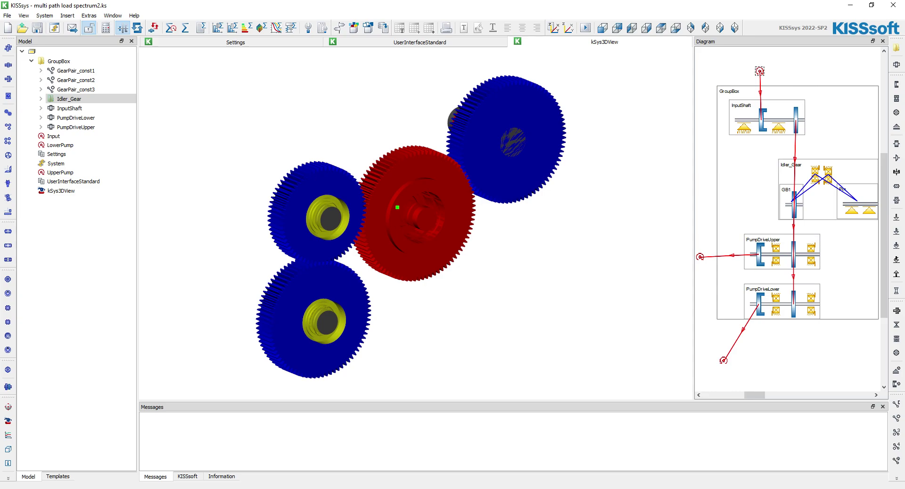
click(75, 118)
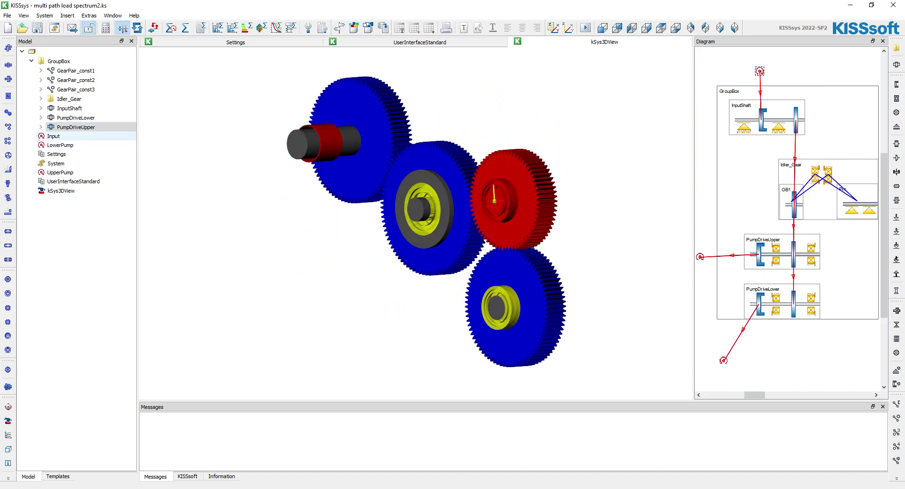
Expand both pump drive shaft nodes and the InputShaft node to list their parts.
click(41, 118)
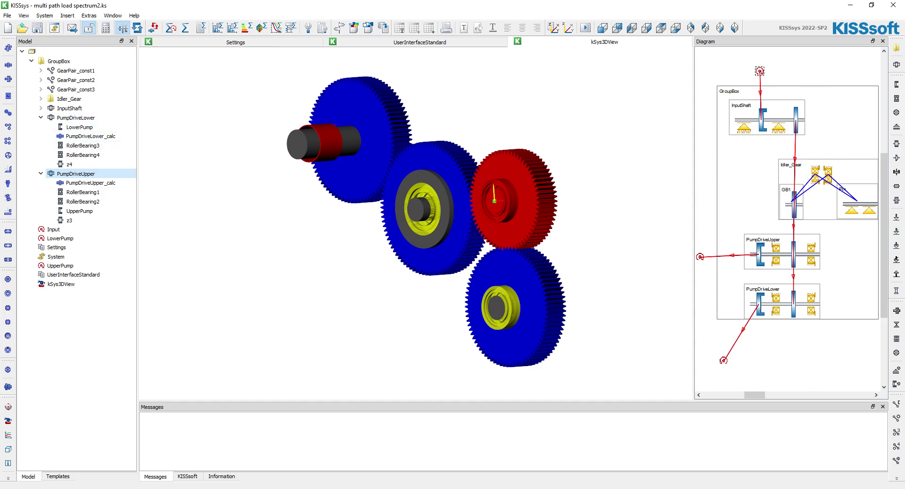
click(79, 128)
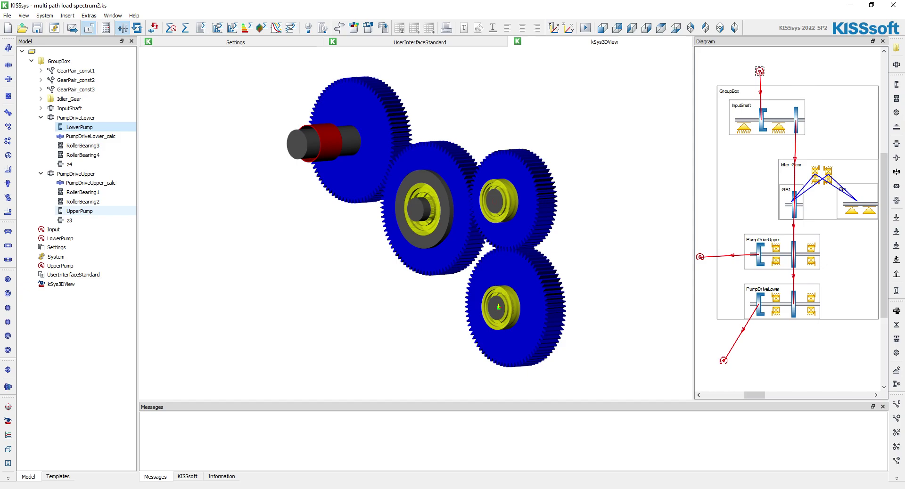
click(79, 211)
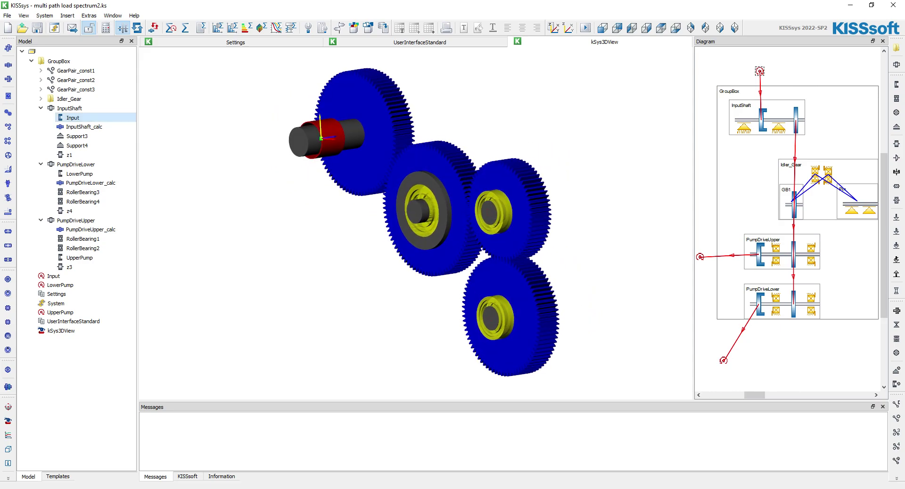
mouse_move(782, 257)
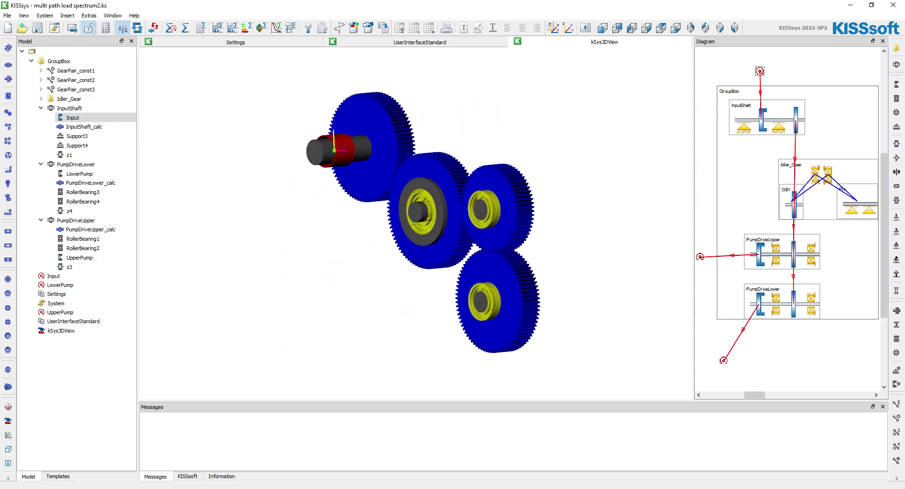
Browse the expanded shaft components and select PumpDriveUpper_calc.
click(61, 312)
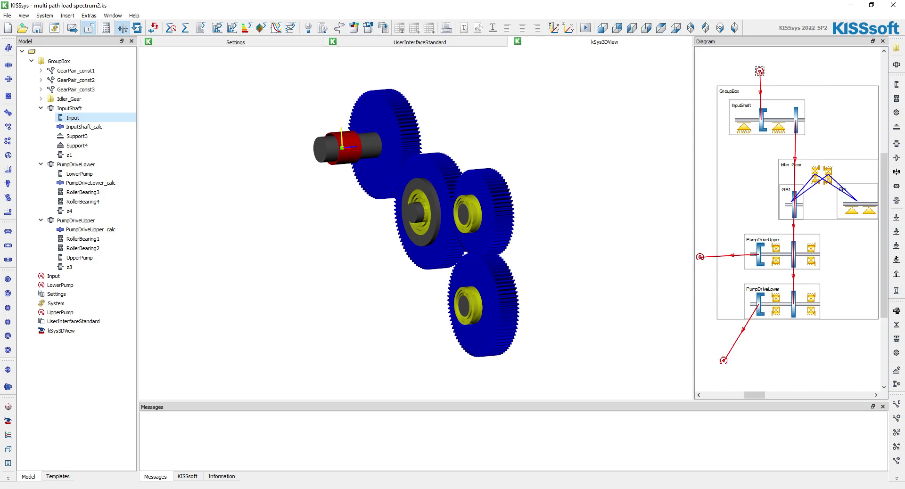
click(76, 164)
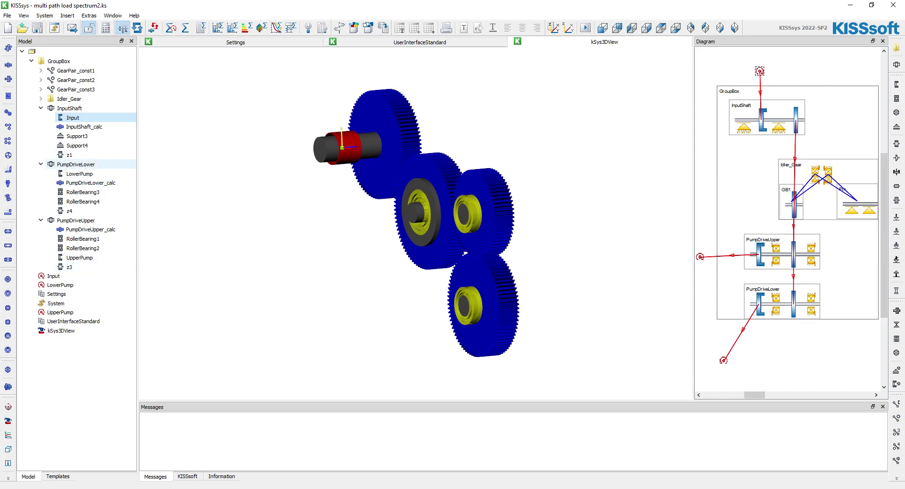
click(92, 182)
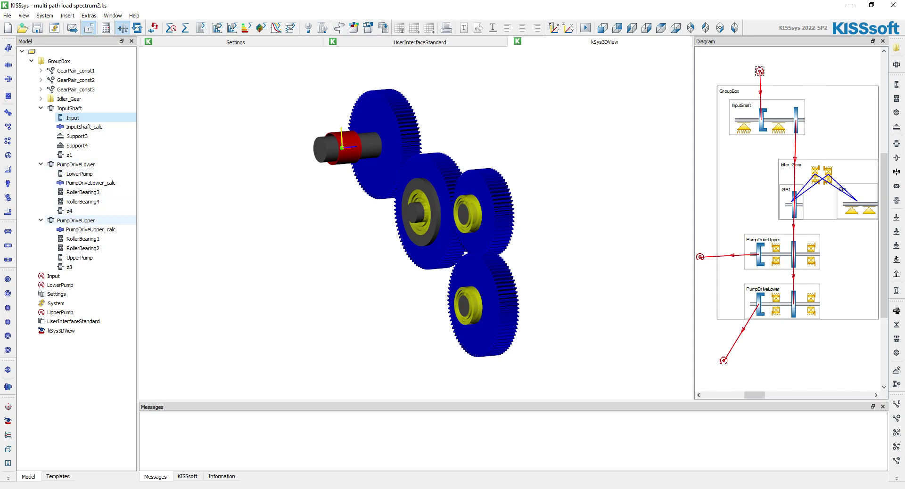
click(91, 229)
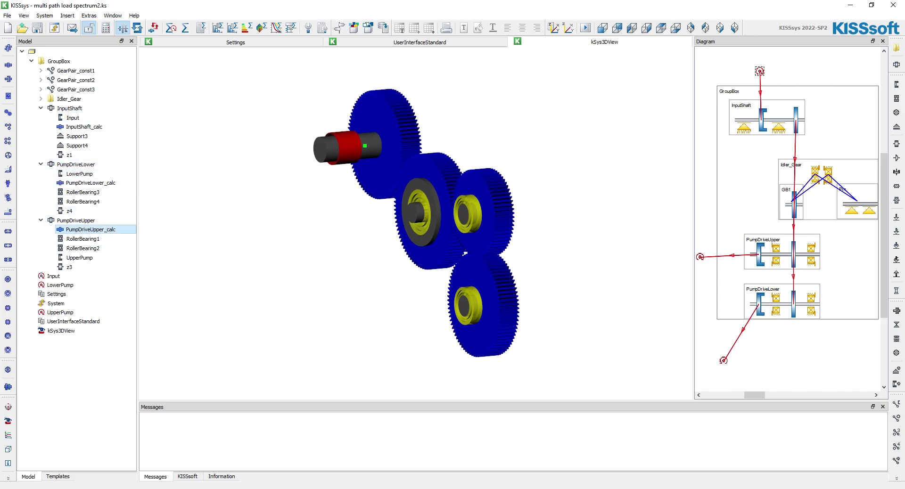
Open PumpDriveUpper_calc in the KISSsoft shaft editor and review its cylinders and bearings.
double_click(92, 228)
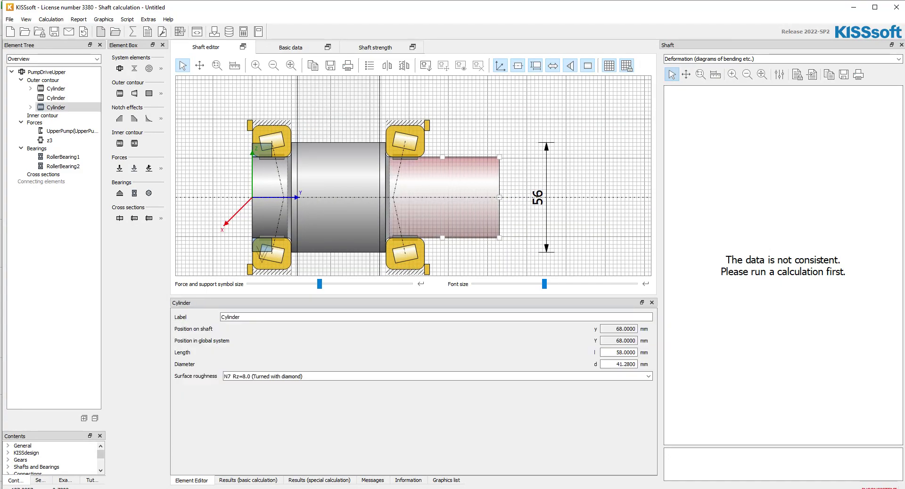
click(72, 131)
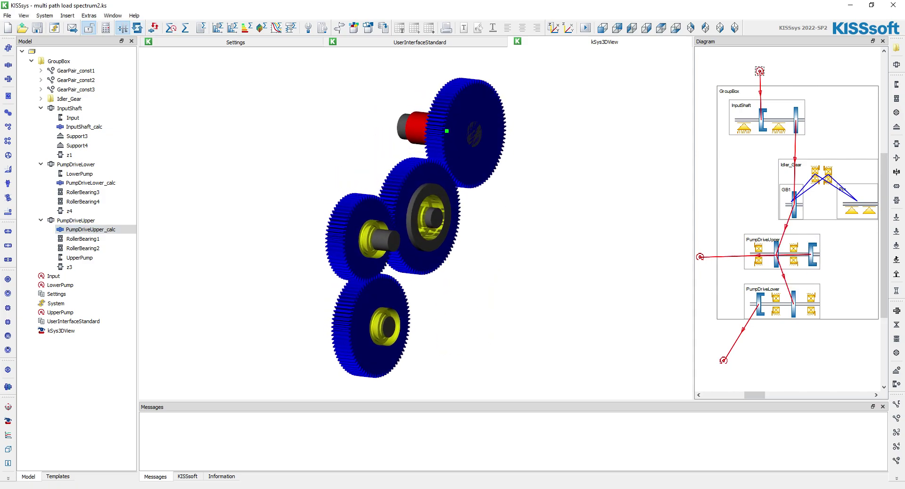
Open PumpDriveLower_calc in the KISSsoft shaft editor.
click(69, 266)
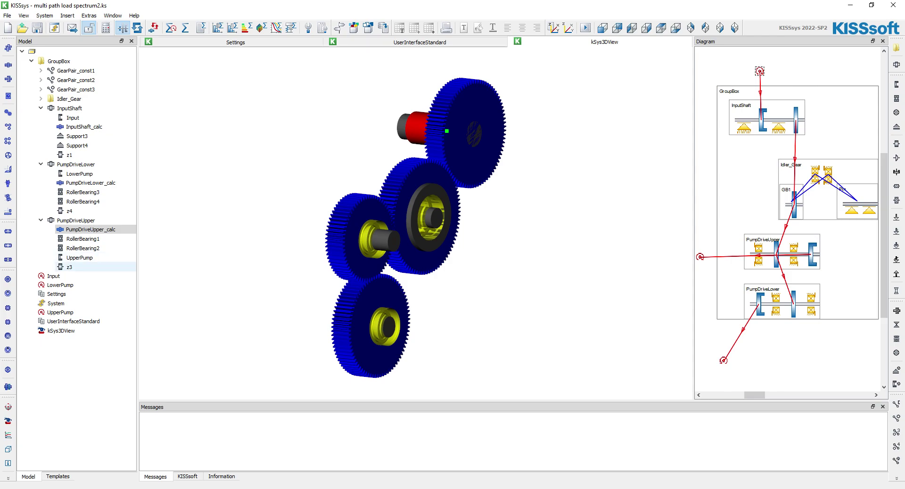
click(91, 183)
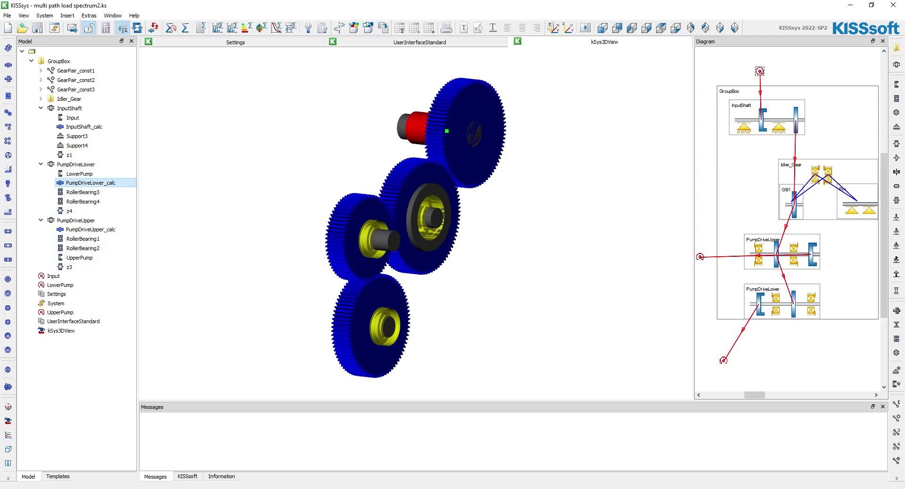
double_click(91, 181)
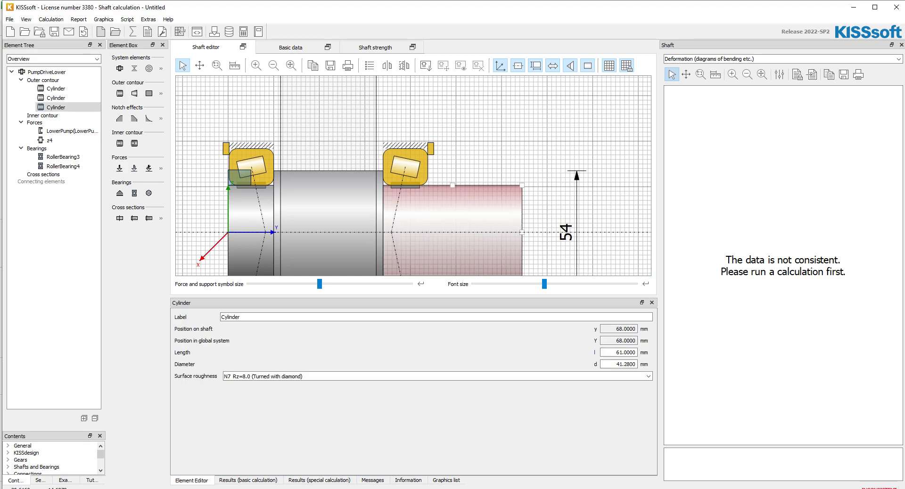
Give the LowerPump coupling a 45 mm effective diameter (second value 30) in its properties.
click(73, 130)
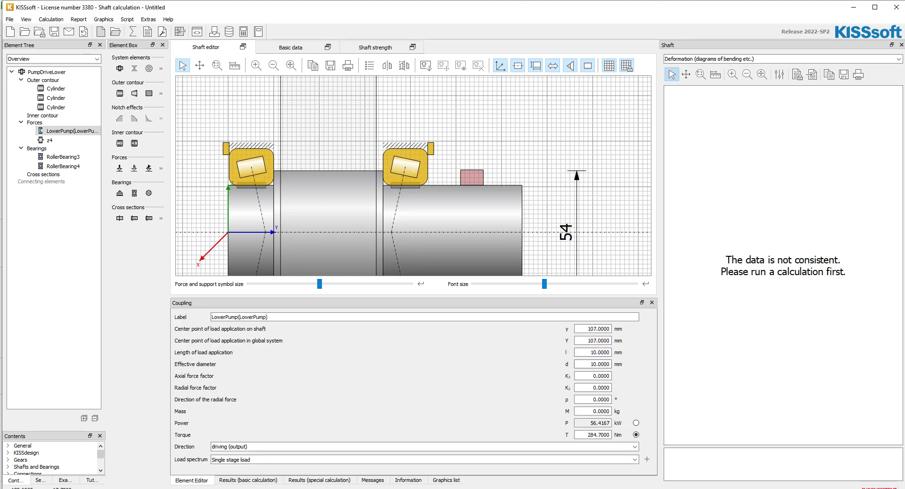
click(56, 107)
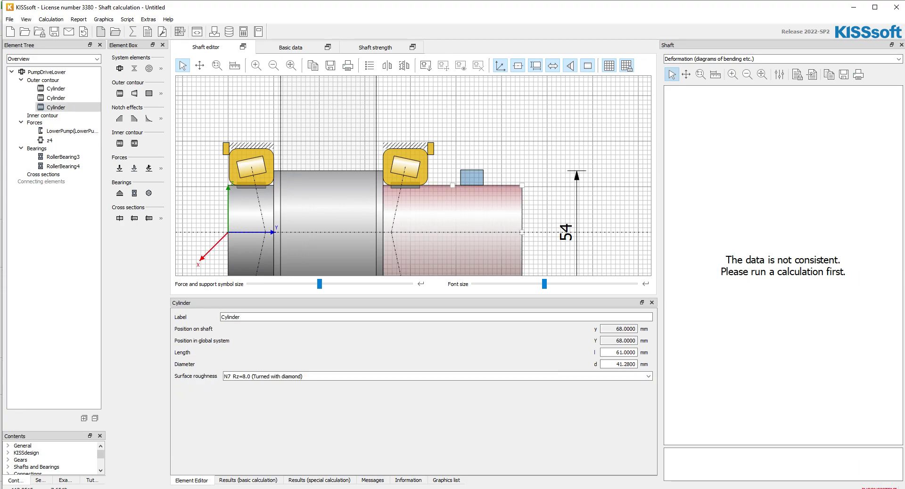
click(74, 131)
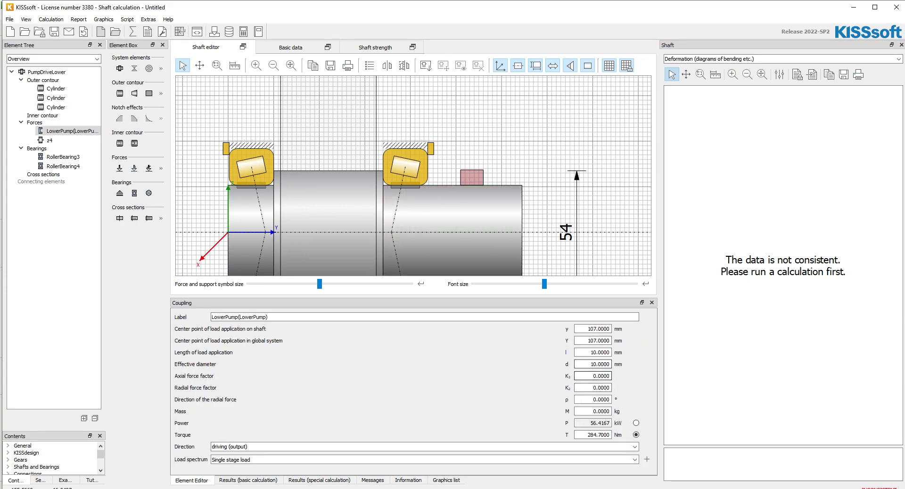
text(45)
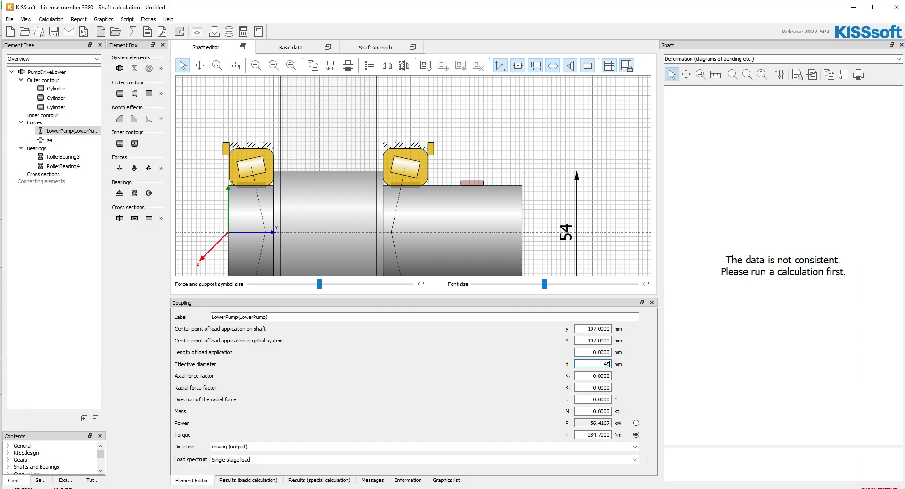
text(30)
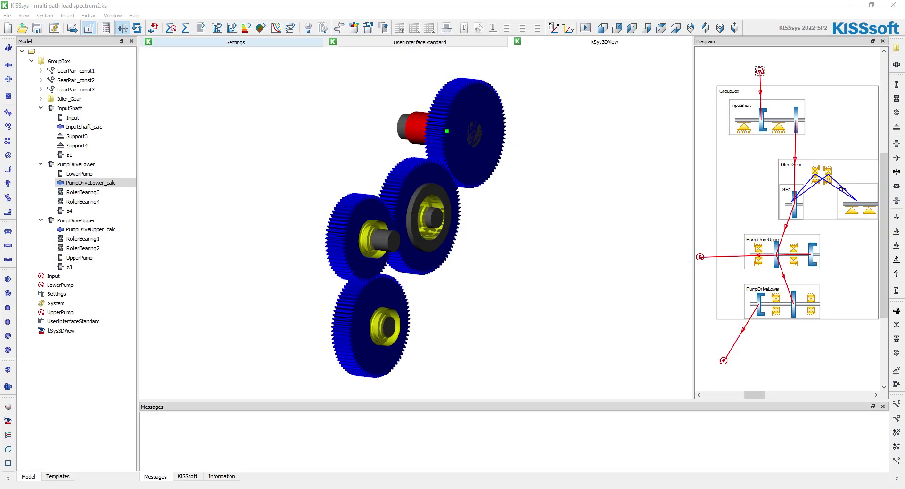
mouse_move(138, 28)
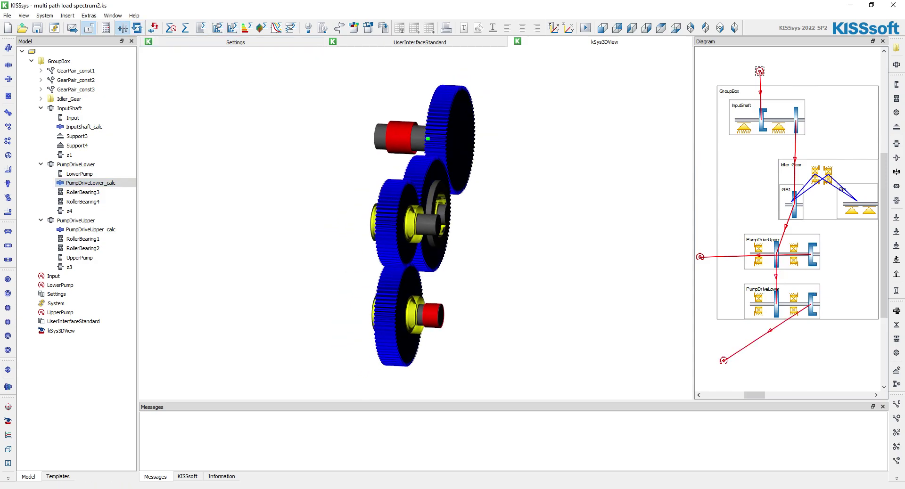
Open PumpDriveUpper_calc in KISSsoft and set the UpperPump coupling effective diameter to 45 mm.
click(91, 229)
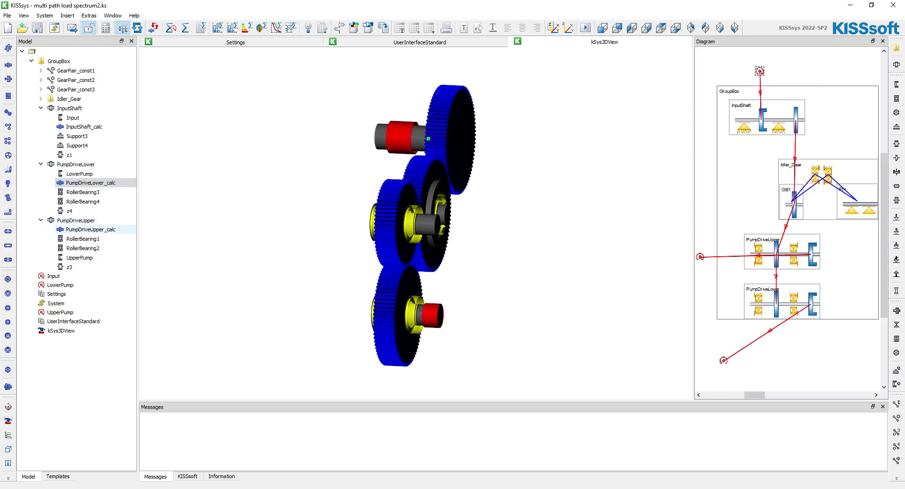
double_click(90, 230)
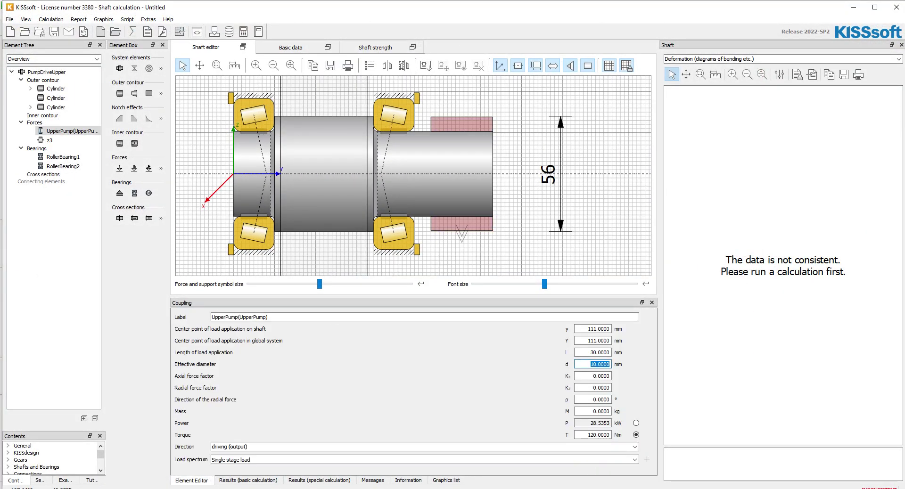
text(45)
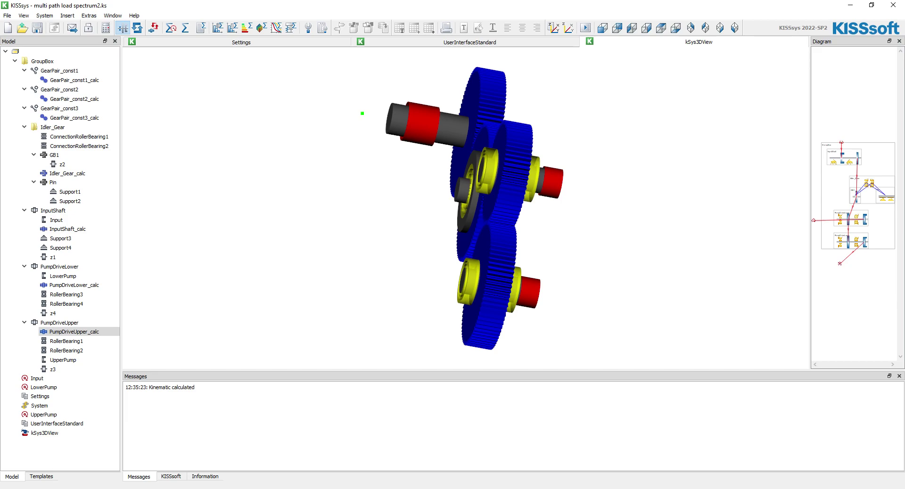
click(75, 118)
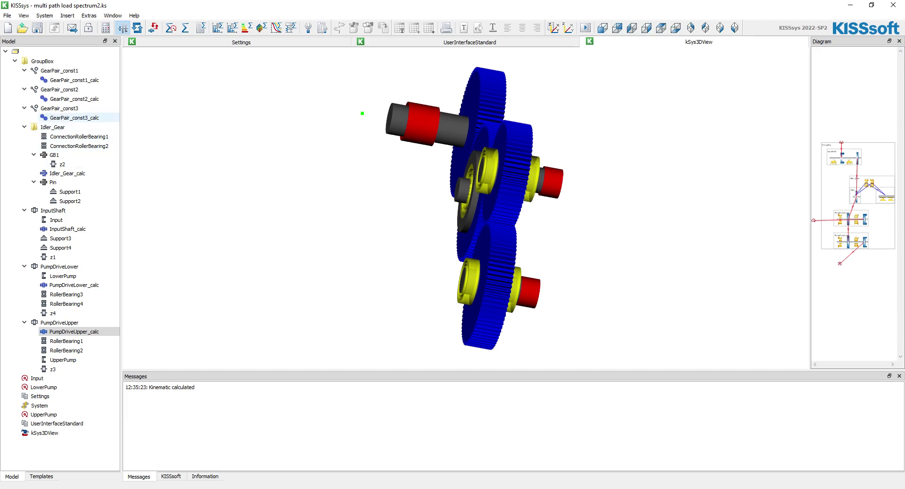
click(55, 219)
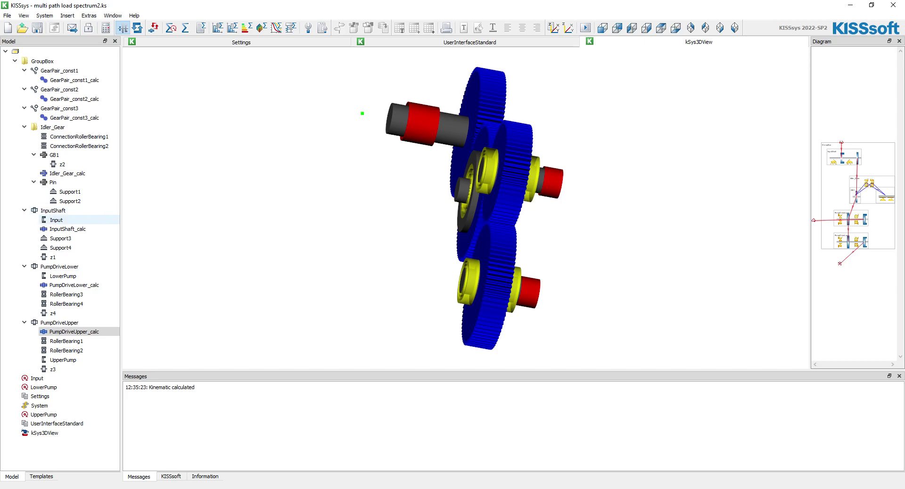
click(57, 220)
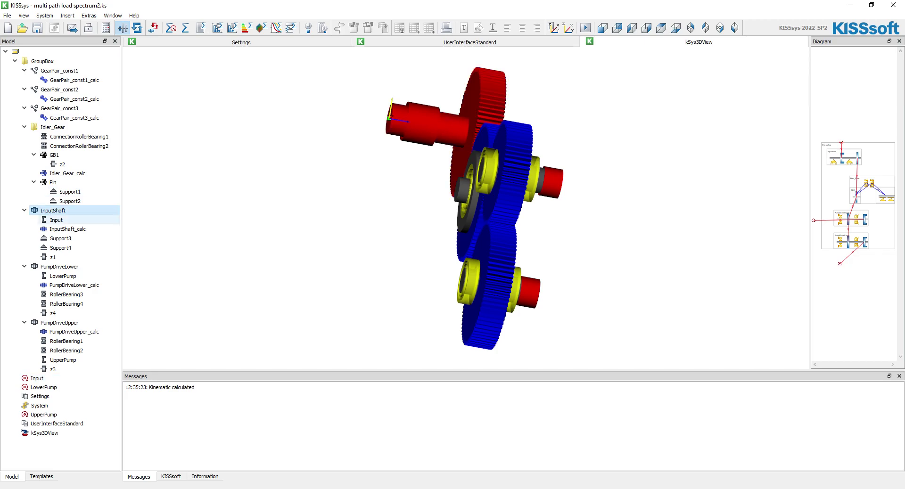
click(59, 265)
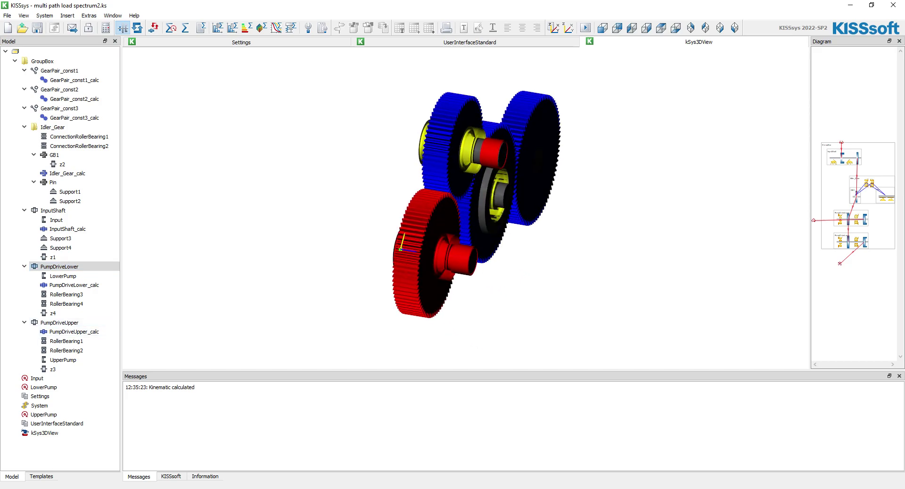
click(61, 239)
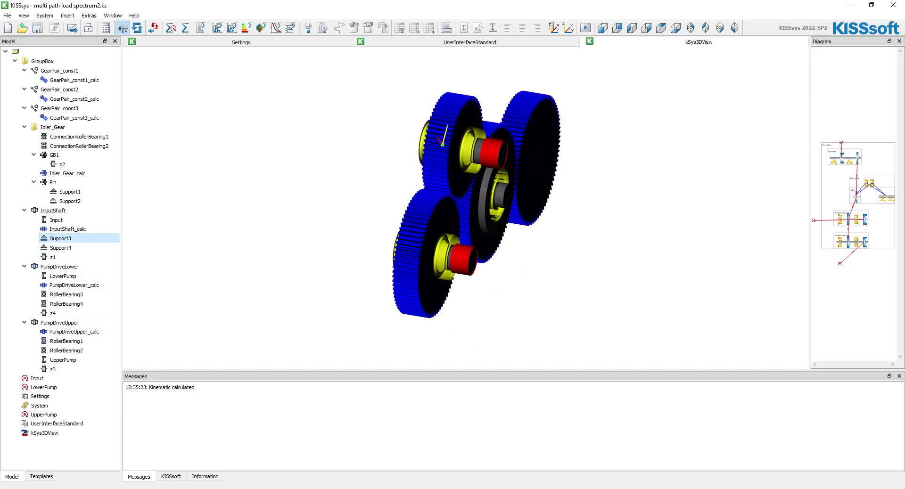
click(59, 323)
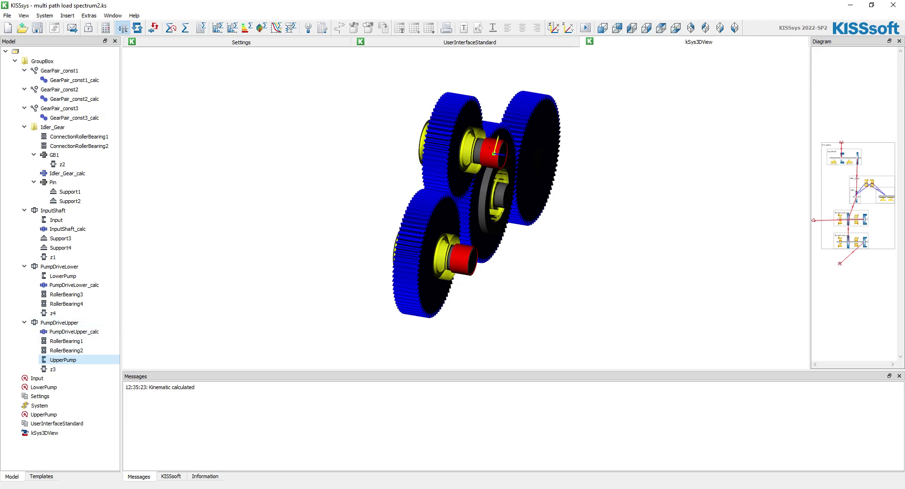
click(62, 276)
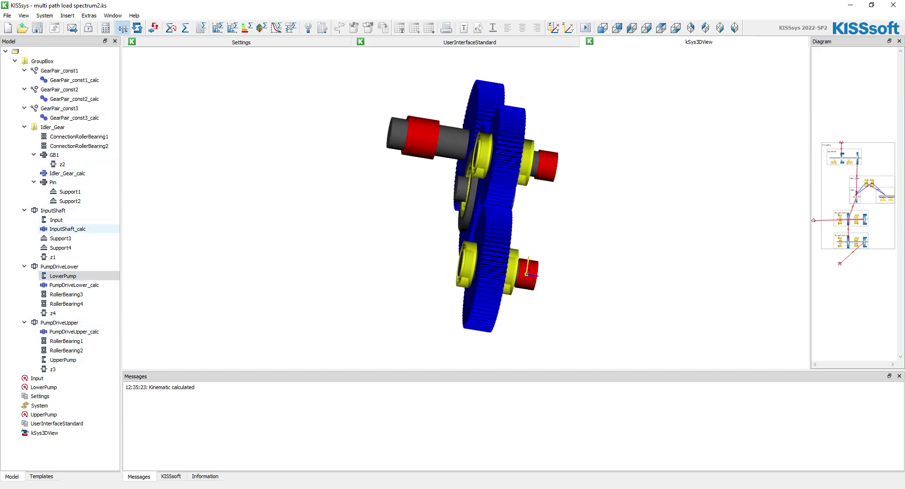
click(57, 219)
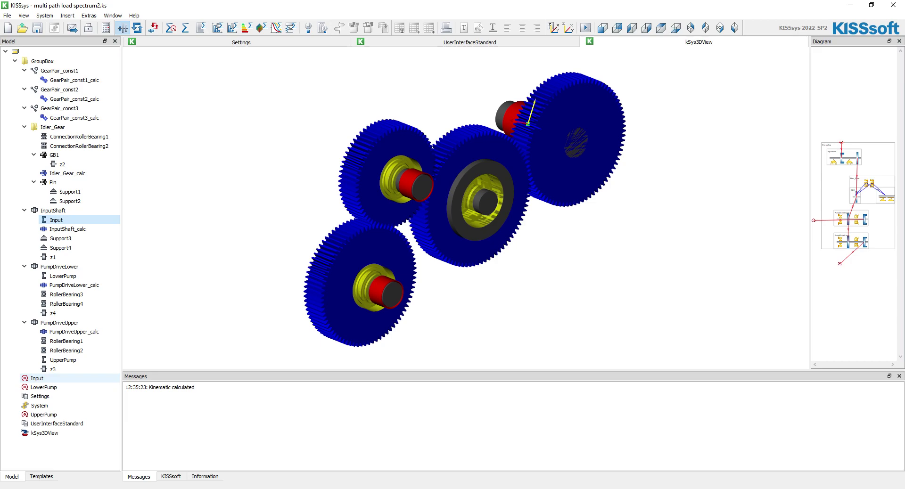
Review the Input element dialog showing 1800 1/min, 450.7 Nm and 84.95 kW, then dismiss it.
right_click(36, 377)
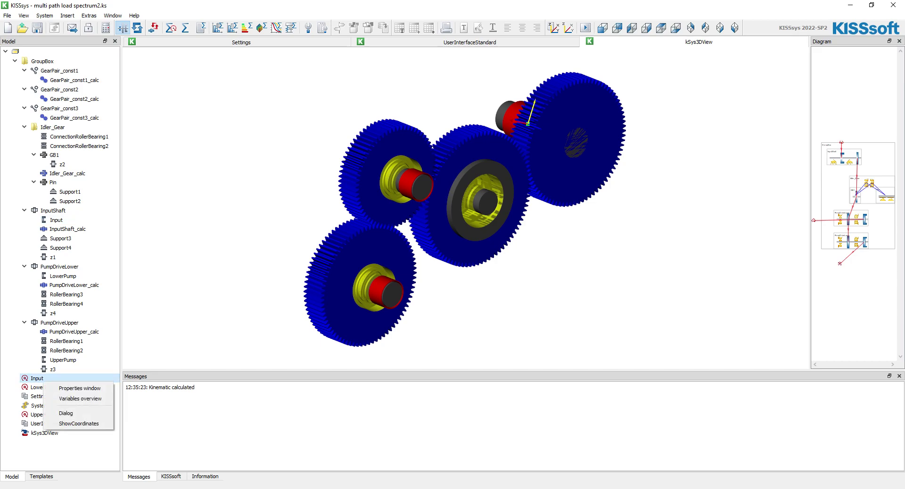
click(65, 413)
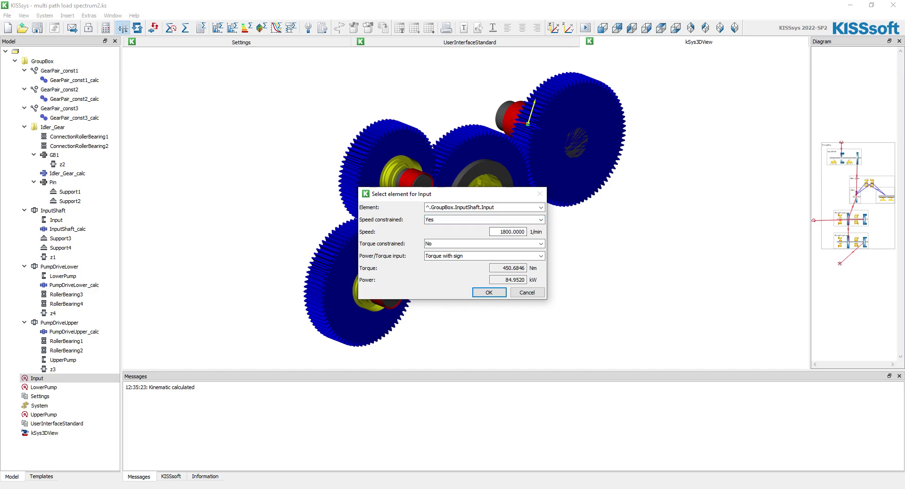
click(484, 243)
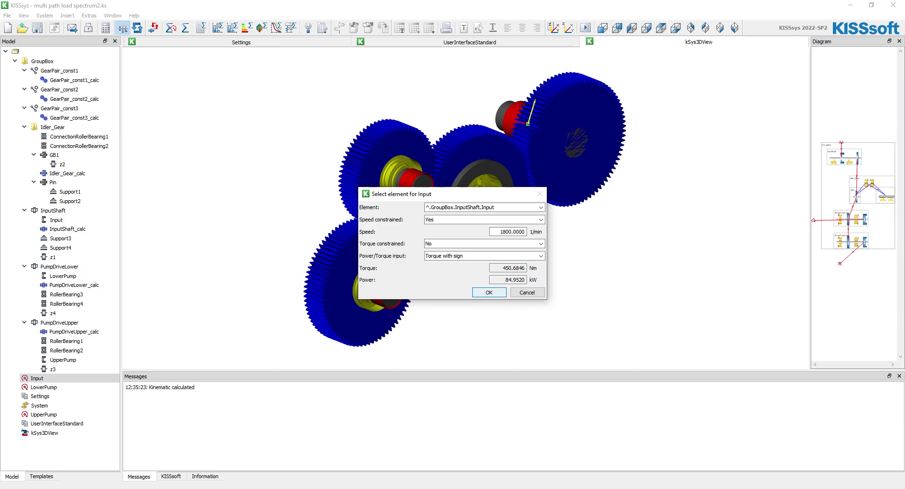
click(488, 292)
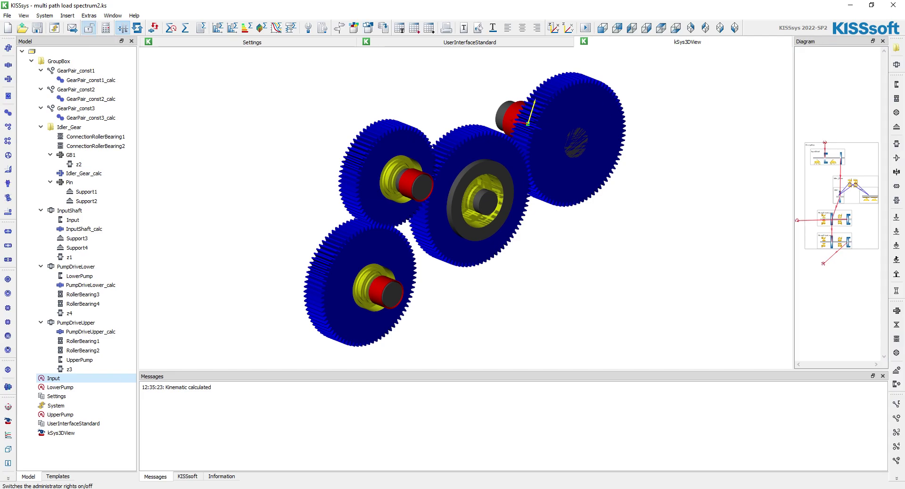
click(90, 332)
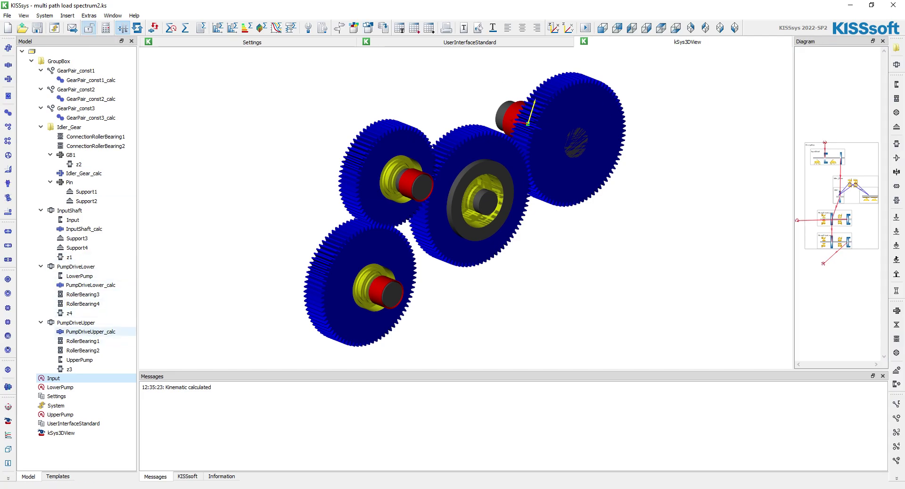
right_click(90, 331)
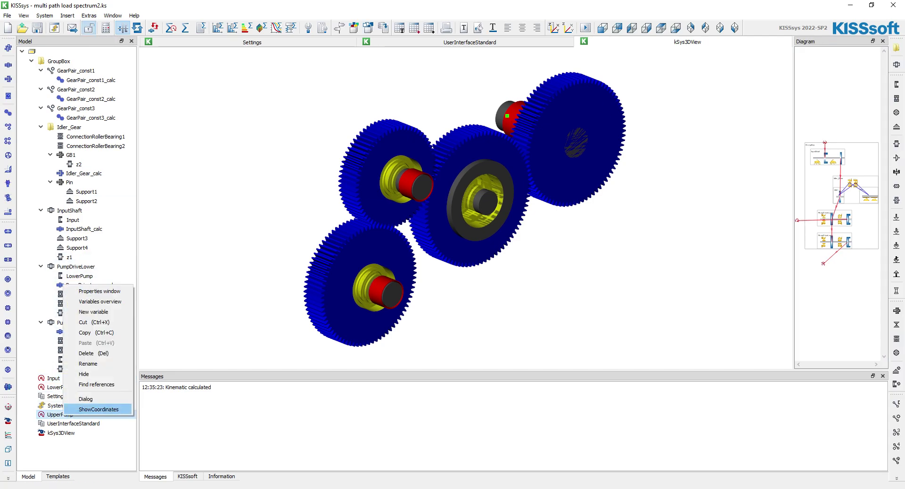
click(86, 399)
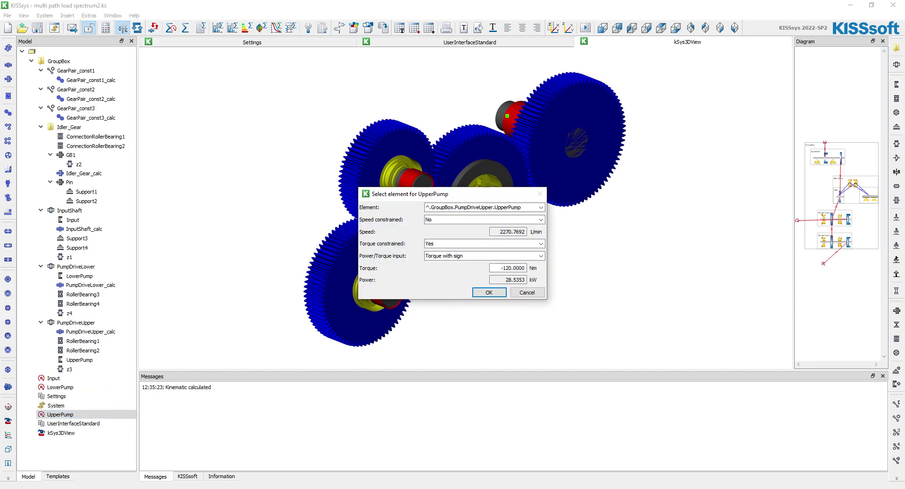
click(483, 243)
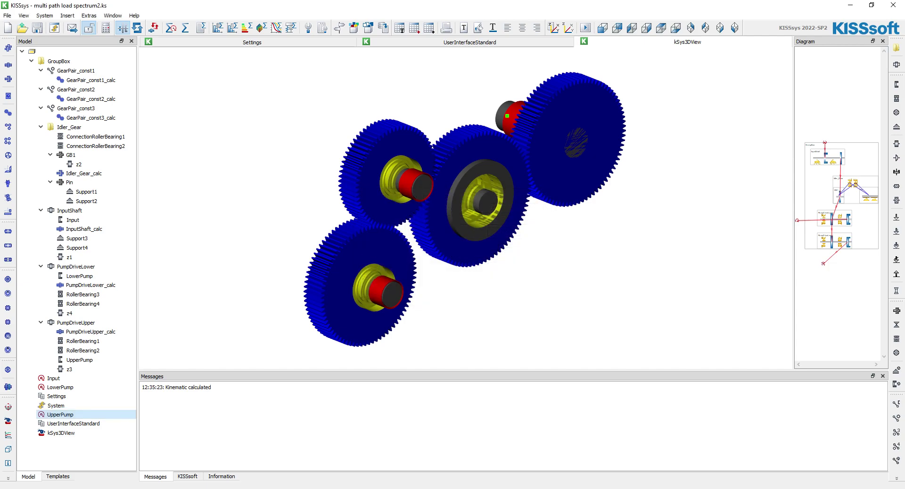
click(60, 387)
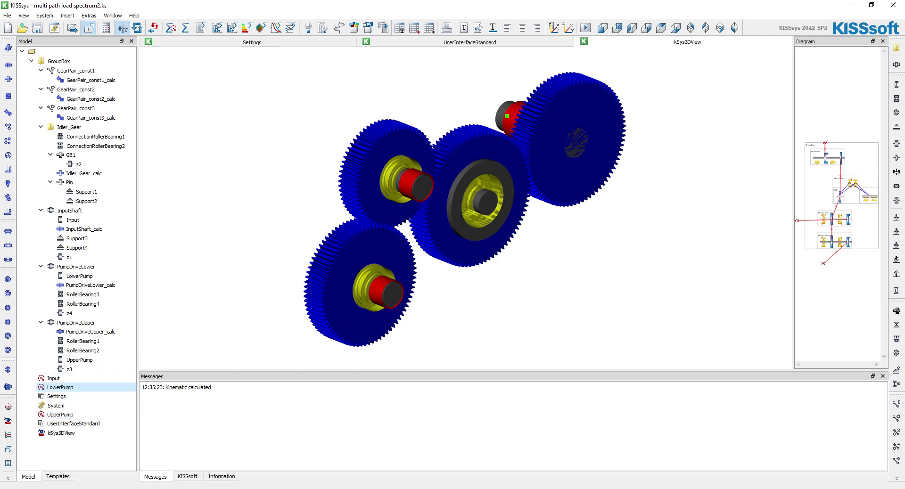
double_click(59, 387)
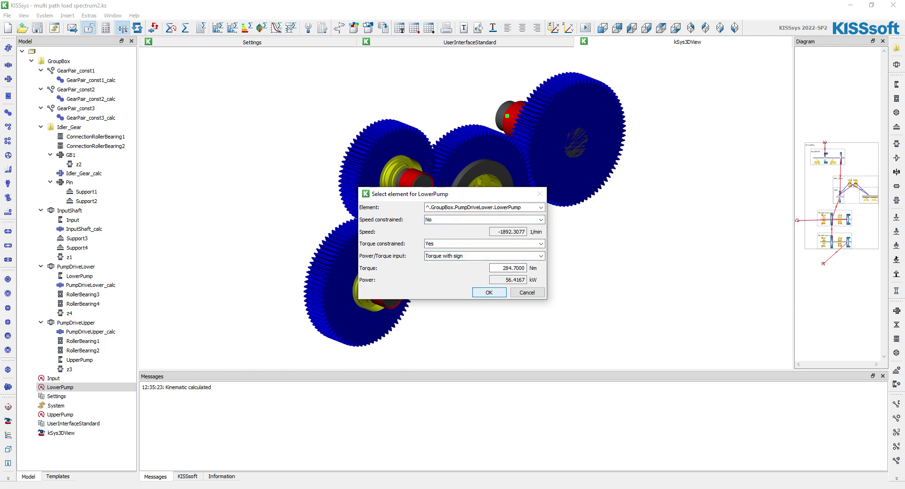
click(489, 292)
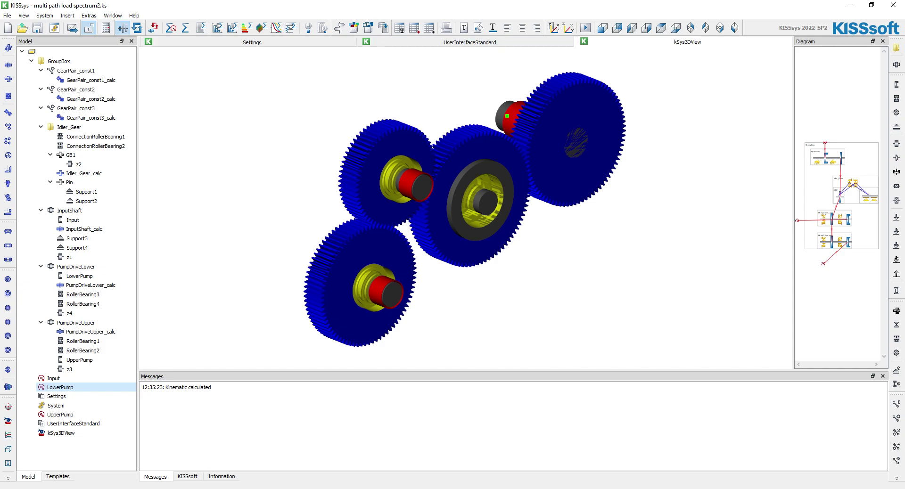
Browse the Templates Tables list and point out the UserInterfaceStandard template.
click(57, 478)
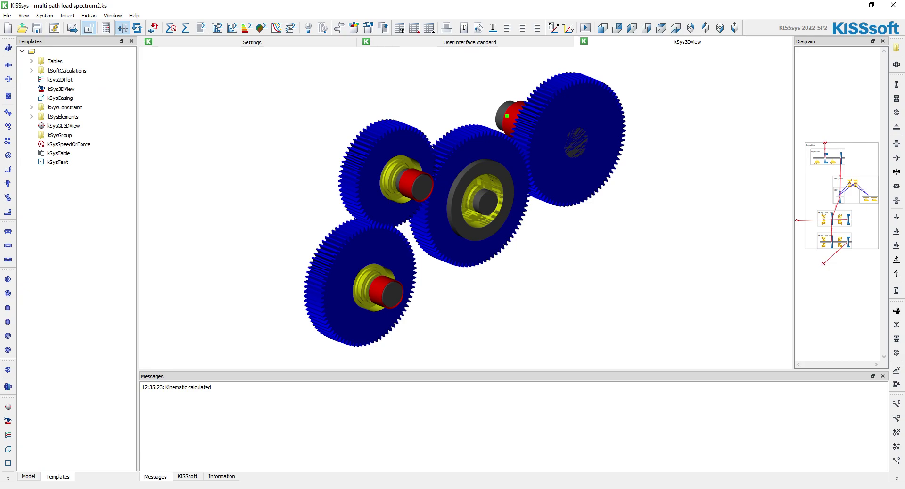
click(32, 60)
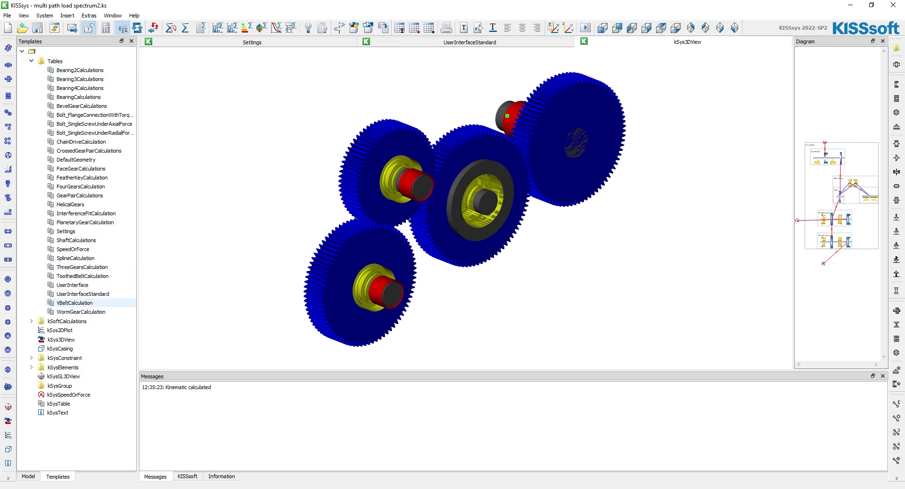
click(82, 294)
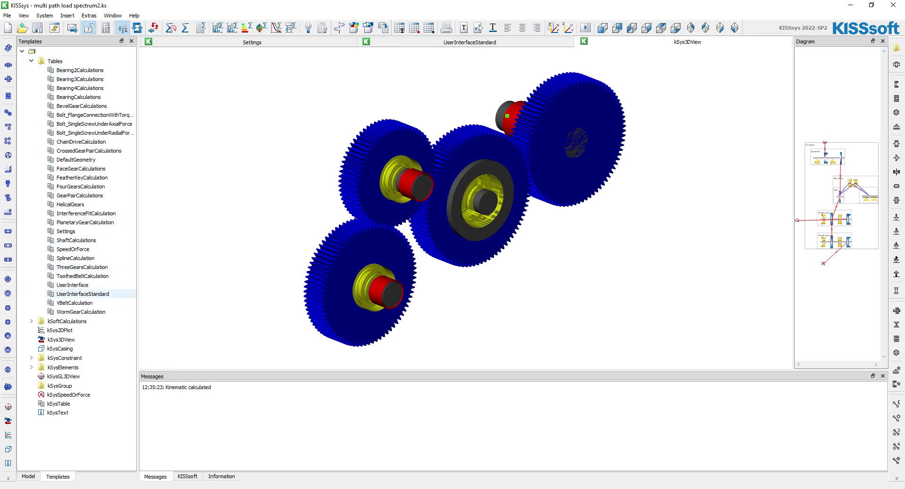
click(82, 276)
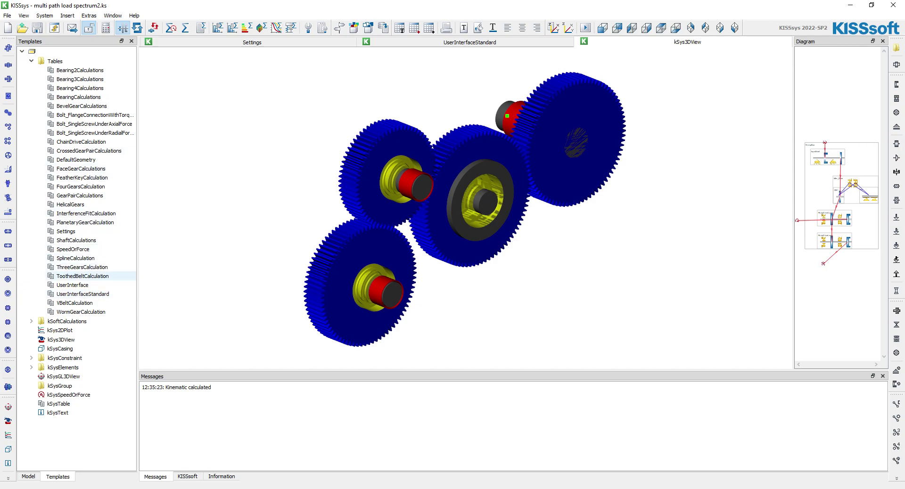
click(82, 294)
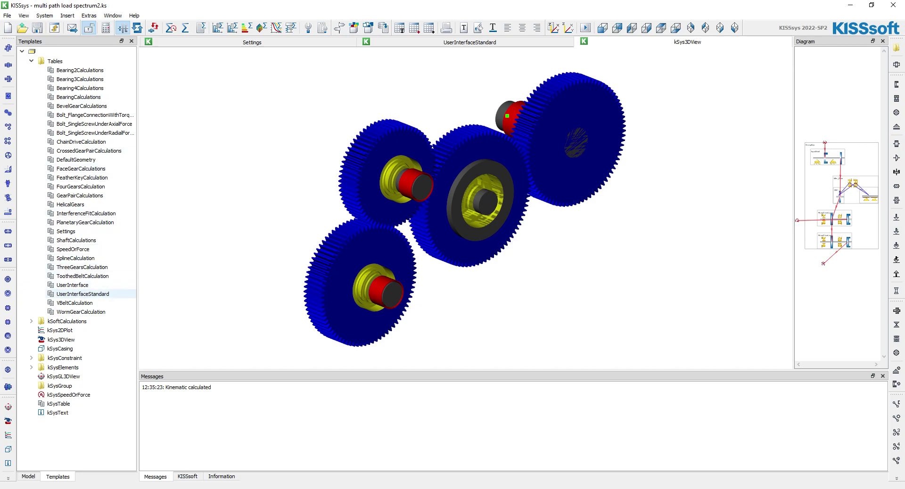
right_click(82, 294)
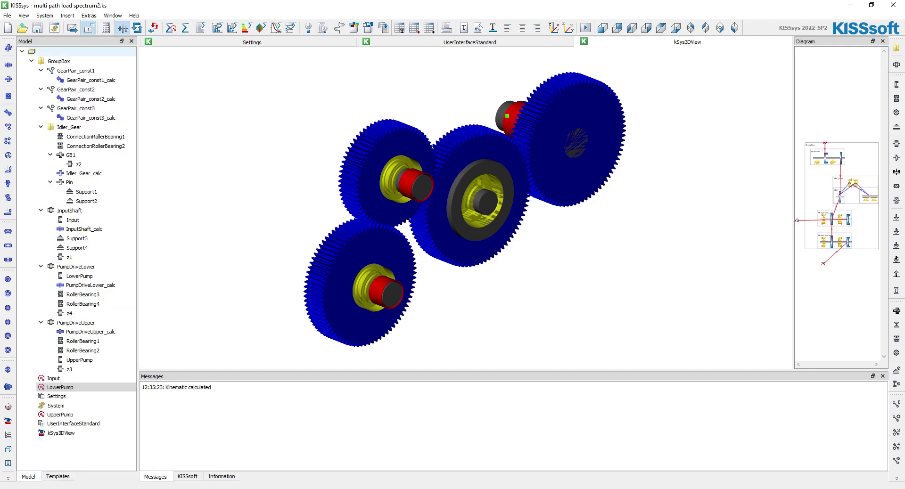
Return to the model and close the UserInterfaceStandard results sheet.
right_click(58, 61)
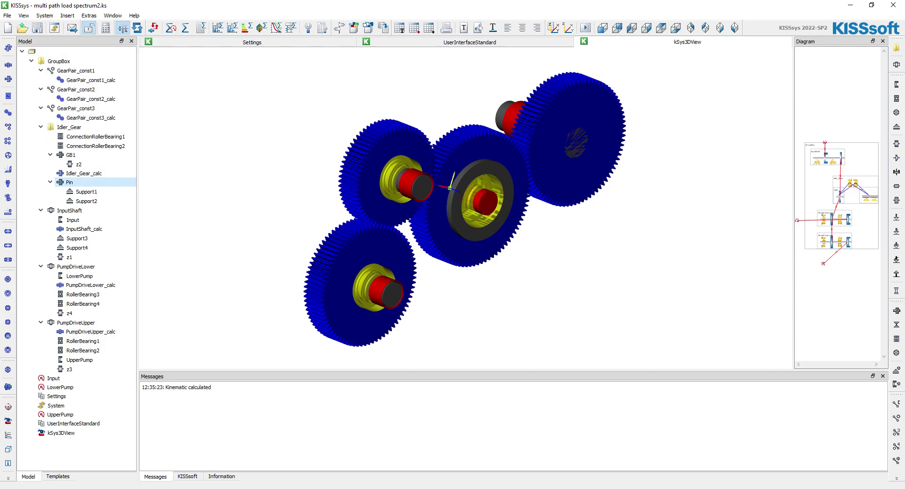
click(77, 423)
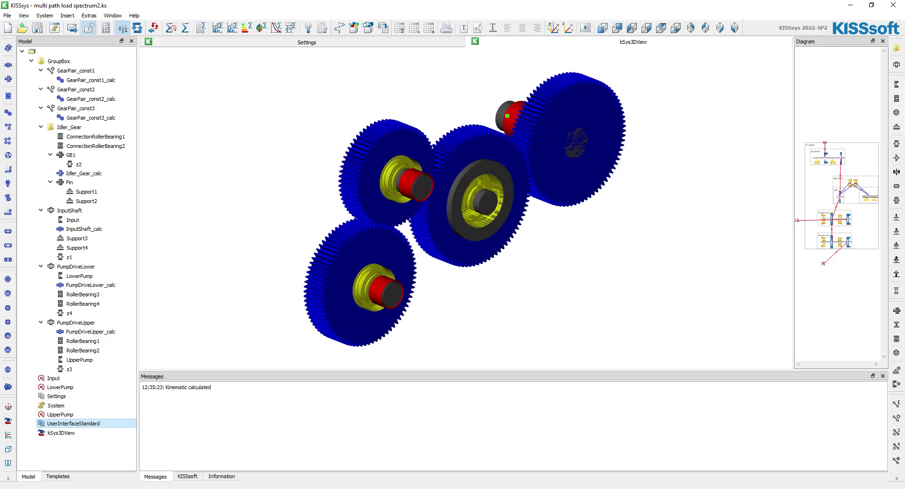
Reopen the UserInterfaceStandard sheet and inspect the LowerPump and UpperPump torque cell references.
right_click(69, 219)
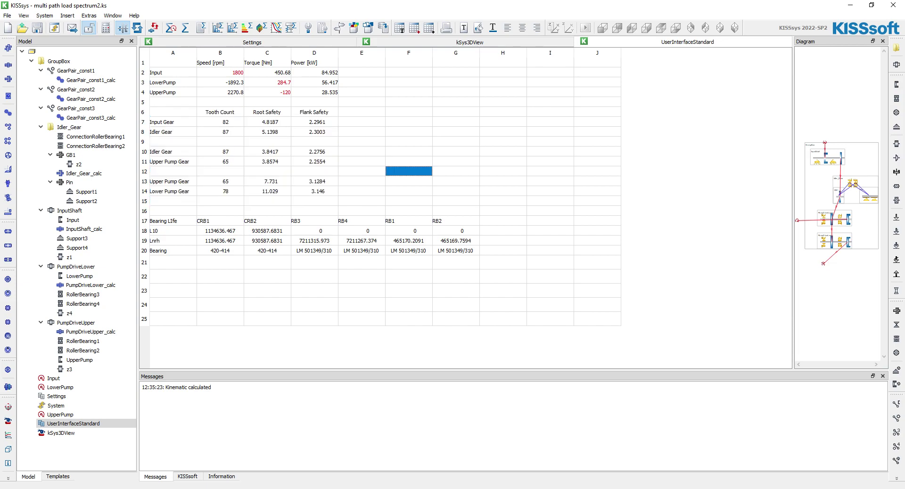
click(220, 72)
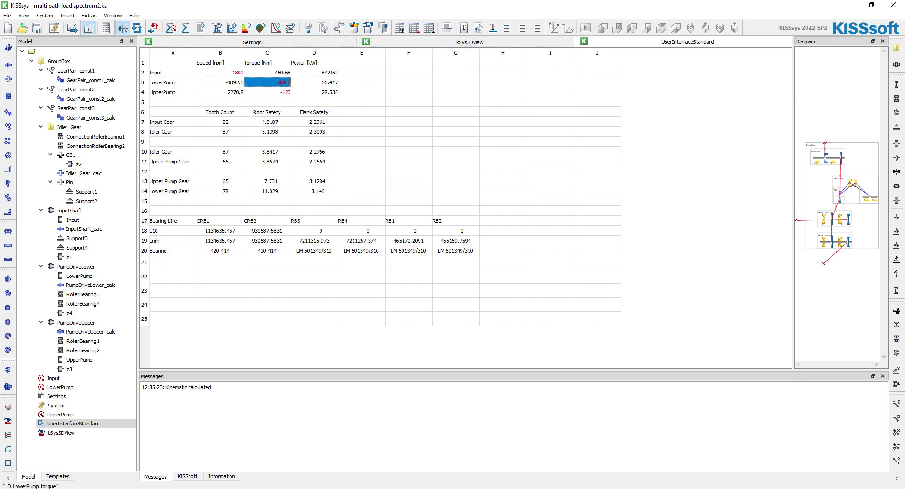
click(361, 102)
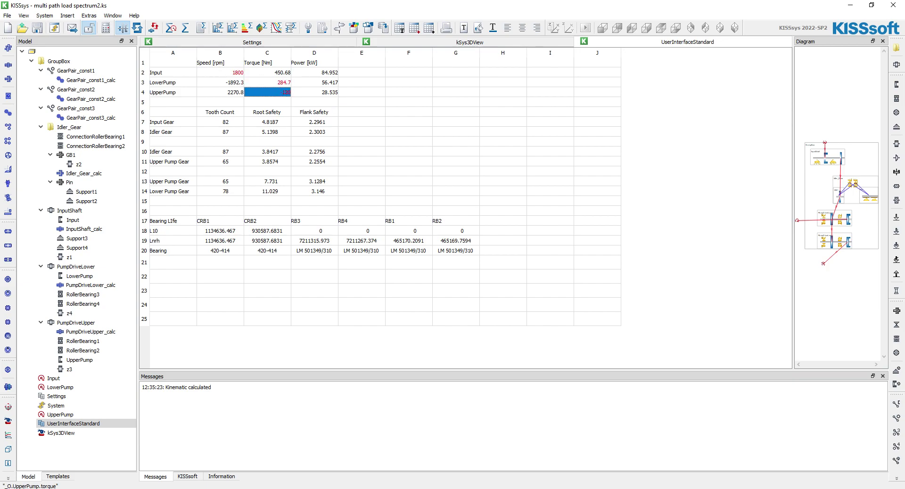
mouse_move(267, 93)
text(-120)
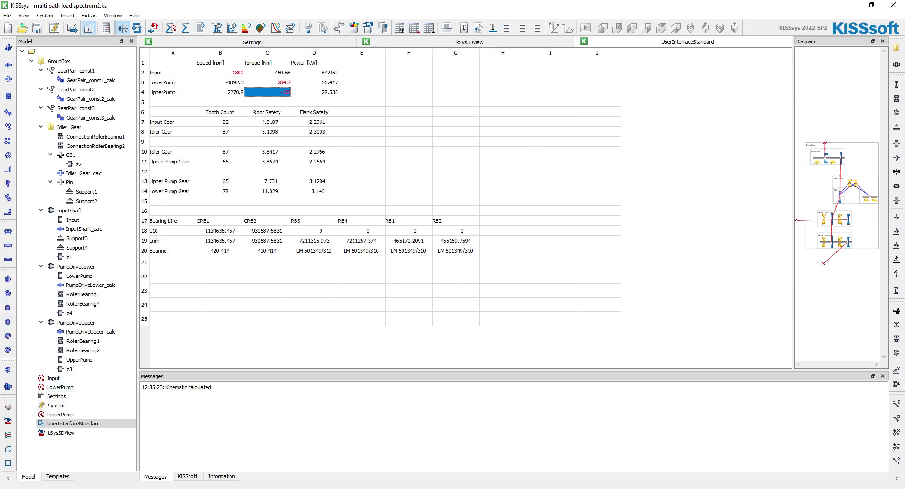
click(455, 150)
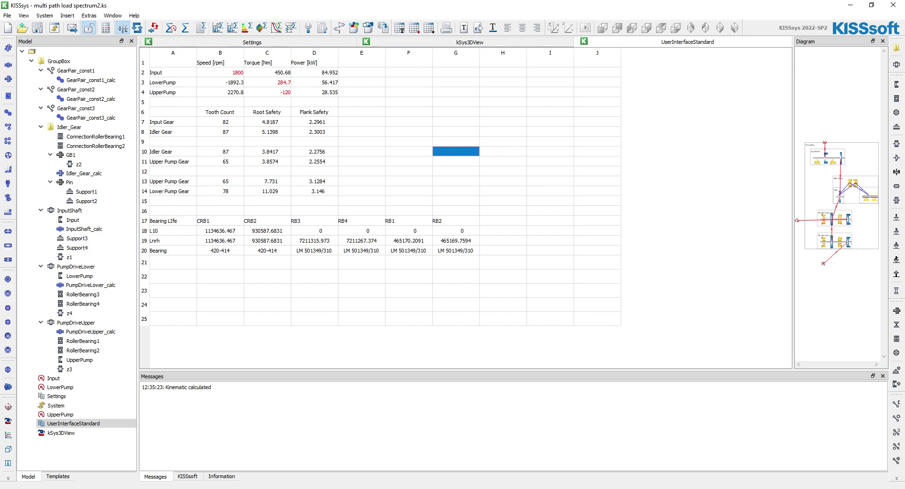
Review the L10 and Lnh bearing life rows, then select the global Settings element.
click(172, 231)
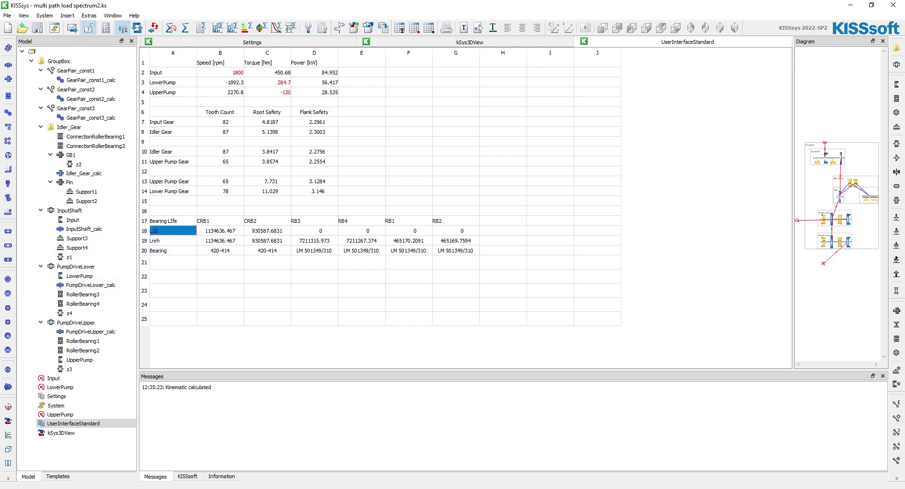
click(173, 240)
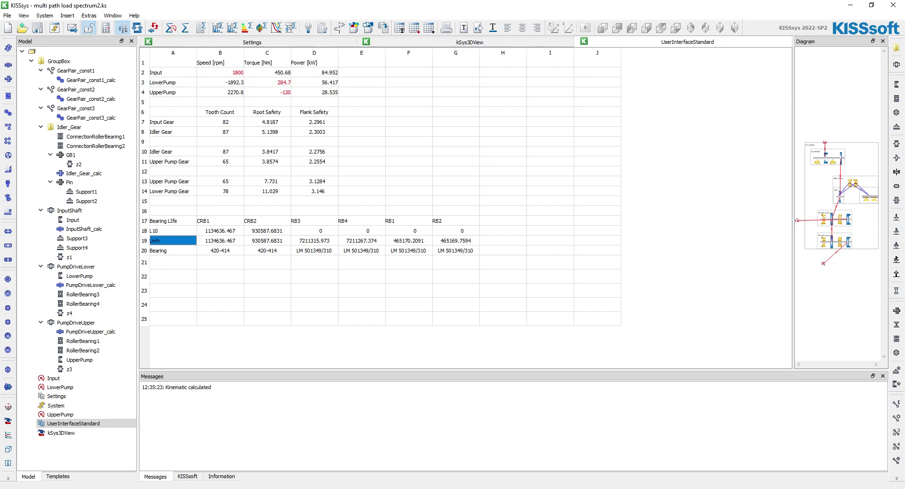
click(267, 304)
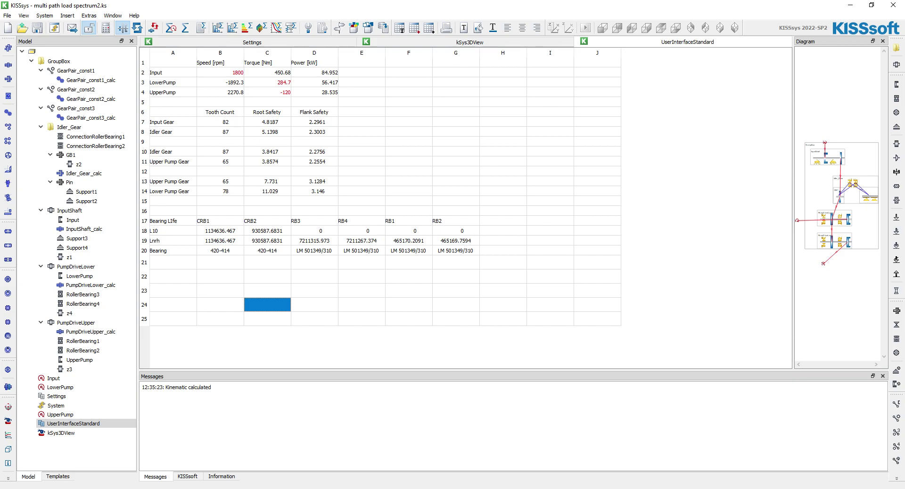
click(56, 396)
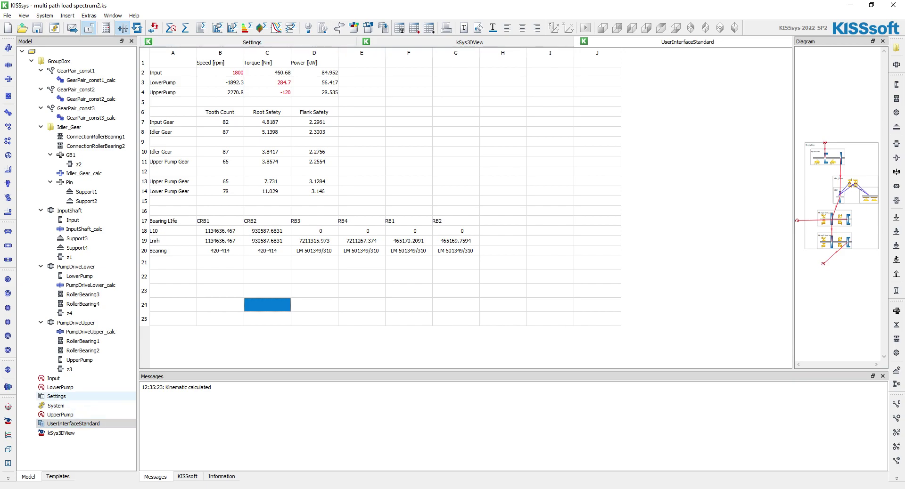
Connect all Settings variables with KA set to 1 and acknowledge the confirmation messages.
click(57, 477)
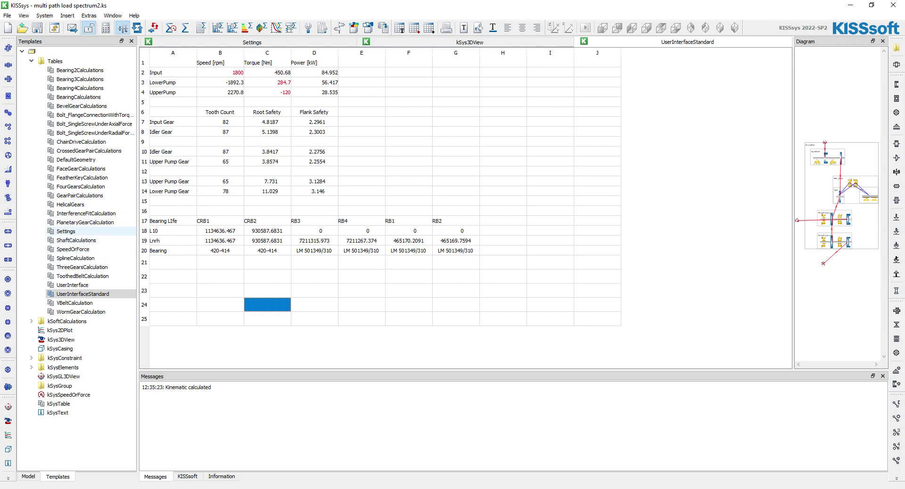
click(28, 476)
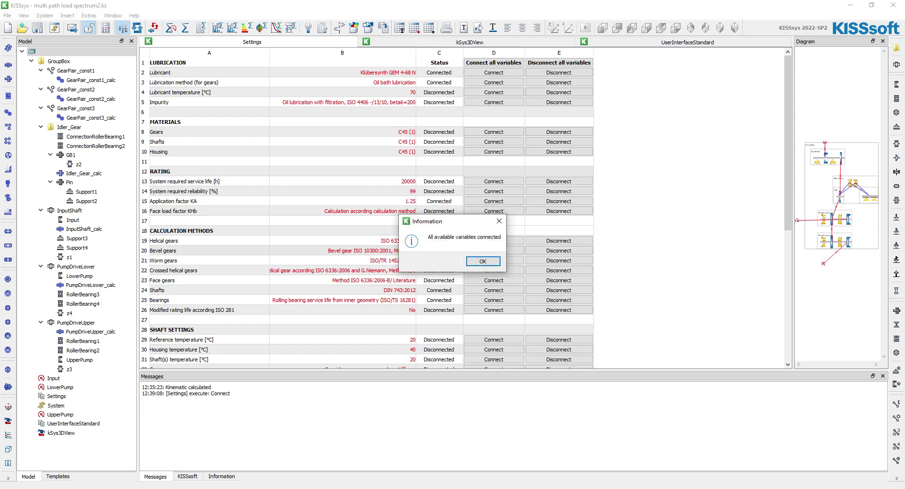
click(482, 261)
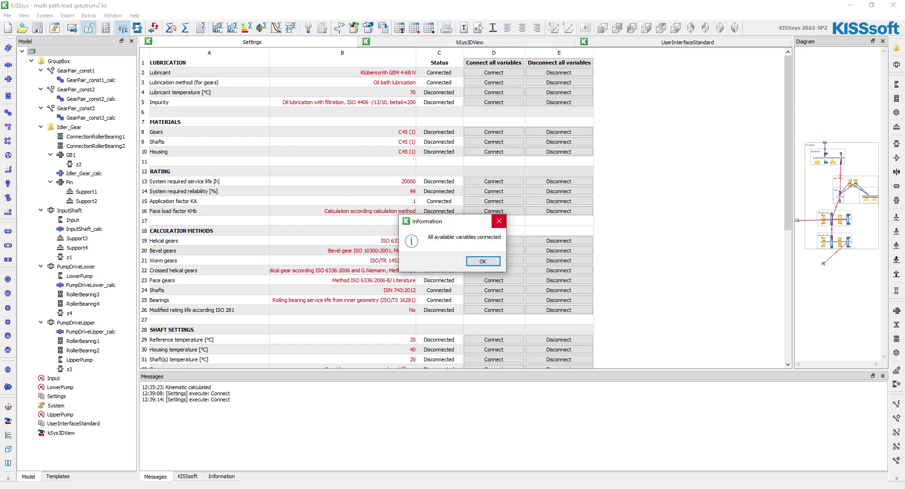
click(482, 261)
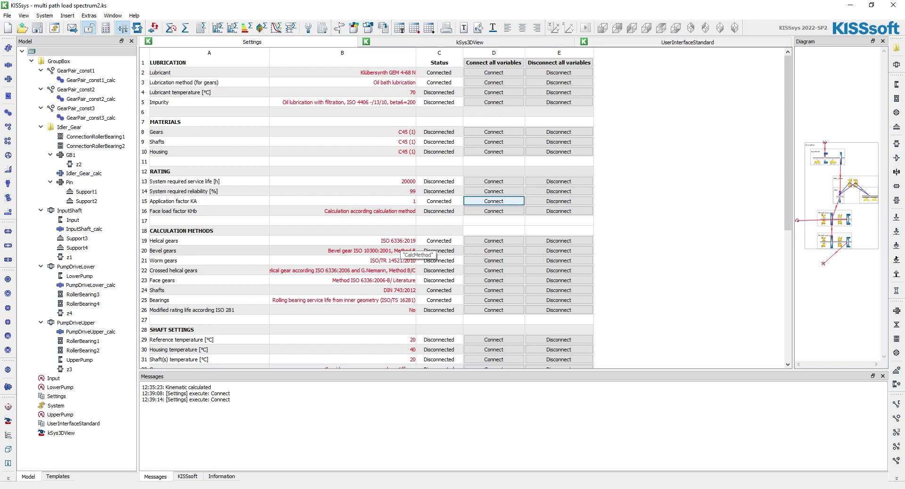
scroll(down, 3)
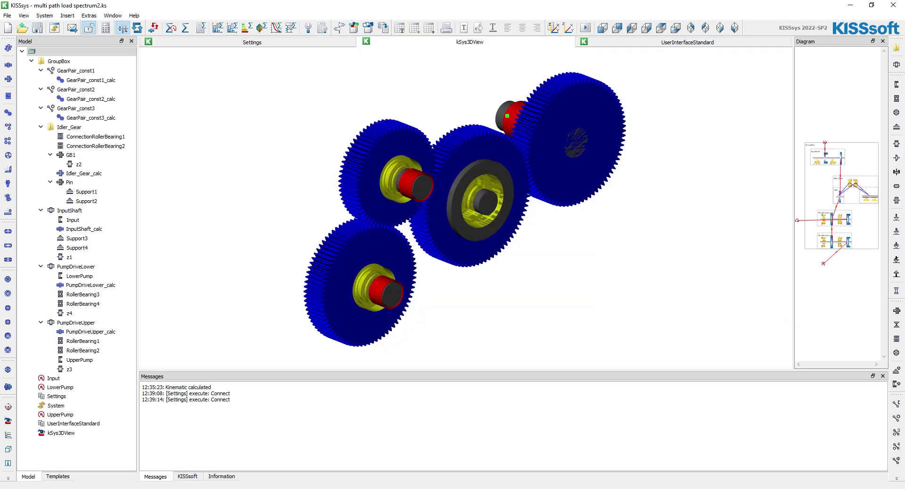
Switch to the kSys3DView and list the System element's available commands.
click(83, 304)
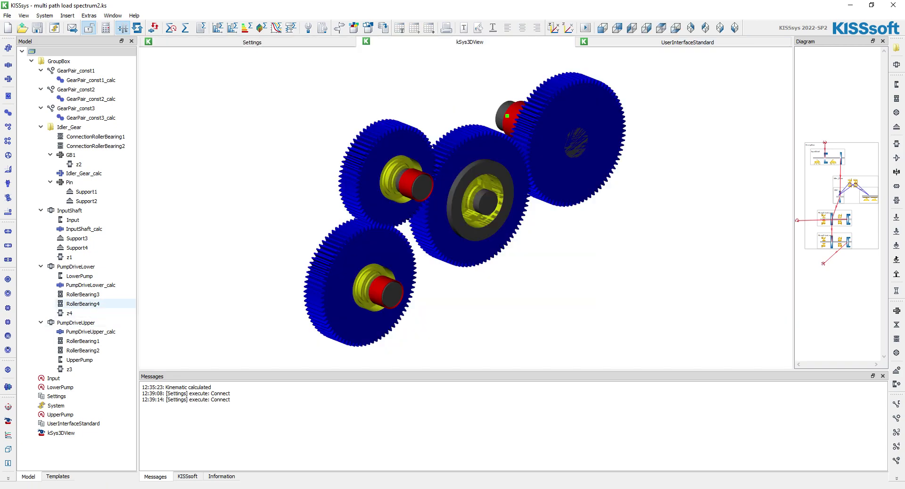
click(56, 405)
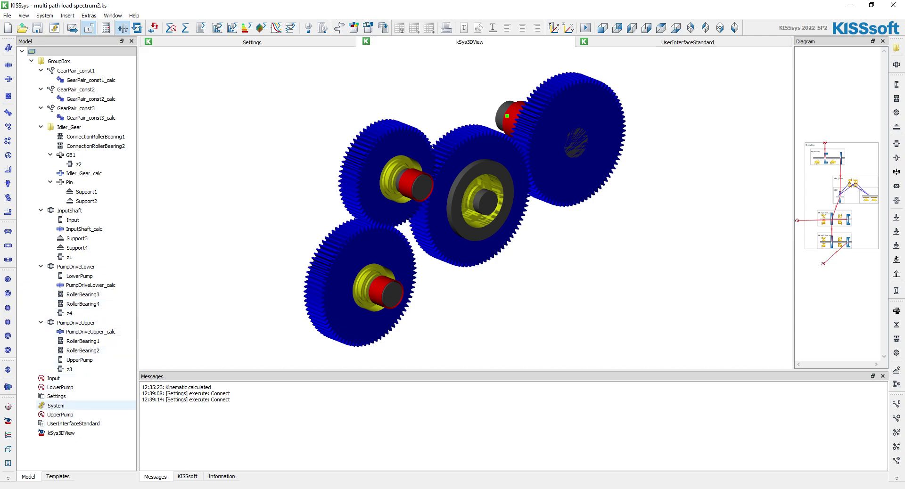
right_click(56, 405)
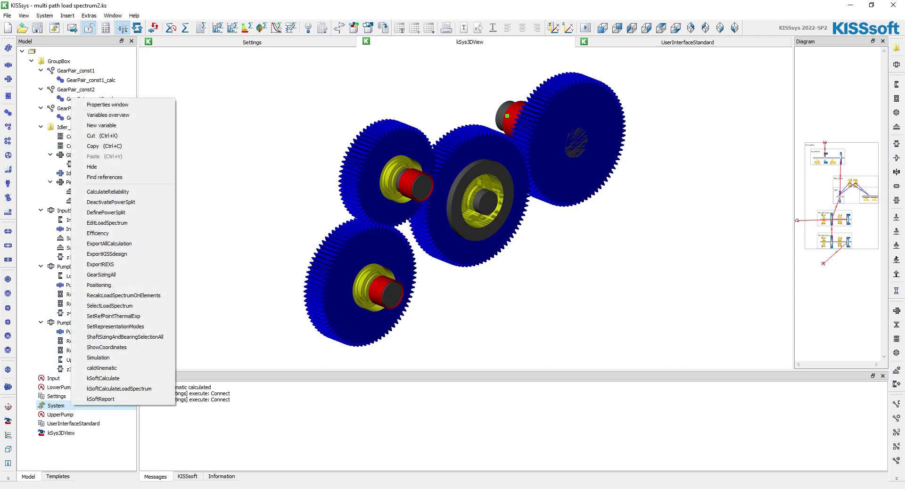
mouse_move(107, 212)
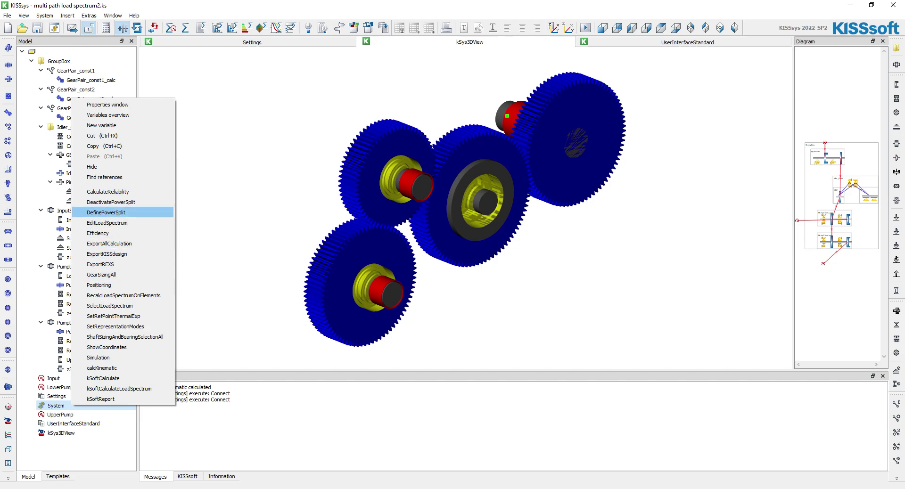
mouse_move(106, 222)
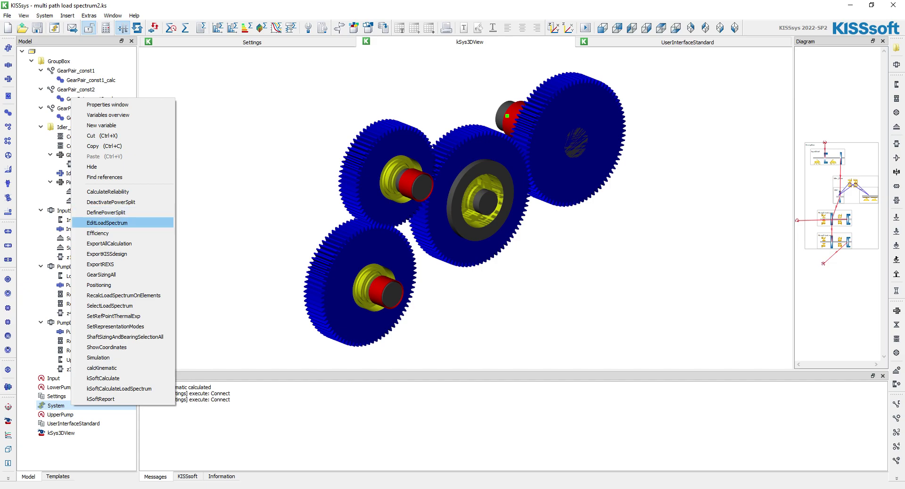
mouse_move(107, 212)
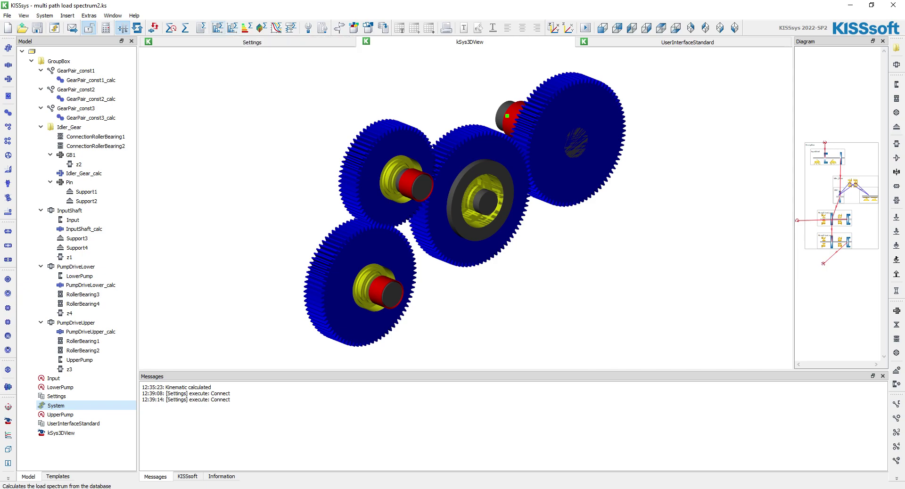
mouse_move(274, 27)
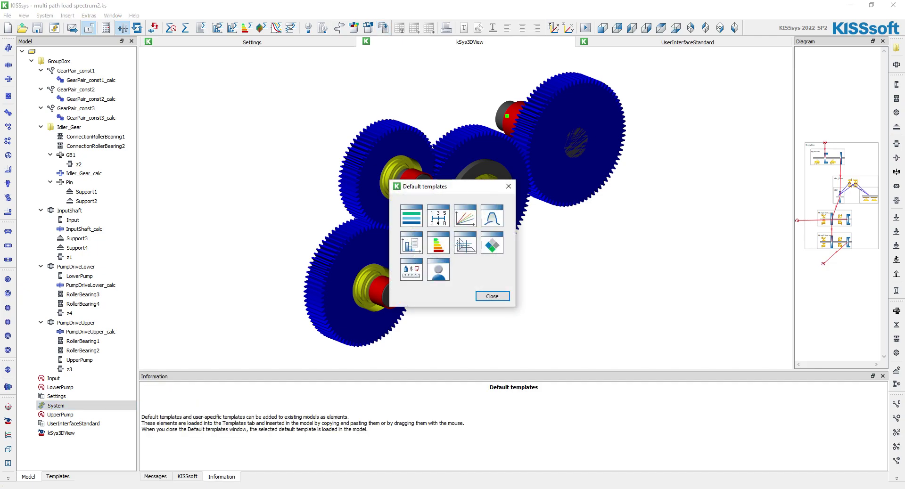
mouse_move(464, 242)
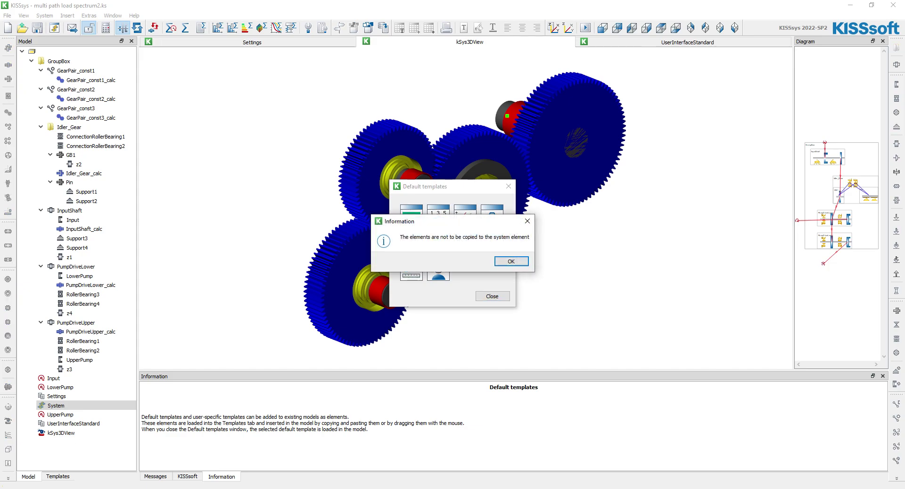
Confirm the new LoadSpectrum element name and list its available commands.
click(510, 261)
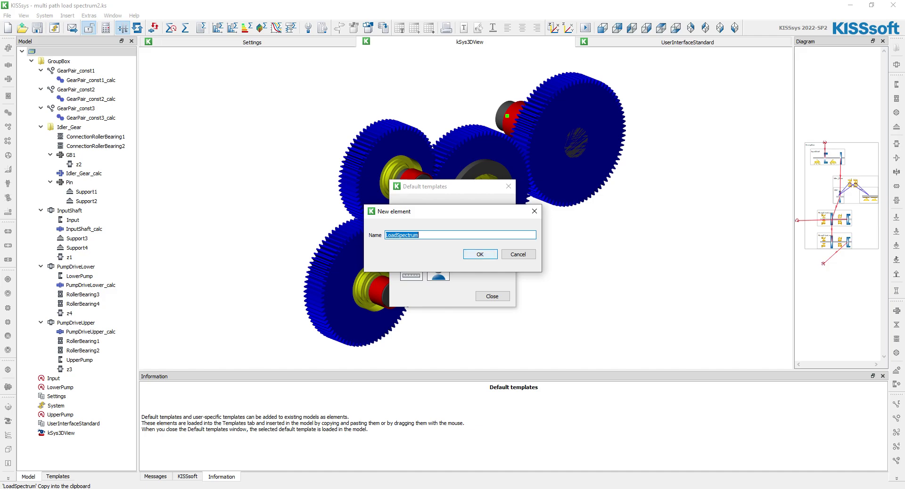
click(479, 255)
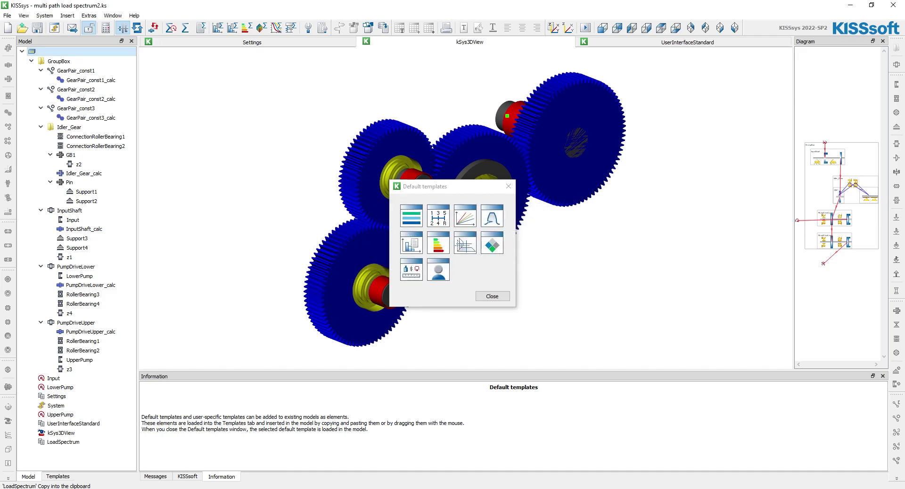
right_click(62, 442)
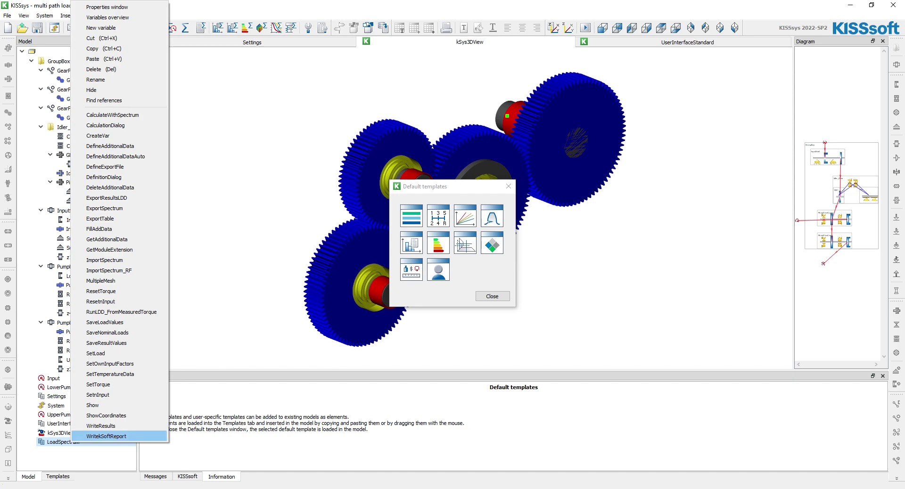
mouse_move(106, 427)
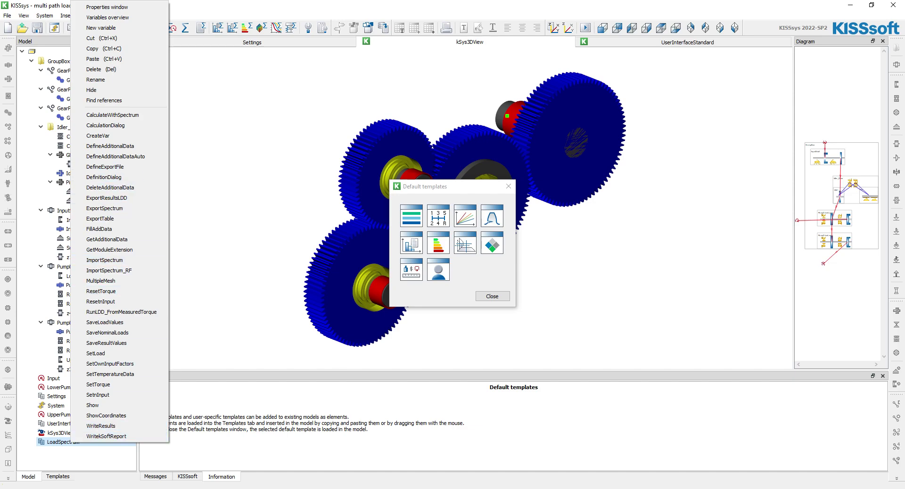
mouse_move(110, 363)
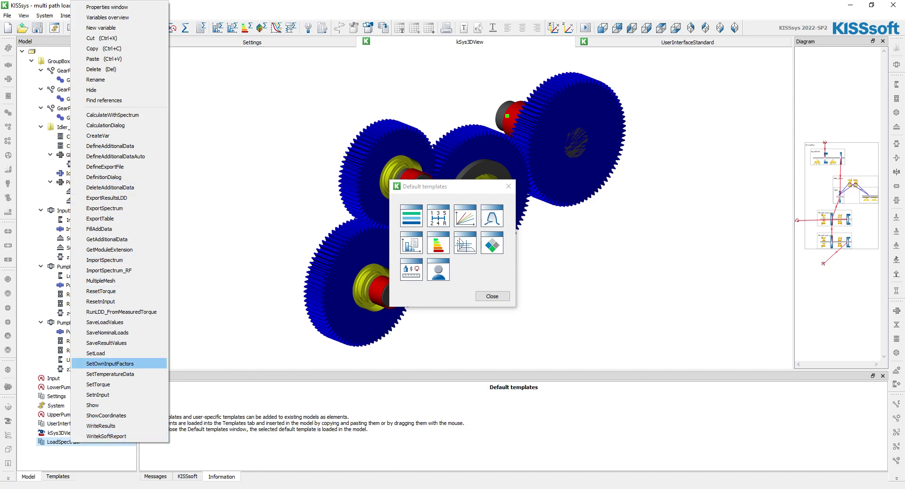
mouse_move(119, 157)
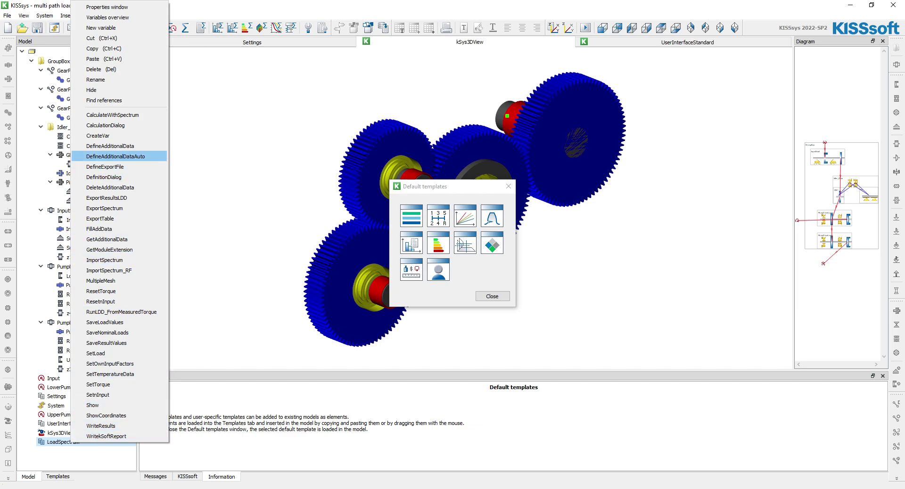
mouse_move(118, 177)
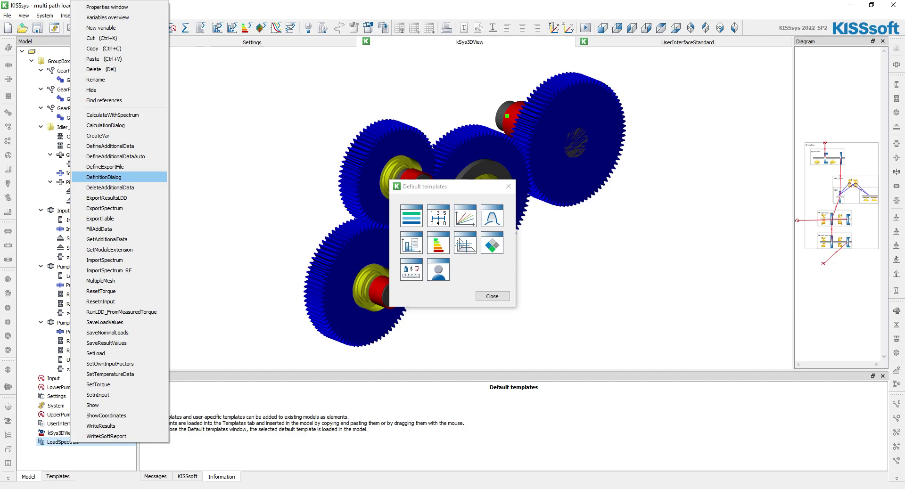
Configure the load spectrum template: number of bins, percentage frequencies, speed and LowerPump torque references.
click(102, 176)
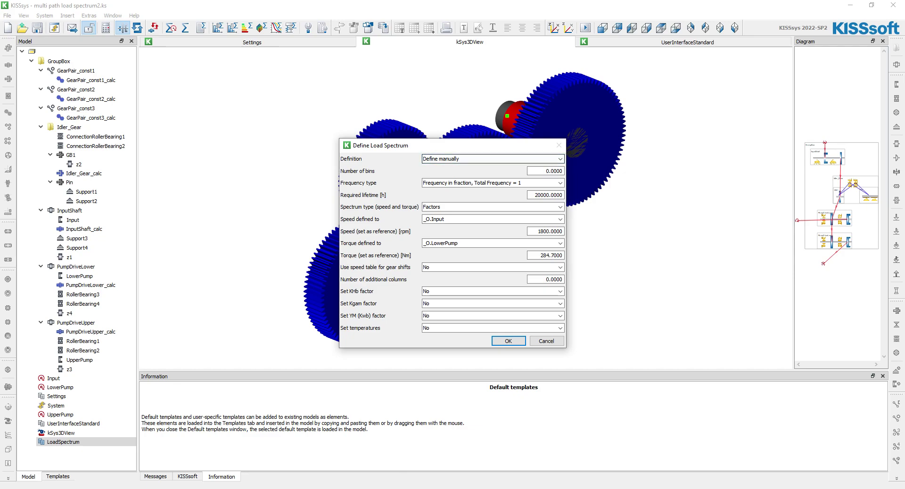
click(492, 159)
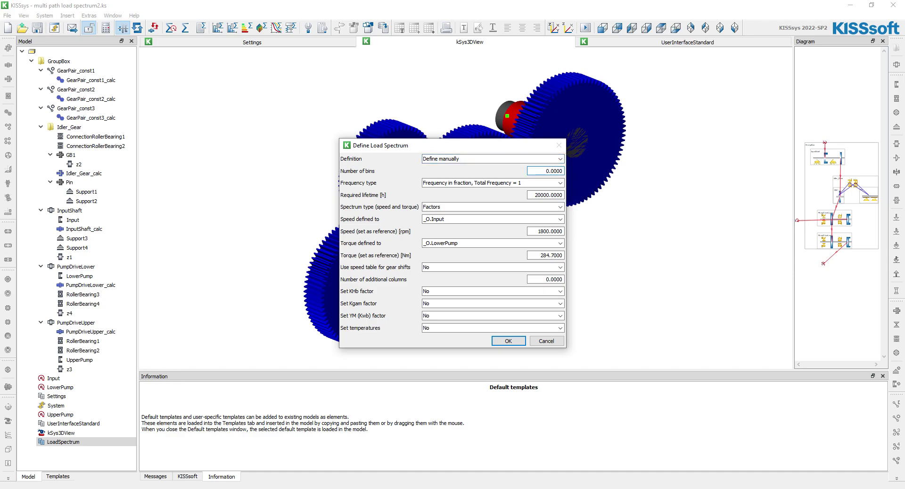
click(545, 171)
text(5)
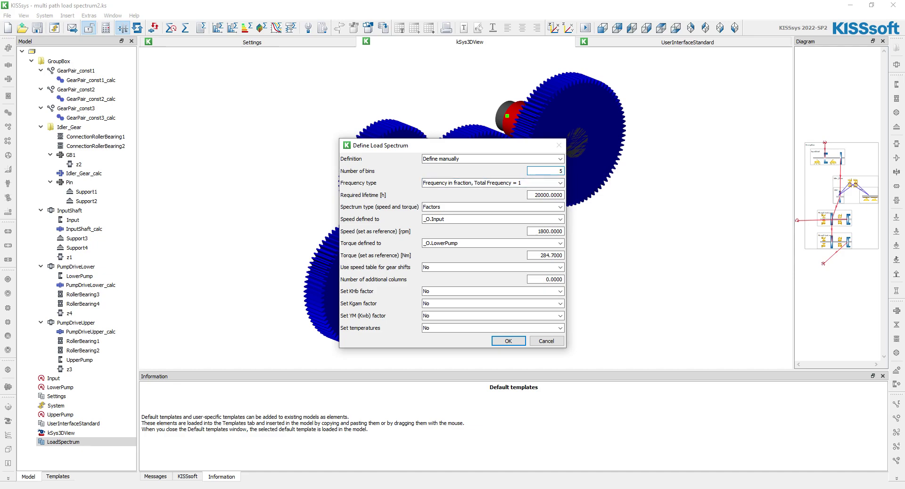
click(492, 183)
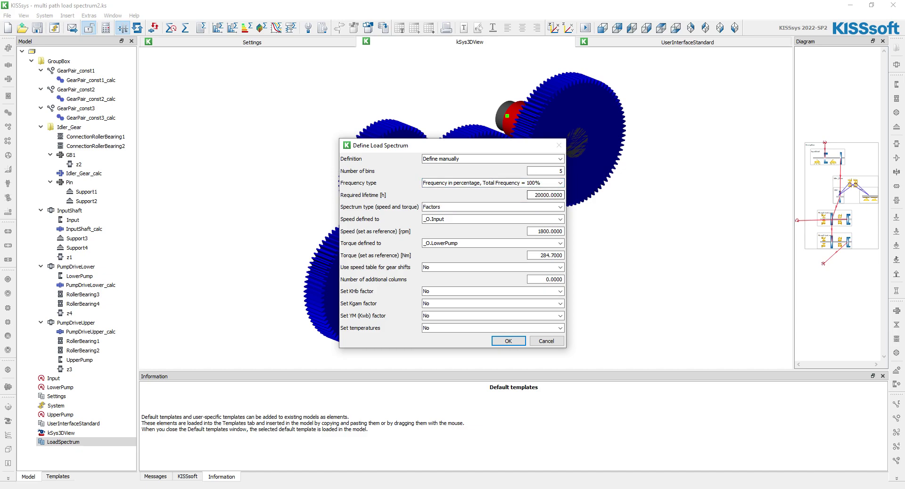
click(492, 183)
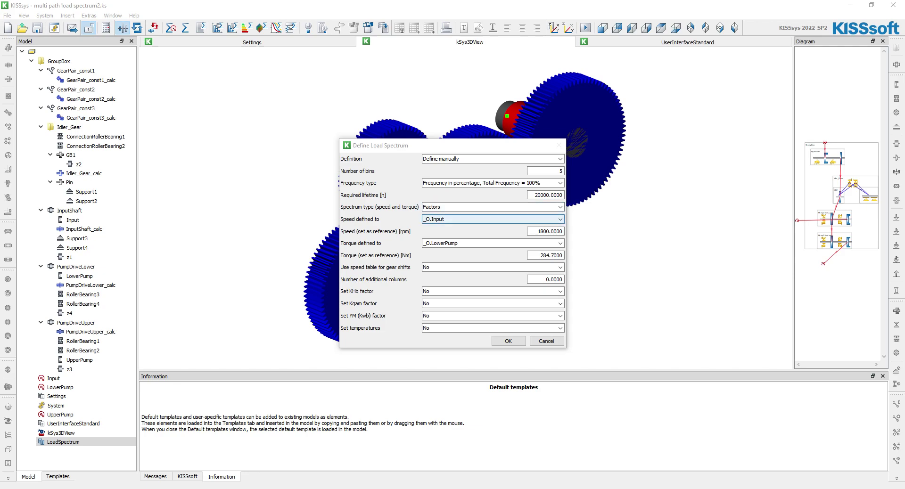
click(557, 243)
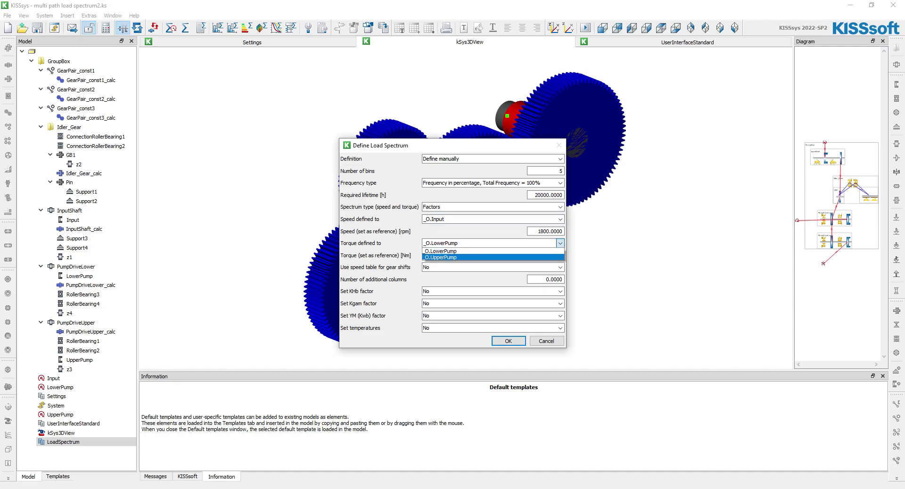
click(438, 250)
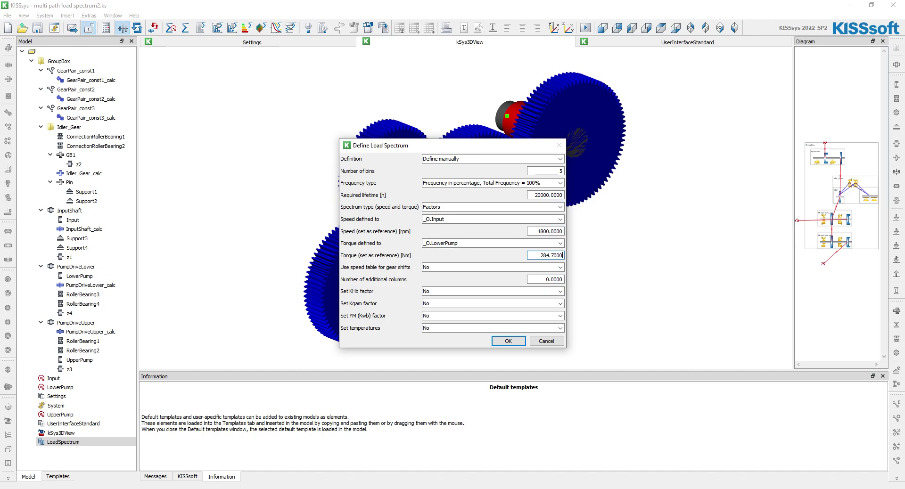
click(492, 267)
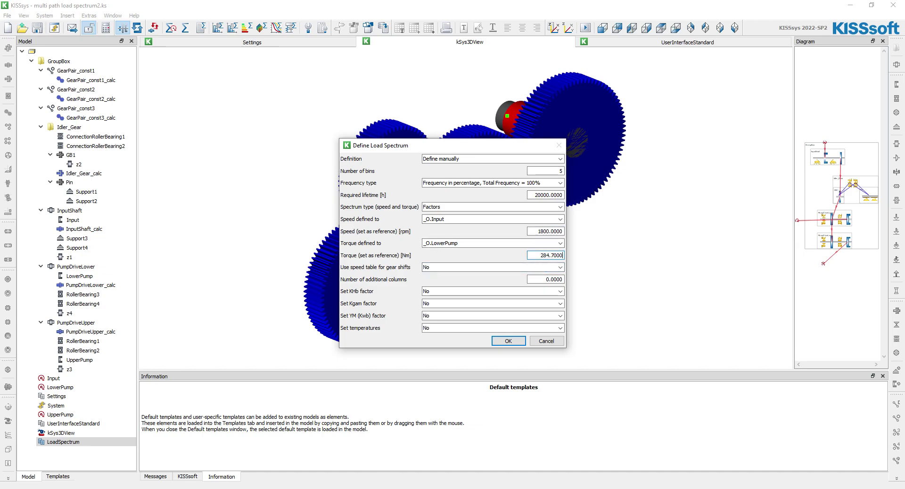
Add one additional column UpperPump_Torque linked to the _O.UpperPump torque variable and confirm.
click(547, 279)
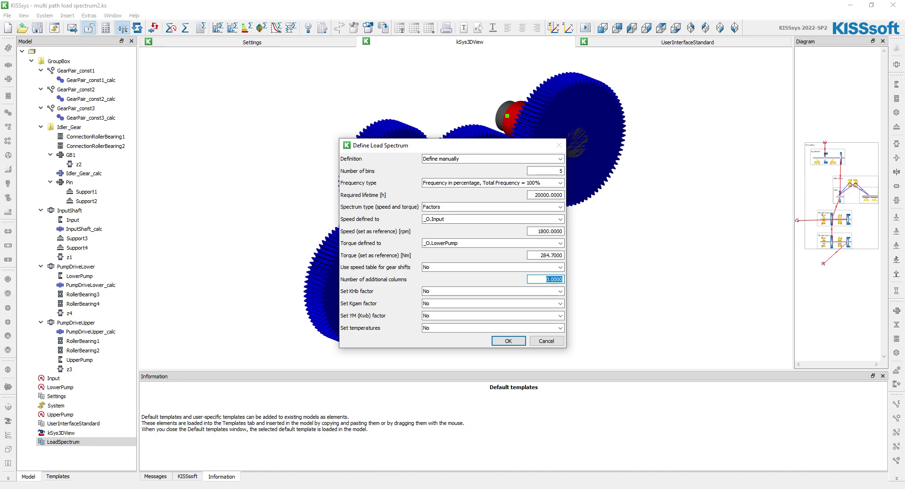
text(1.00)
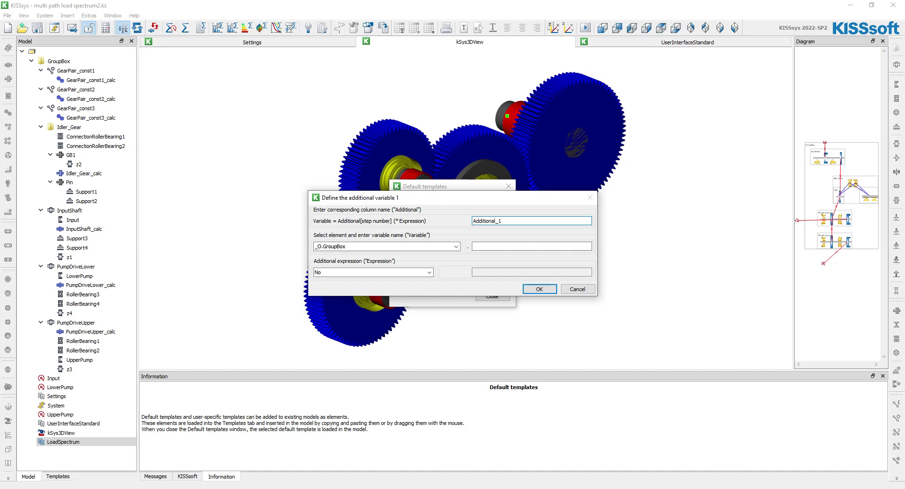
text(U)
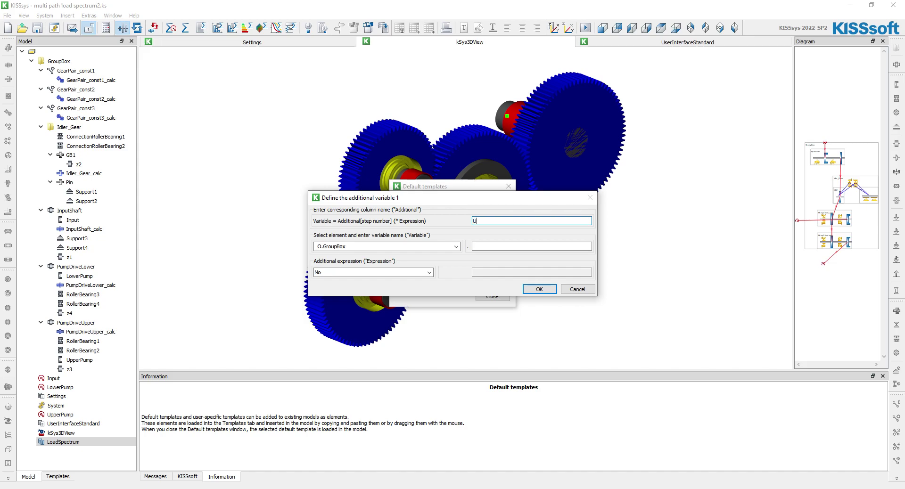
text(pperPump_T)
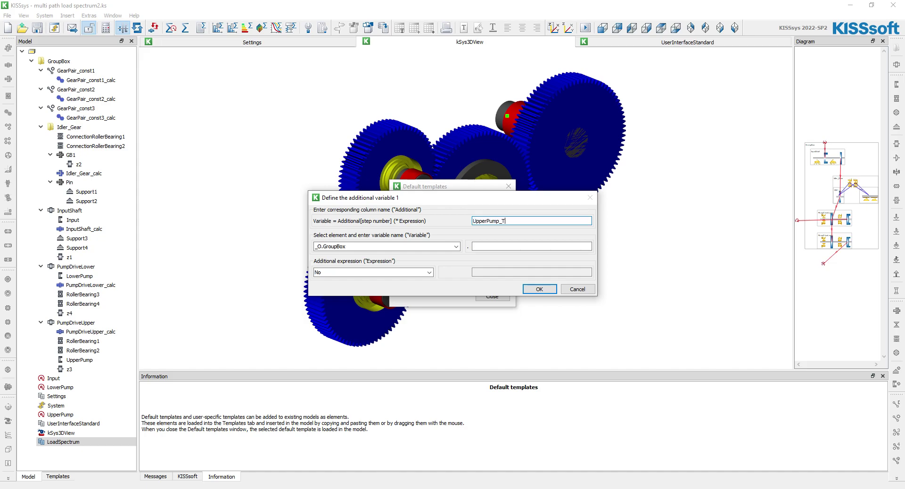
text(orque)
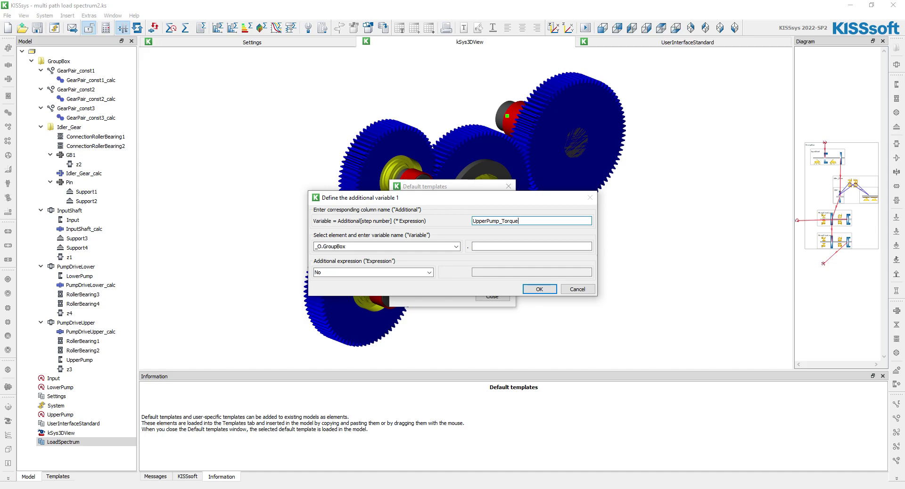
click(455, 246)
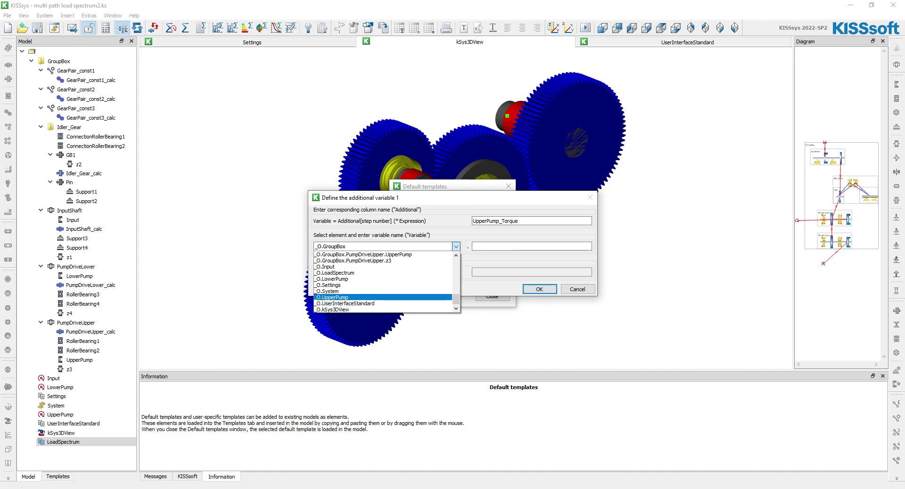
click(332, 297)
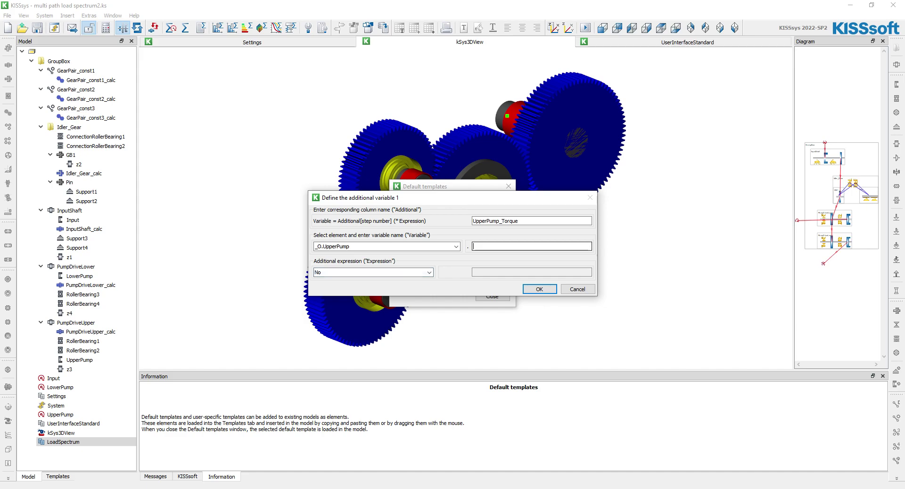
text(torque)
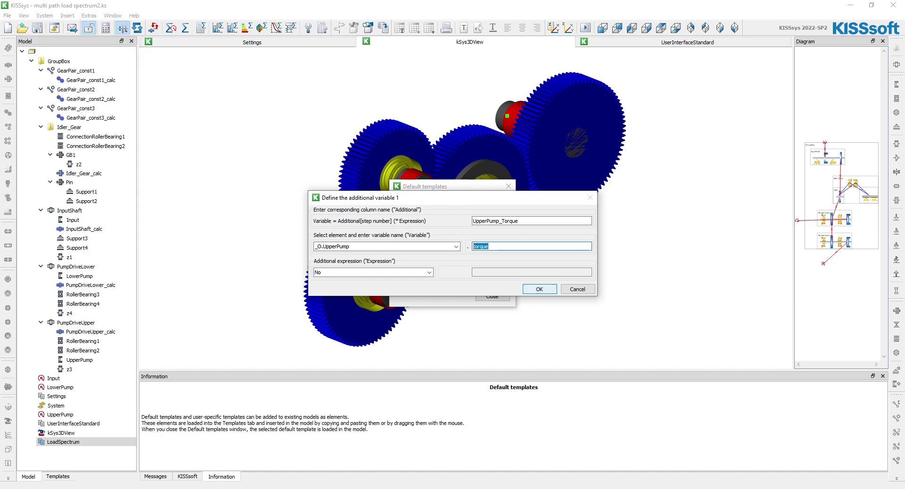
click(538, 289)
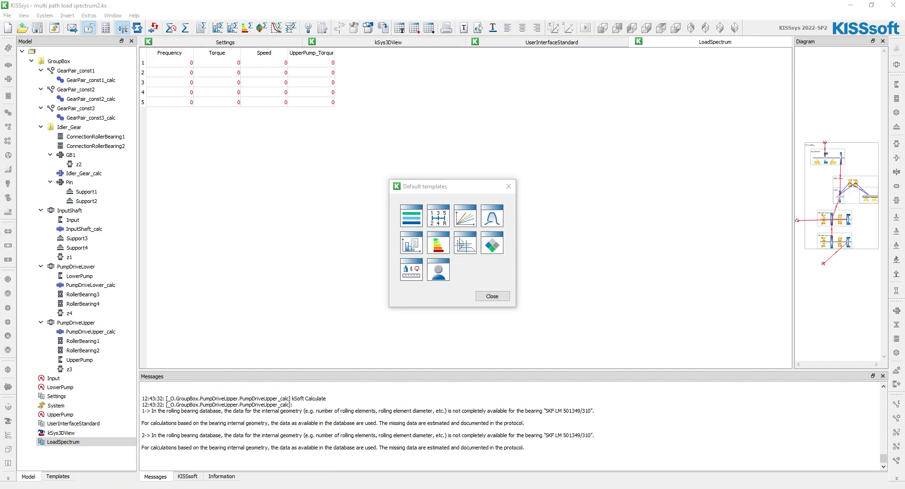
Enter frequencies 10, 20, 30, 15 and 25 in the load spectrum's Frequency column.
click(492, 296)
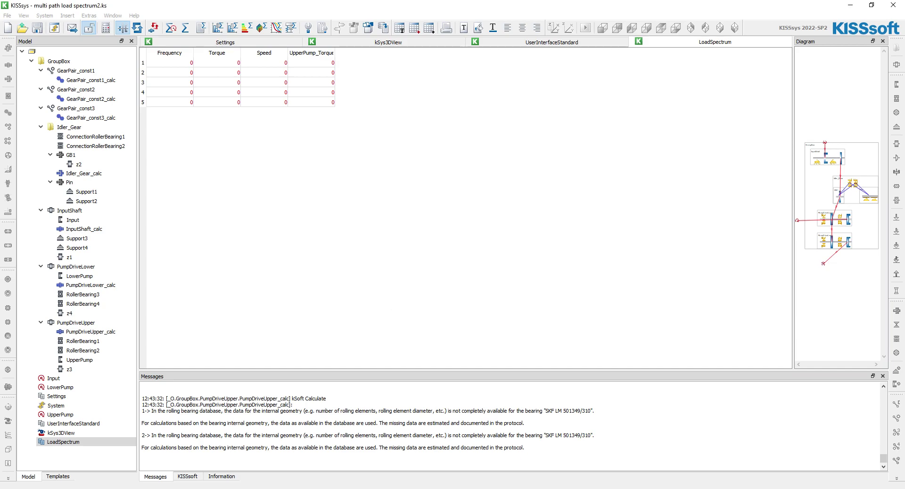
click(169, 62)
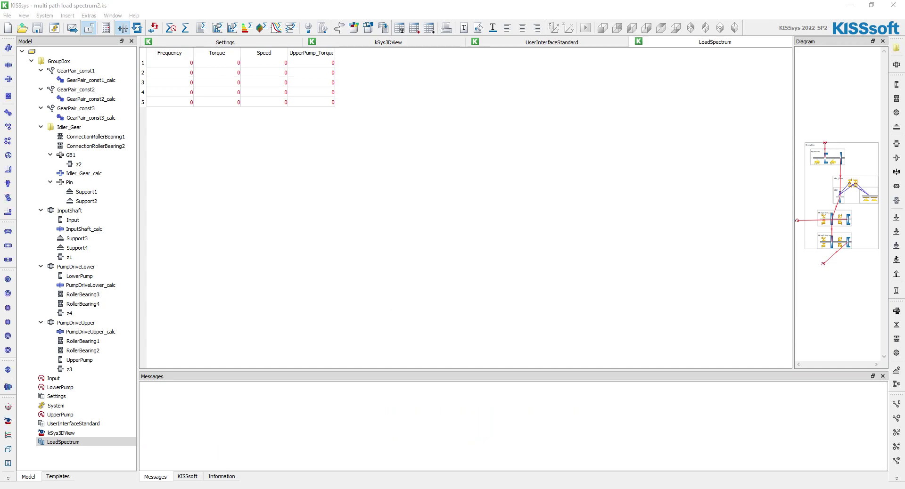
text(10)
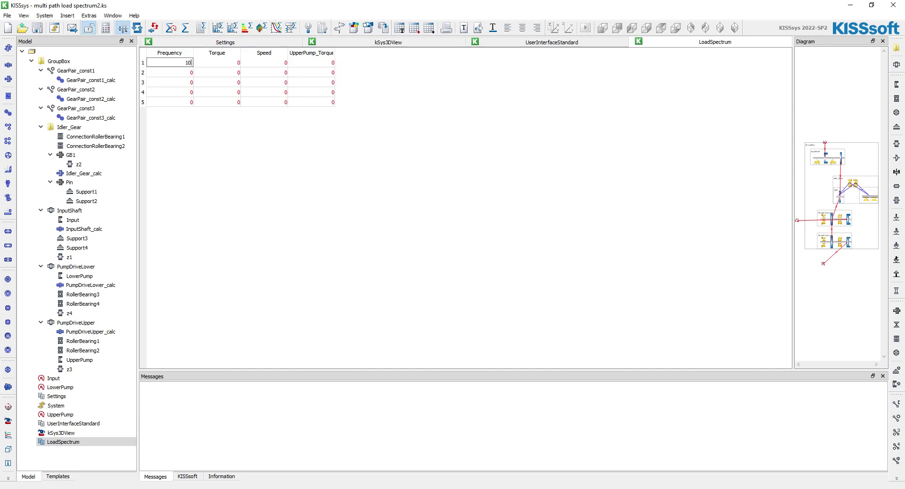
text(20)
click(169, 82)
text(30)
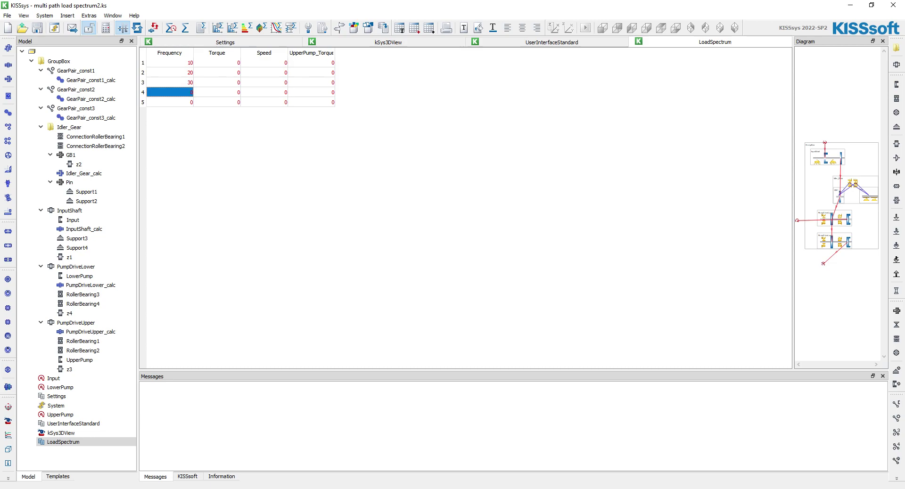
text(15)
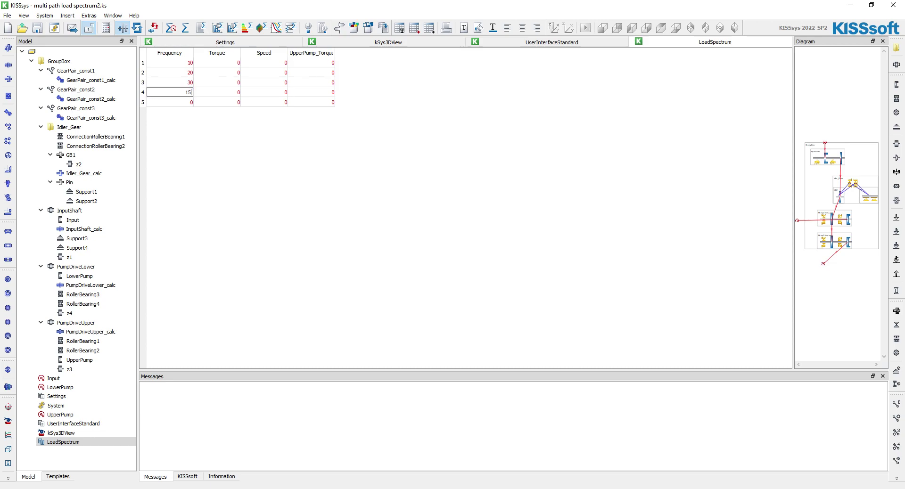
text(2)
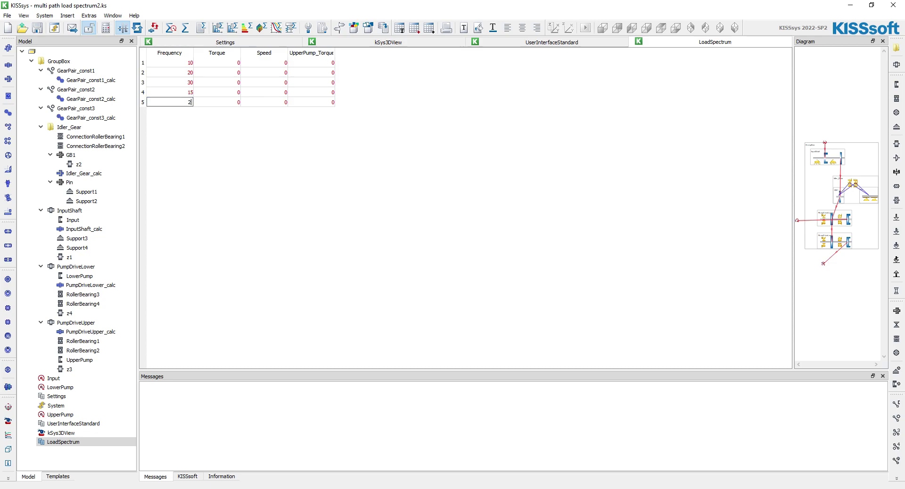
text(5)
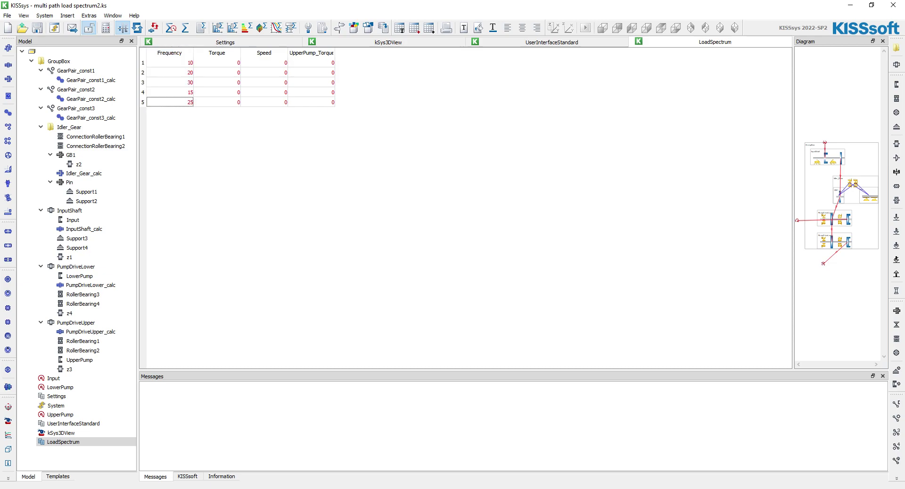
click(217, 61)
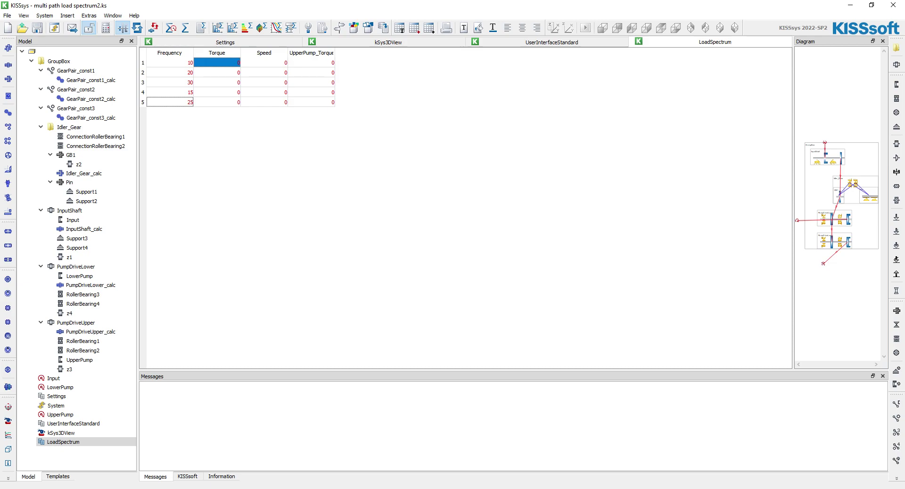
Check the UserInterfaceStandard and Settings sheets, then return to the LoadSpectrum table.
click(60, 387)
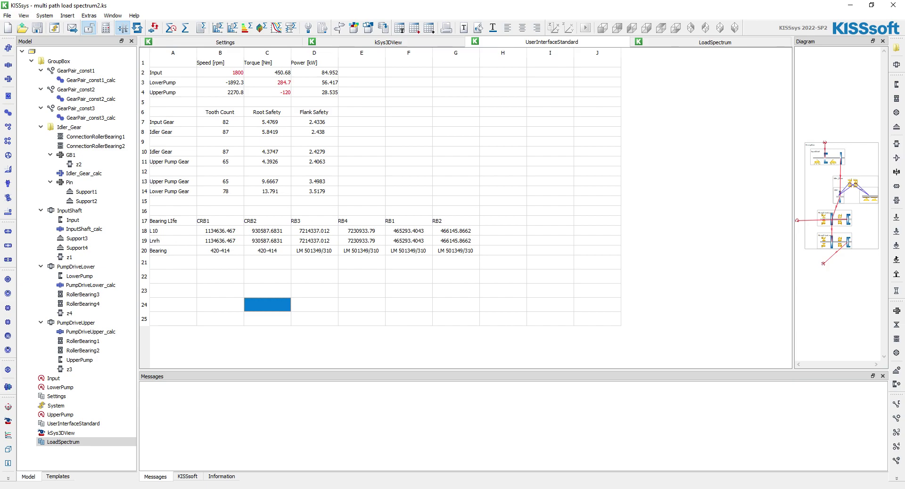
click(224, 41)
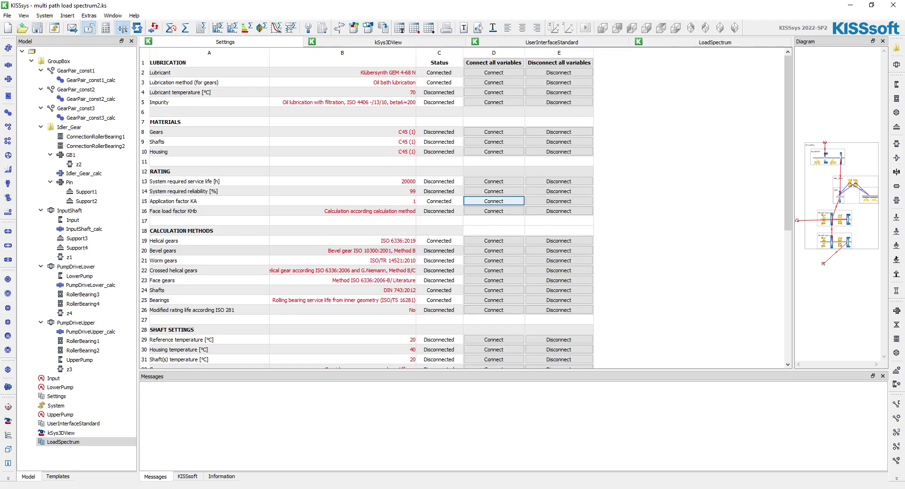
click(714, 41)
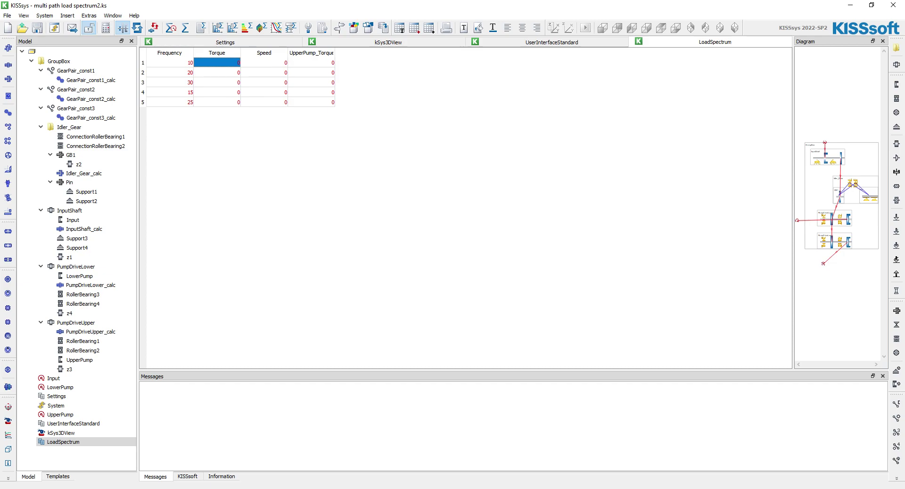
Enter torque factors 0.048, 0.1, 0.786, 0.786 and 0.048 in the Torque column.
text(.048)
click(217, 73)
text(.1)
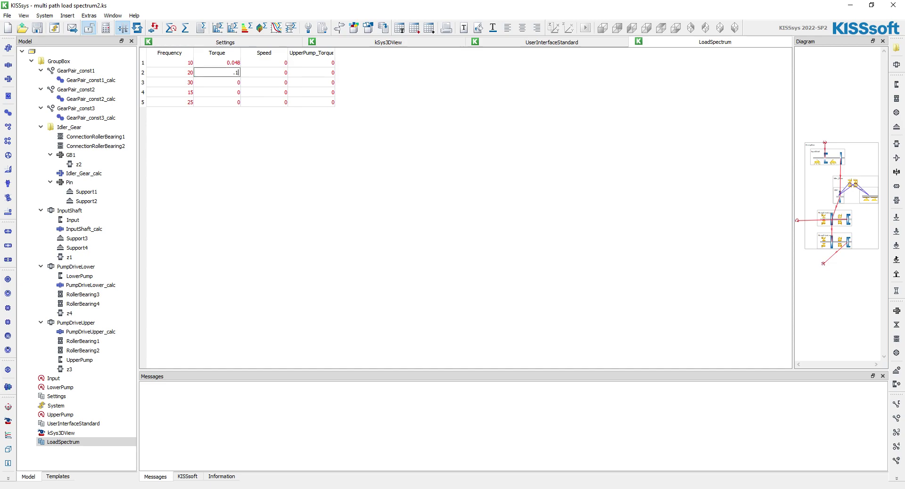
key(Enter)
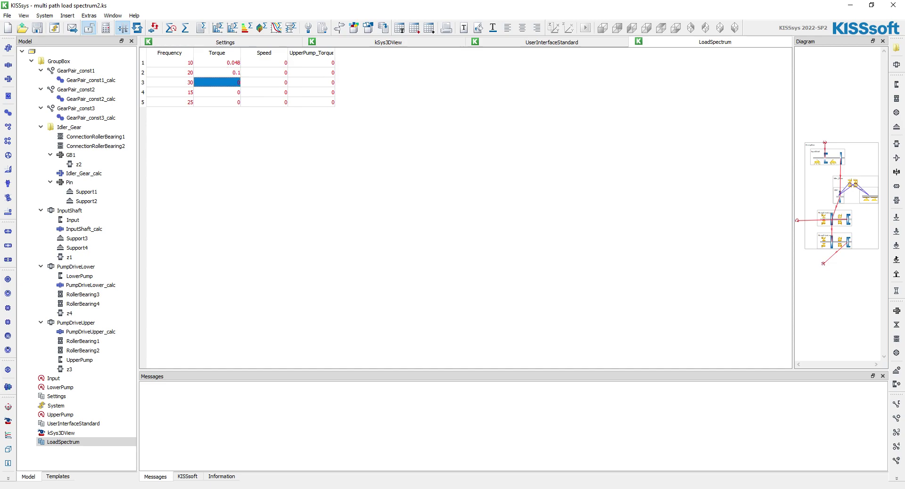
text(.786)
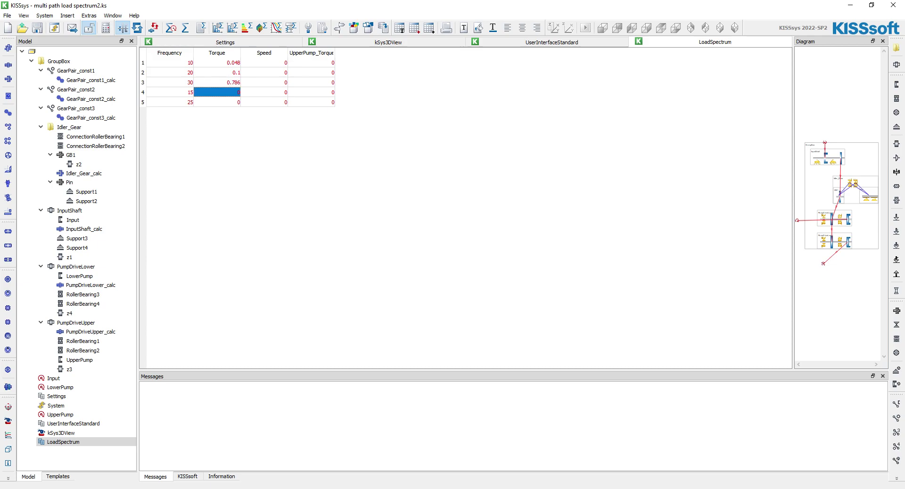
text(.786)
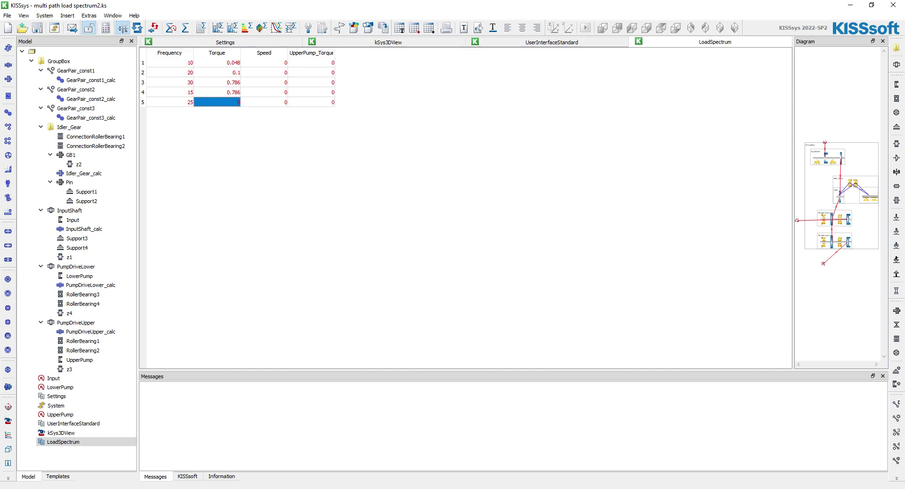
text(.048)
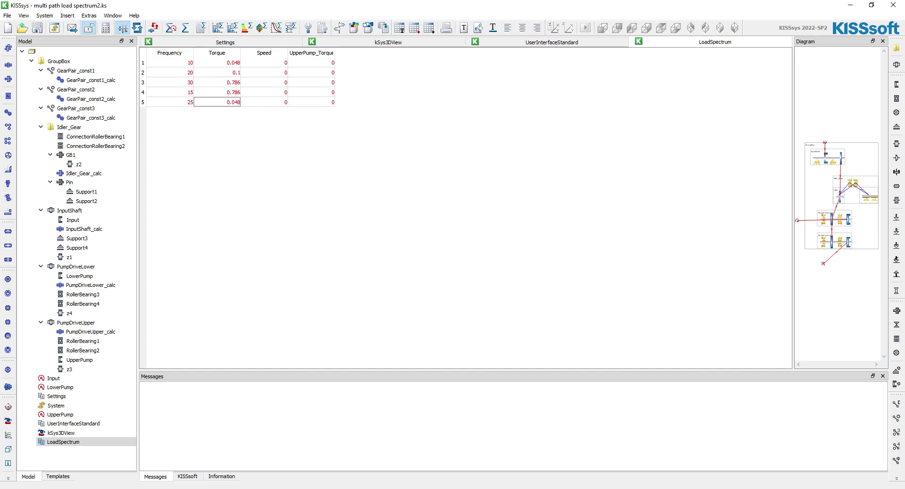
Enter speed factors 1.17, 1.06, 1, 0.5 and 1 in the Speed column.
click(263, 63)
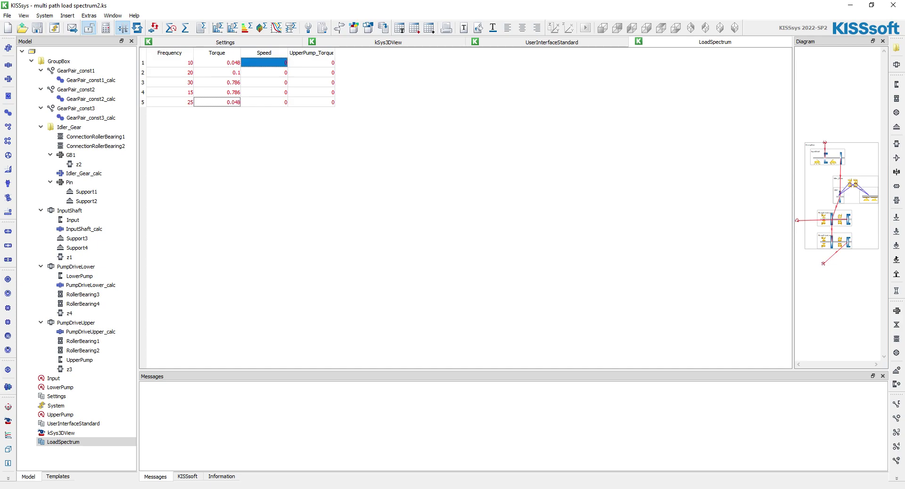
text(1.17)
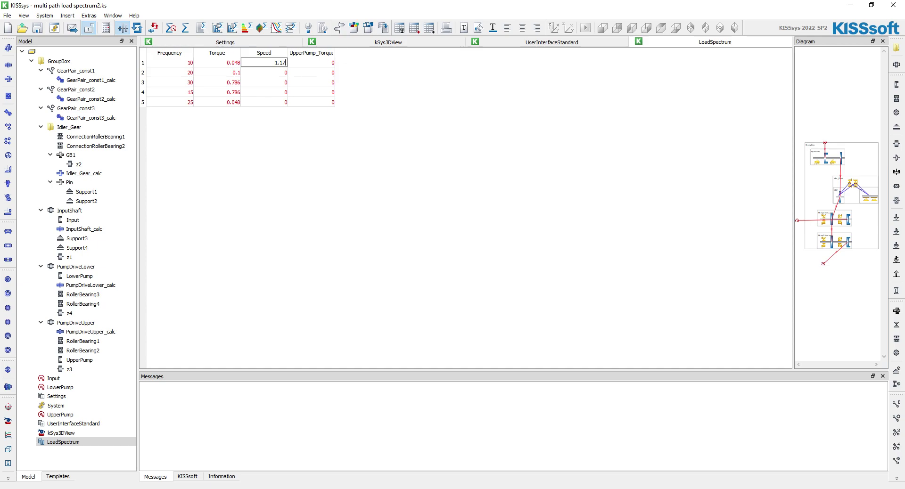
click(263, 72)
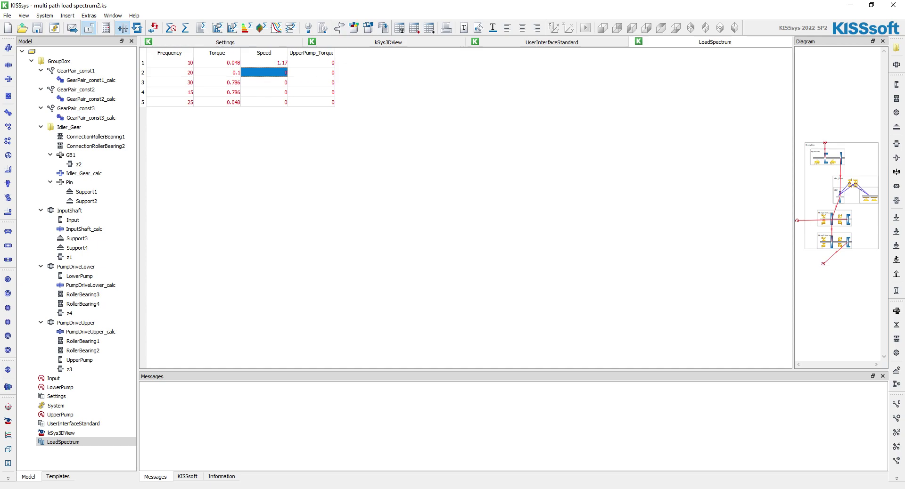
text(1.06)
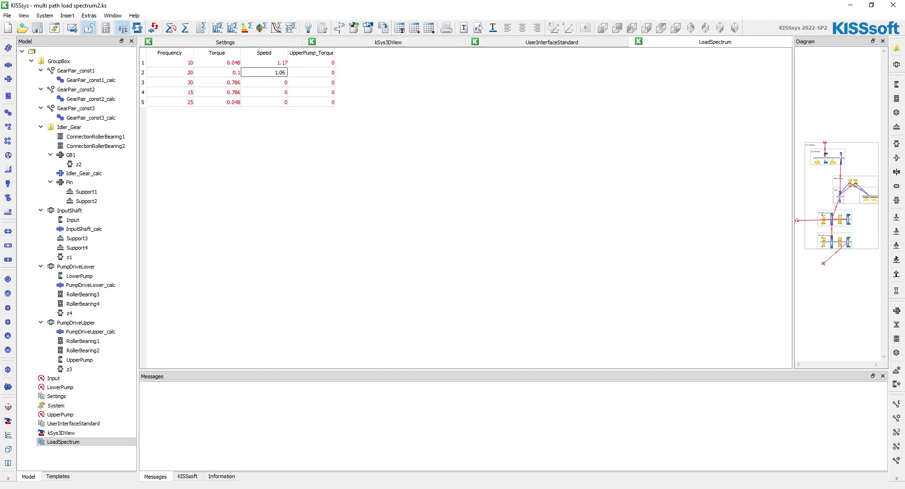
click(263, 82)
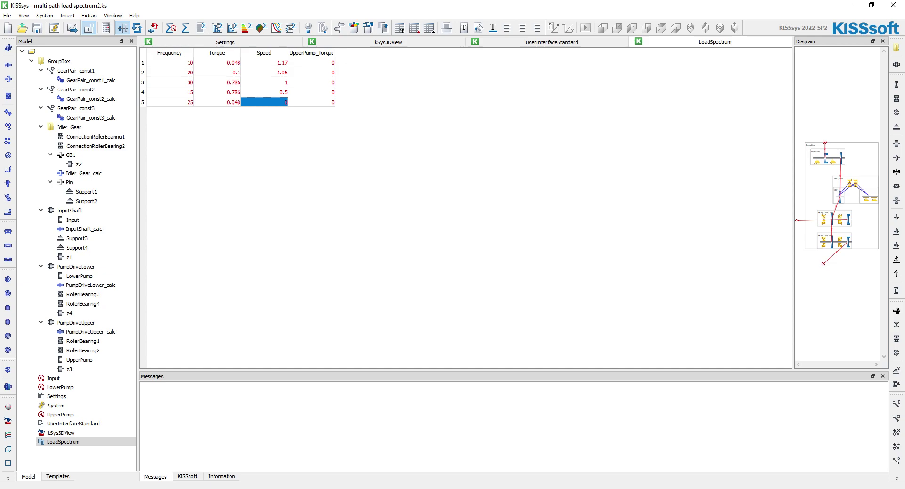
text(1)
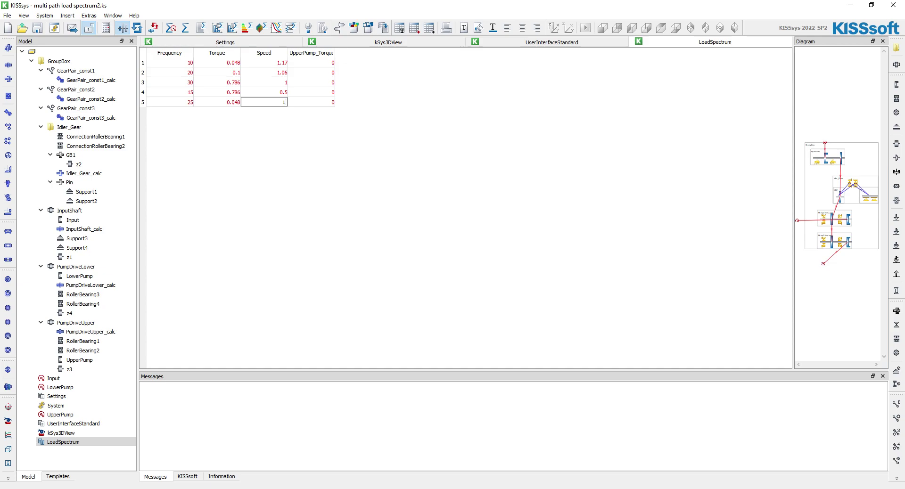
click(264, 82)
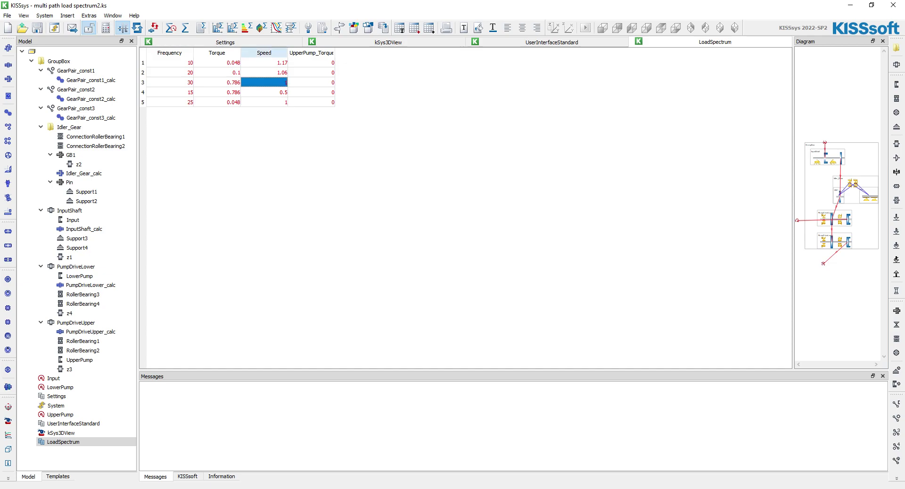
Glance at the UserInterfaceStandard results sheet and return to the LoadSpectrum sheet.
click(550, 42)
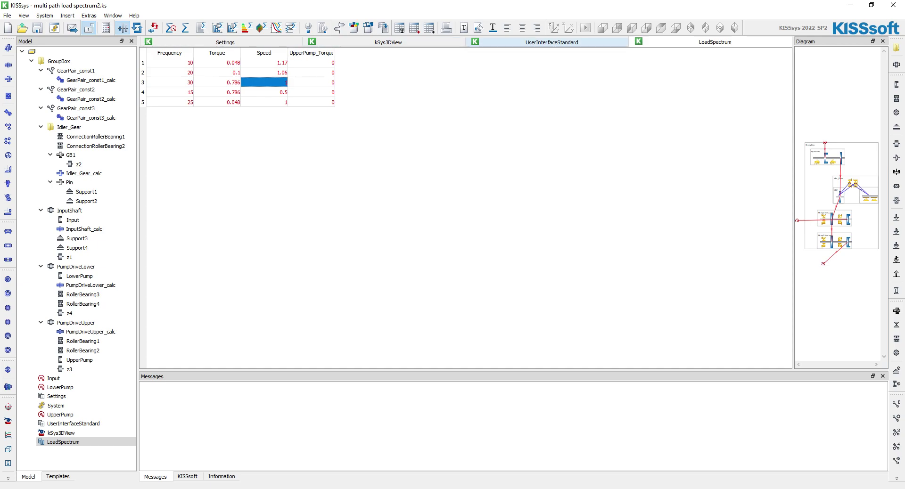
click(549, 41)
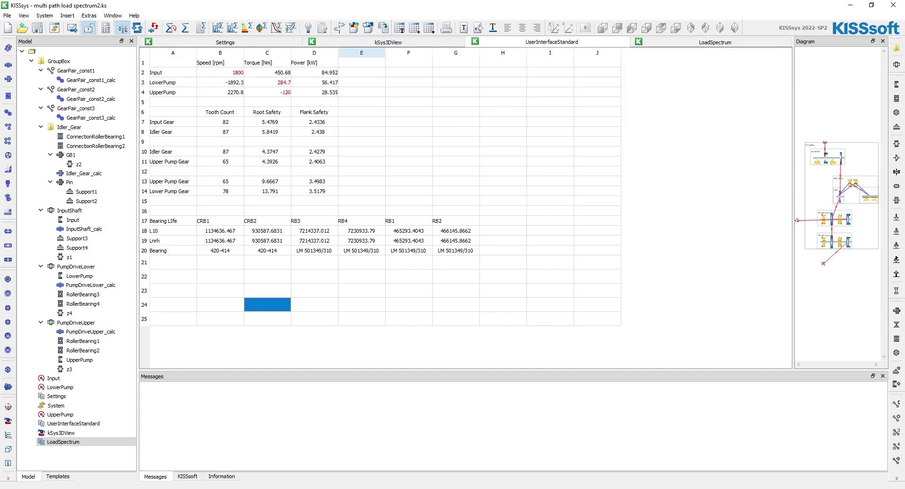
click(387, 41)
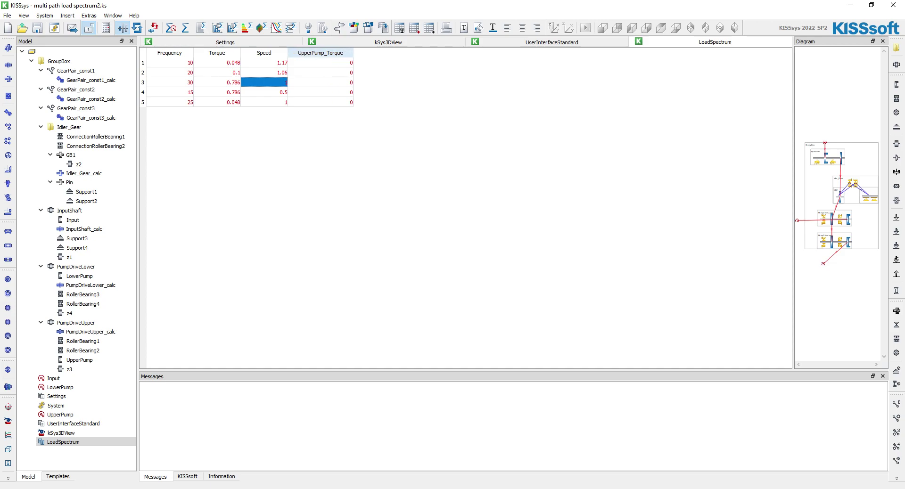
Centre-justify the UpperPump_Torque column via Format > Center justified.
click(320, 53)
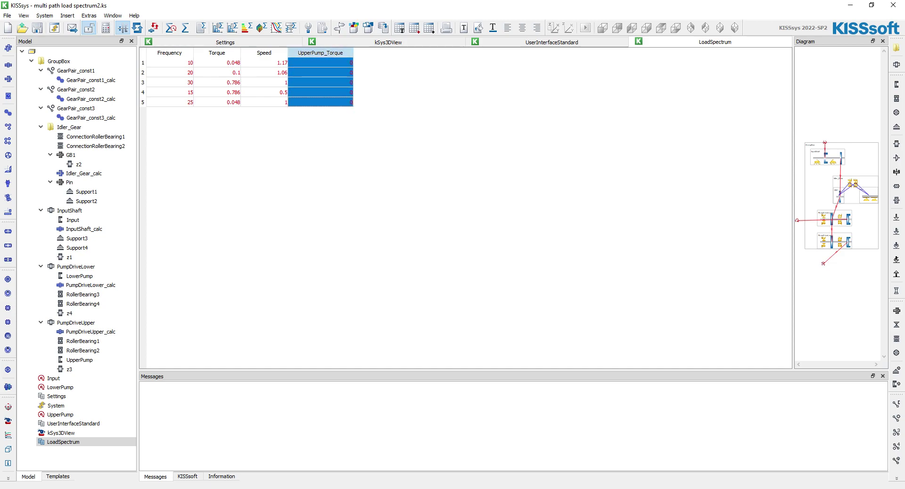
right_click(320, 75)
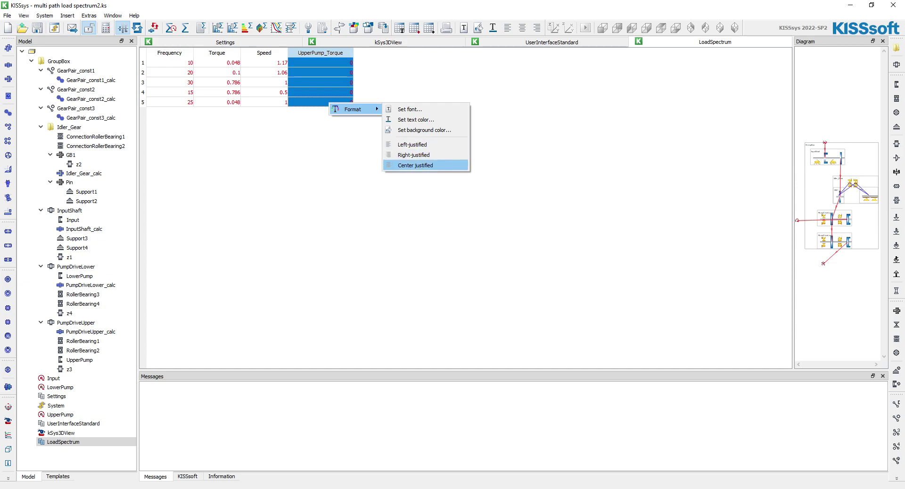
click(414, 166)
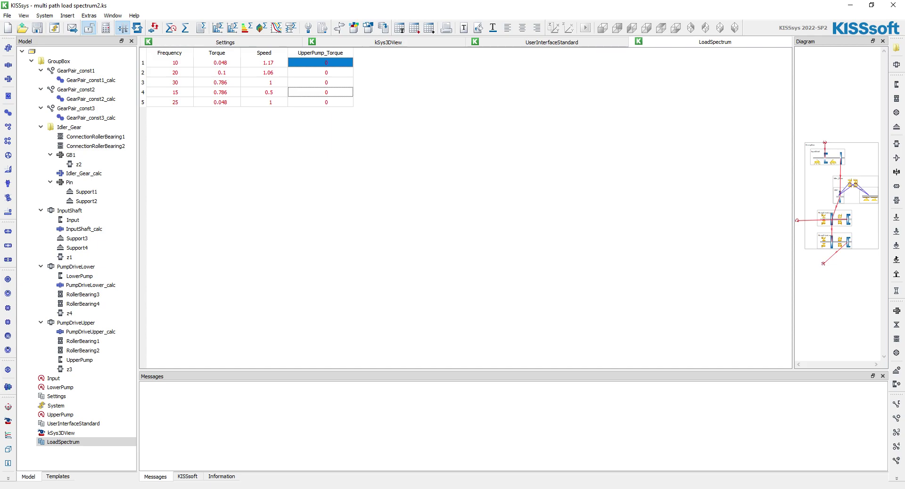
click(57, 405)
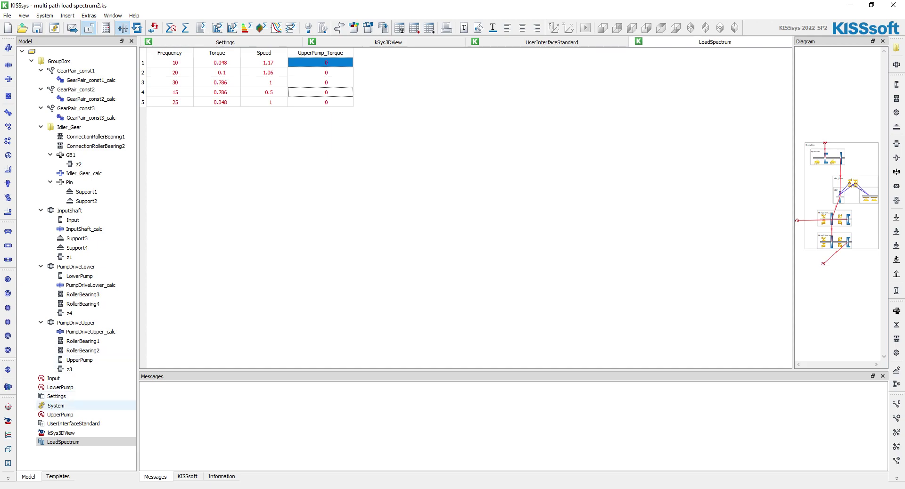
Set the UpperPump torque to -120 Nm through its dialog and rerun the kinematic calculation.
right_click(59, 414)
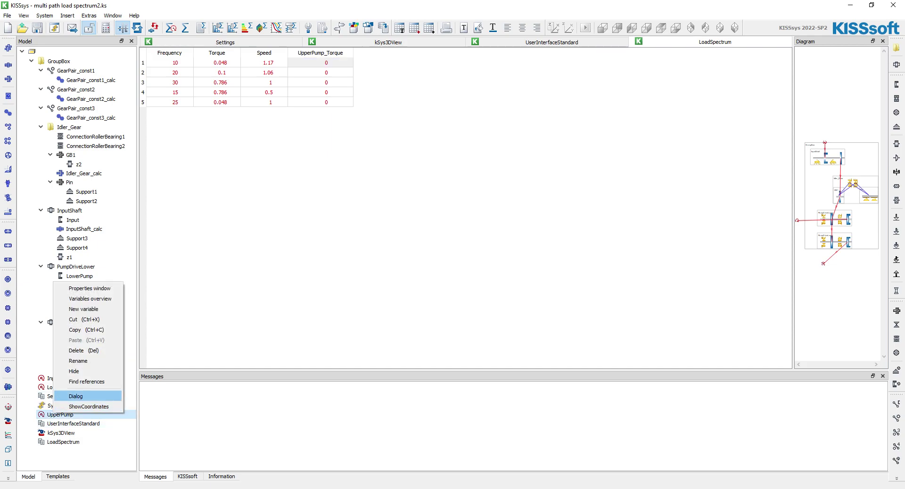
click(76, 395)
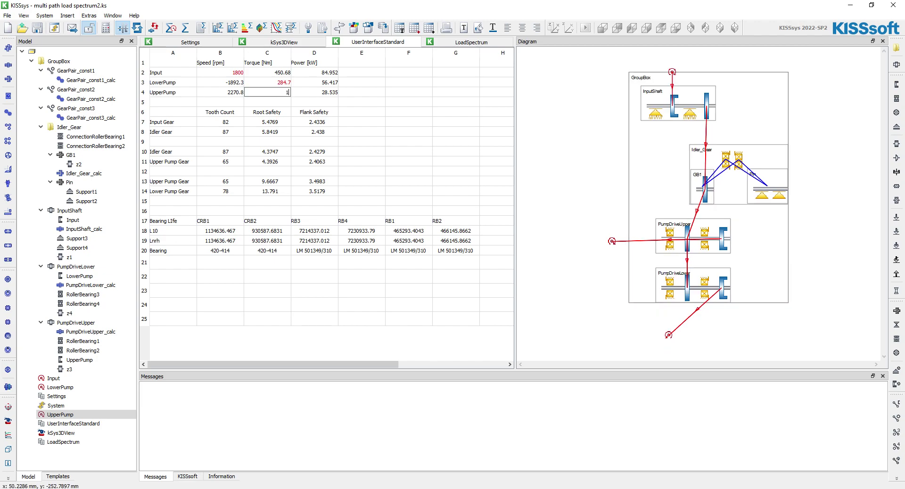
text(120)
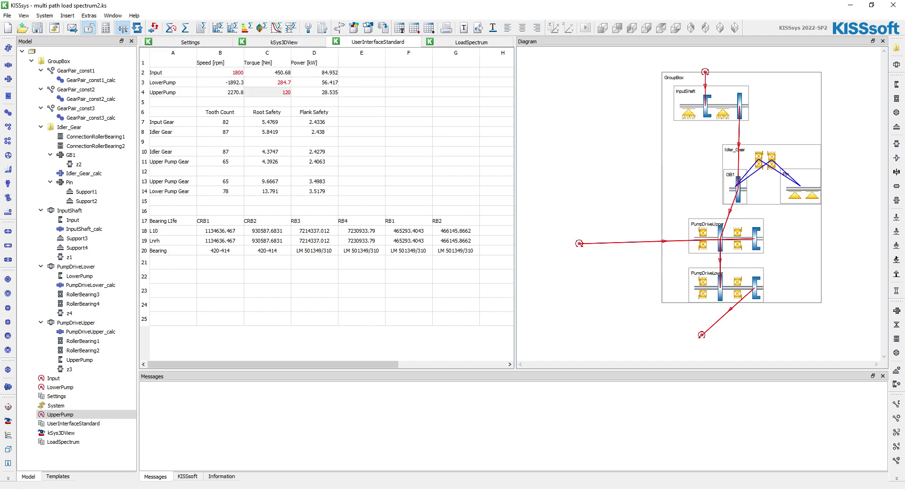
click(267, 92)
text(-120)
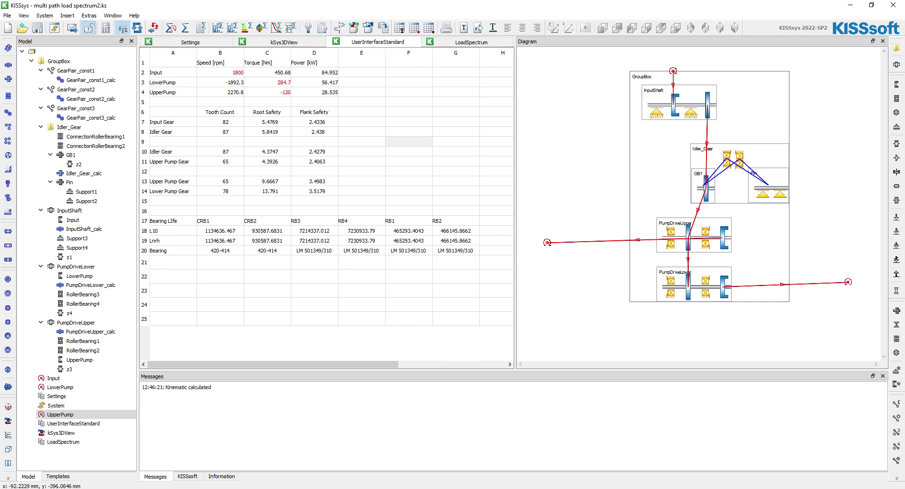
Fill UpperPump_Torque with -29.8, -29.8, -120, -120 and -223.7 for the five bins.
click(471, 41)
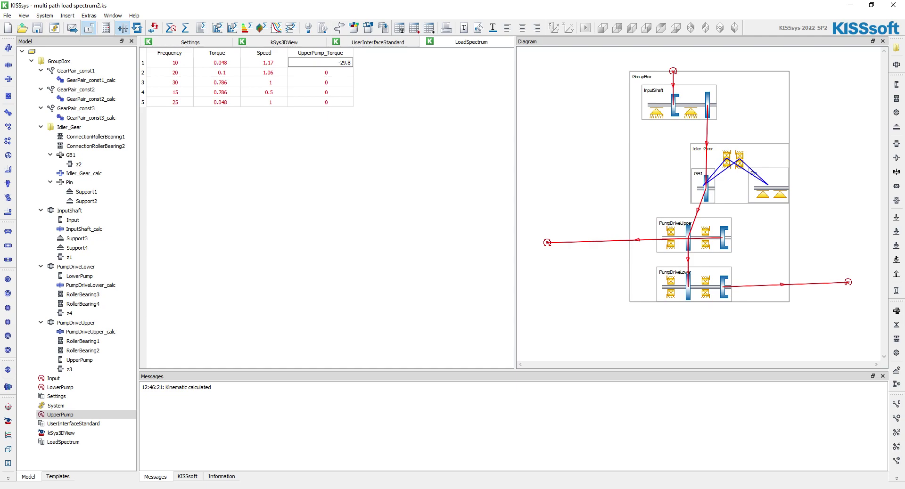
click(319, 72)
text(-29.8)
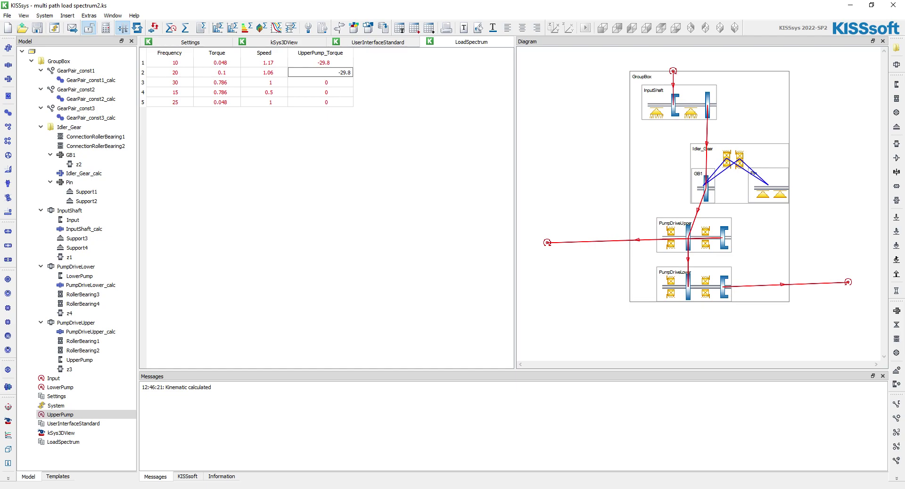
click(320, 82)
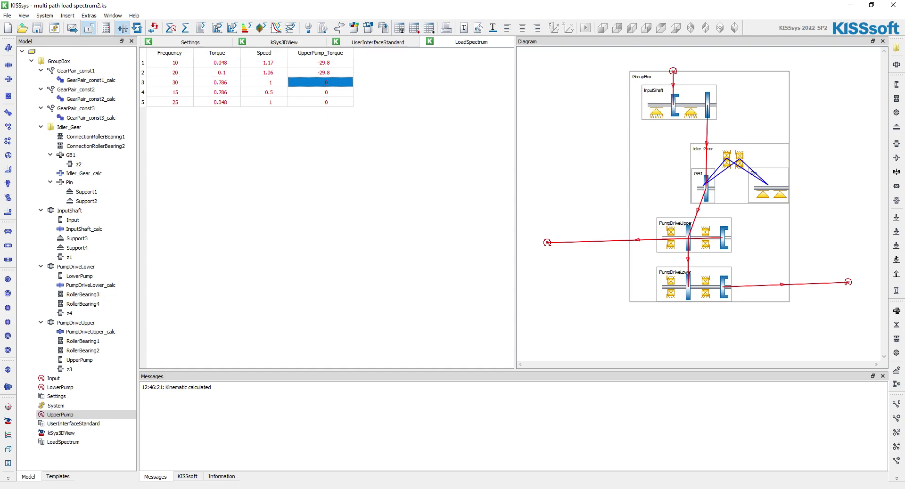
double_click(319, 82)
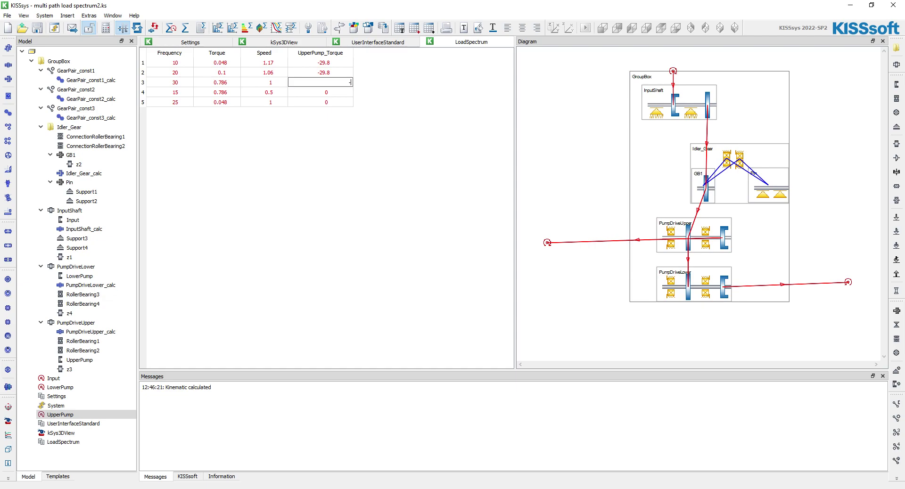
text(-120)
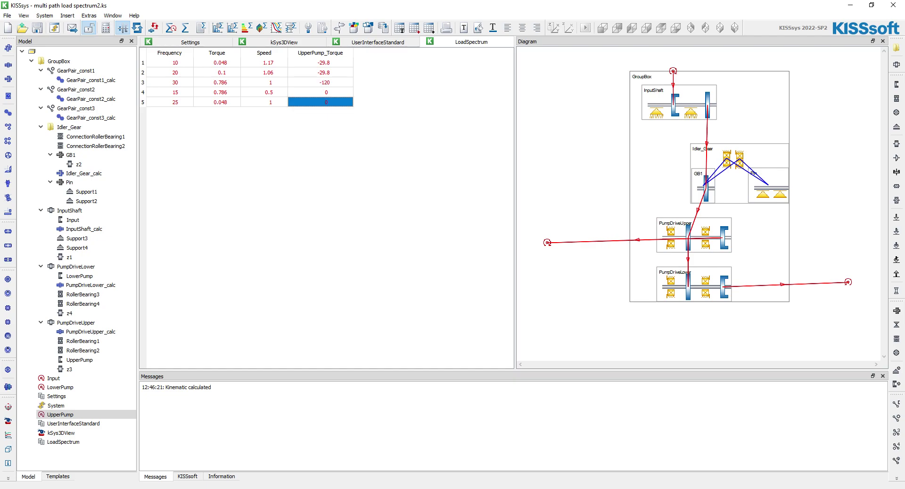
click(320, 91)
text(-120)
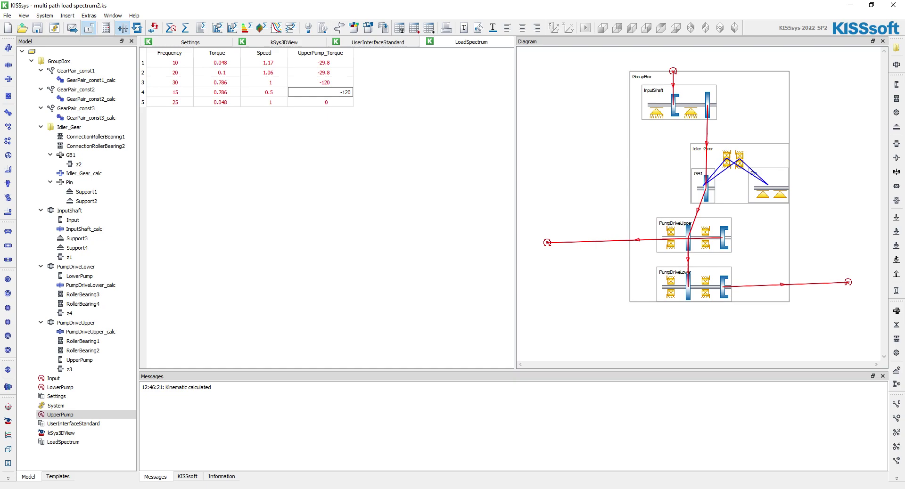
click(321, 102)
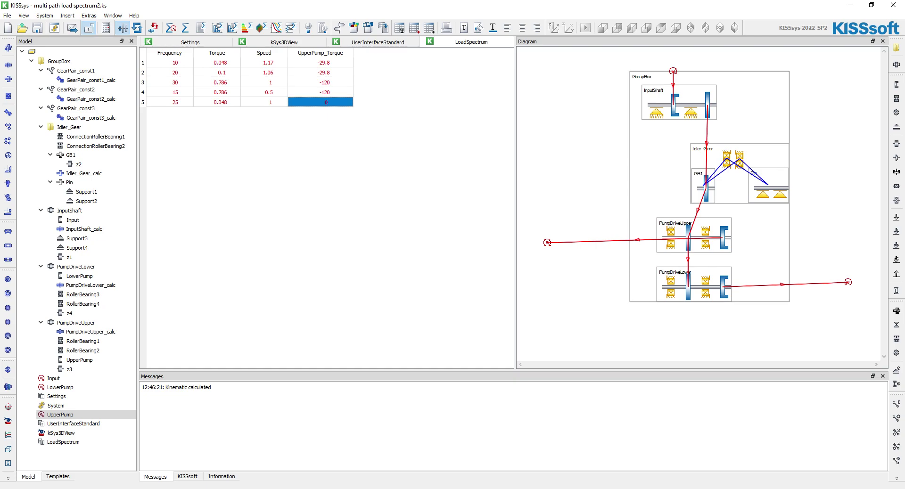
text(-223.7)
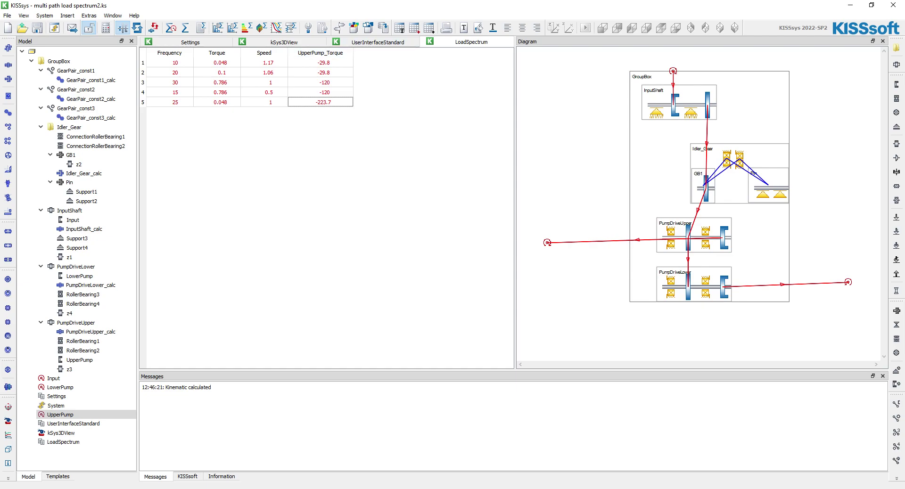
click(78, 108)
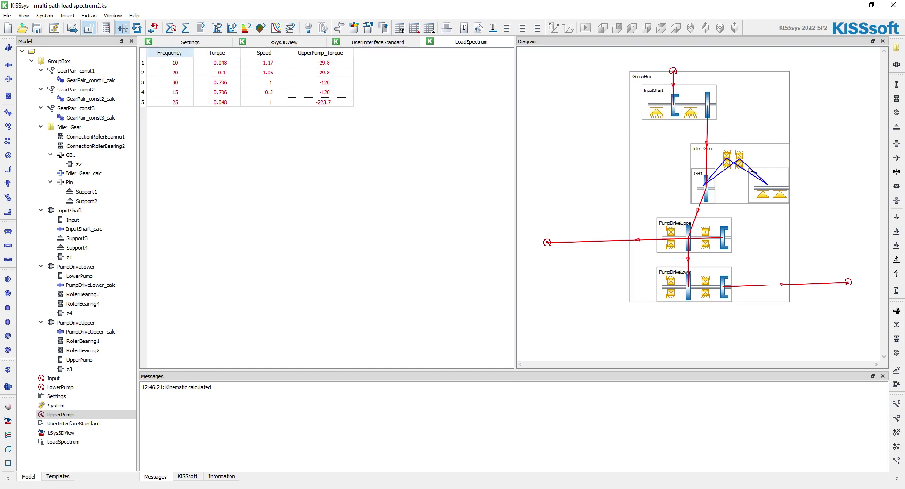
click(378, 42)
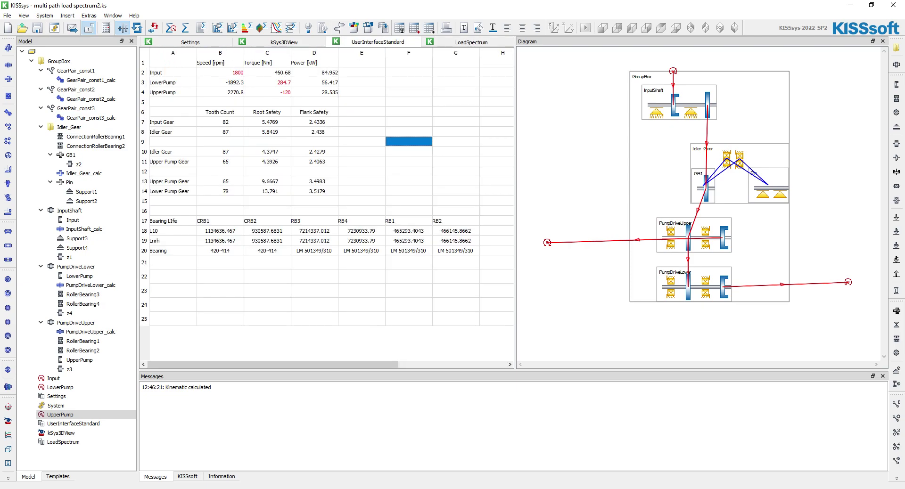
click(97, 146)
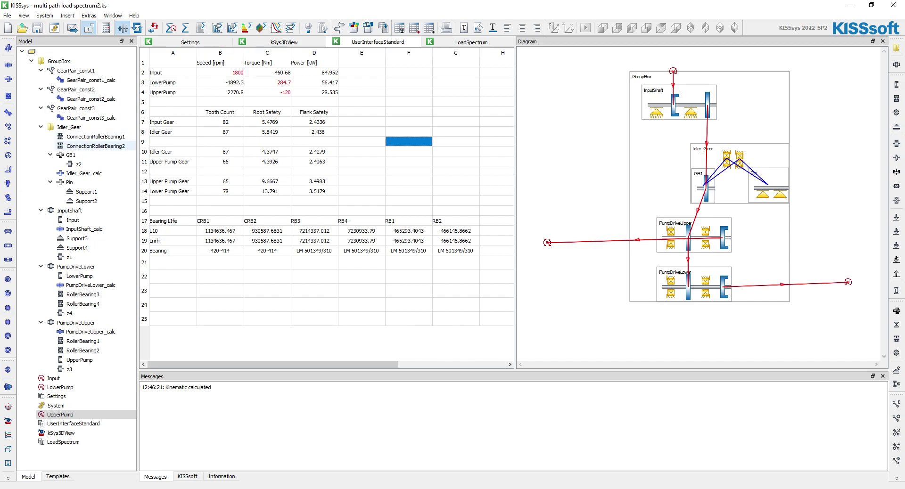
click(93, 118)
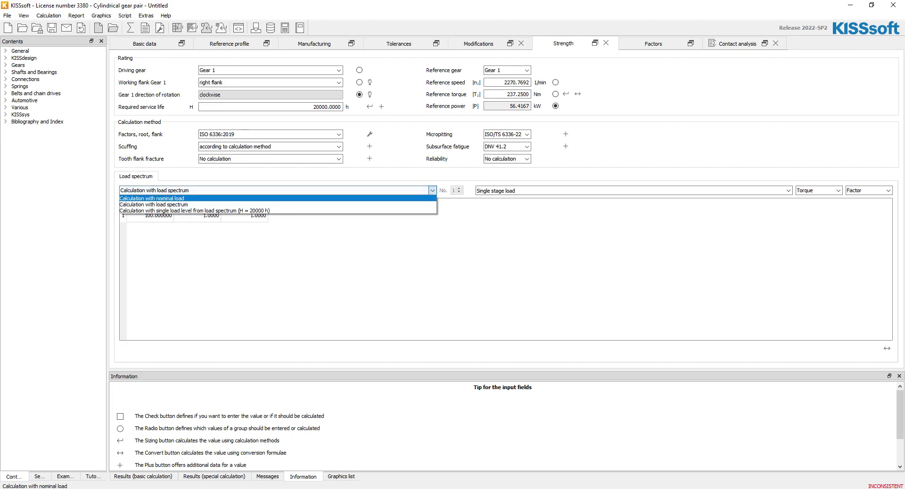
click(152, 198)
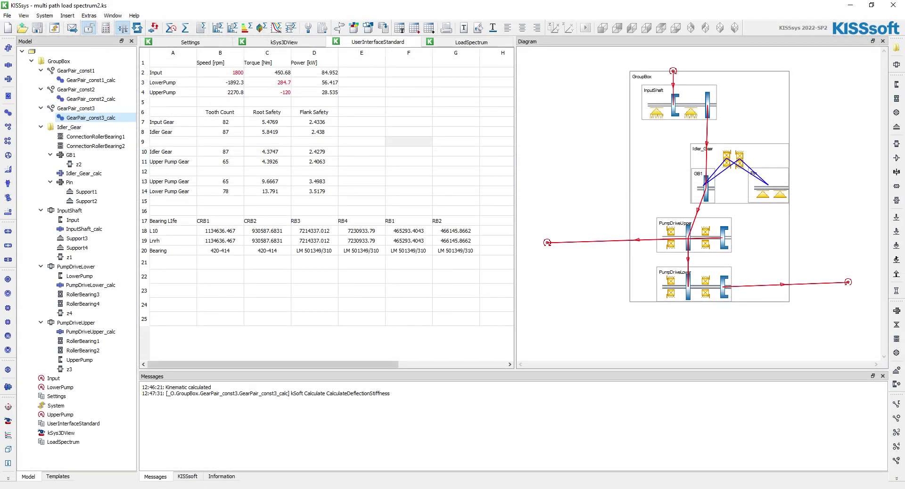
click(68, 313)
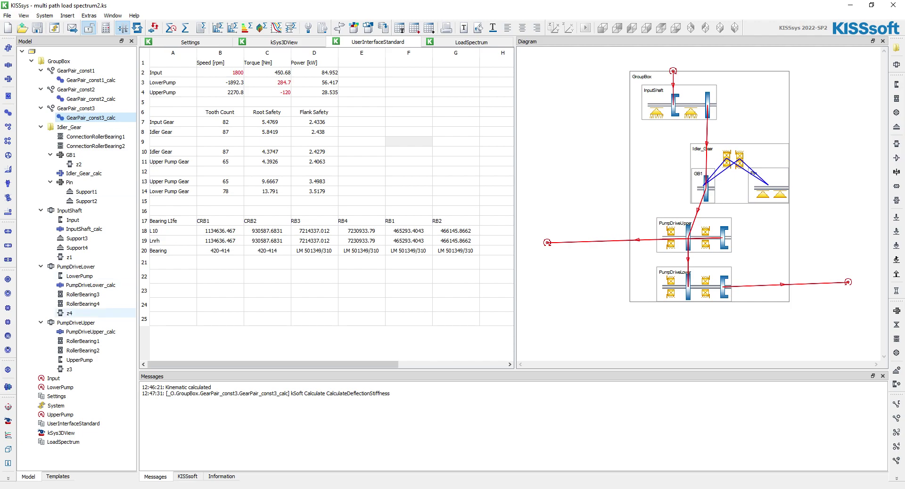
click(90, 284)
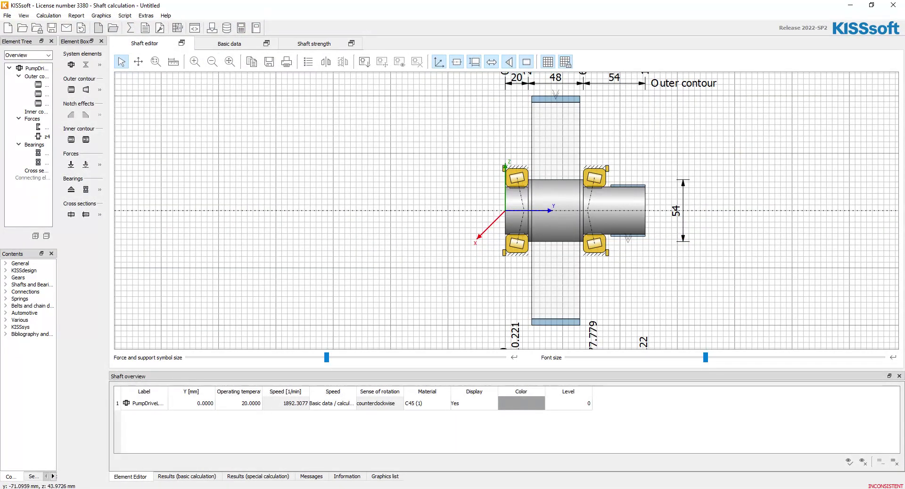
click(229, 44)
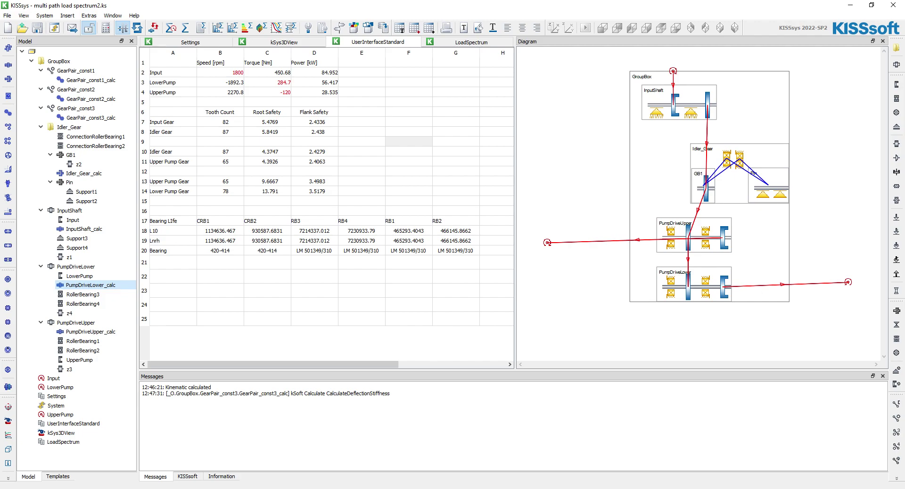
mouse_move(227, 27)
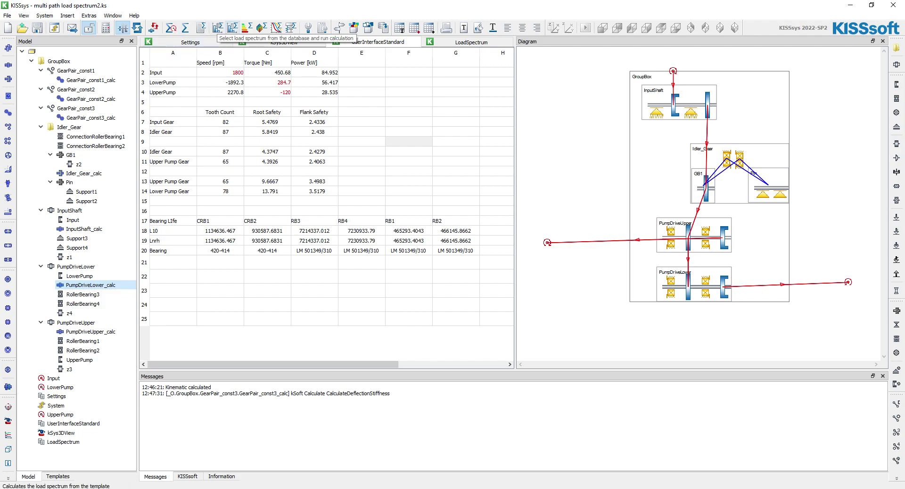
mouse_move(259, 28)
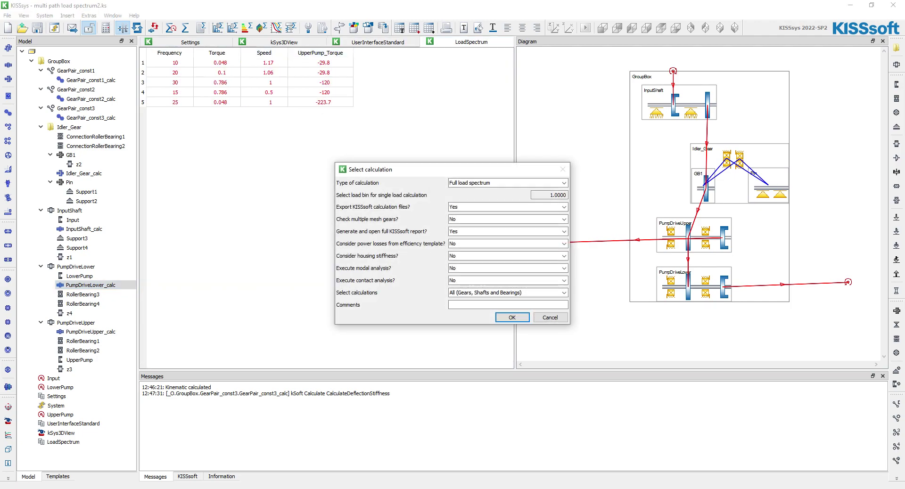
Enable checking of multiple mesh gears and launch the full load spectrum calculation with report.
click(562, 220)
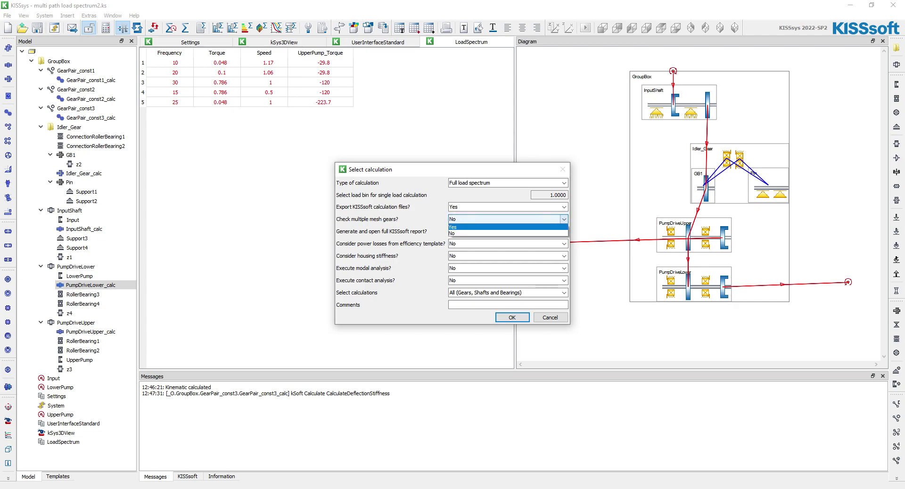
click(507, 227)
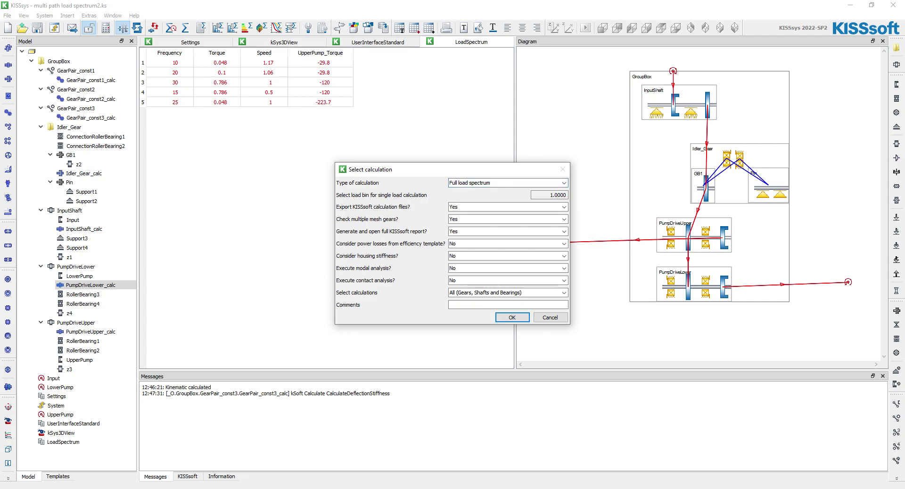
click(507, 220)
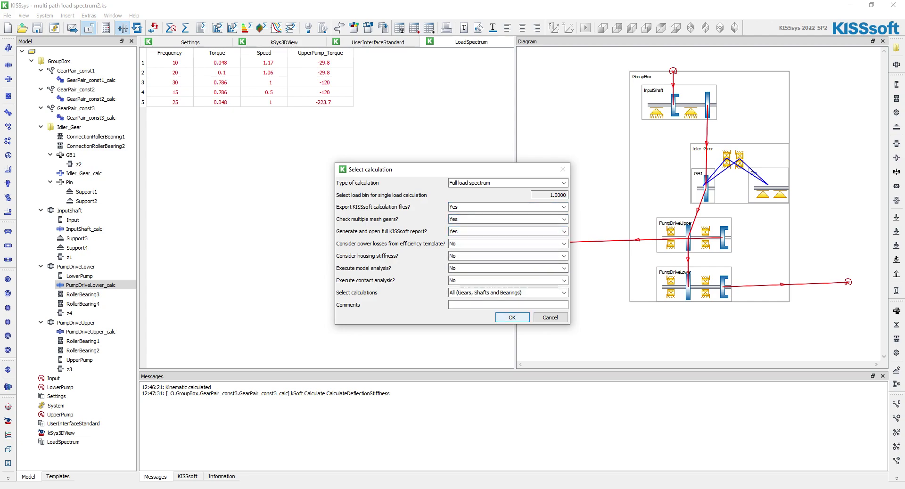
click(511, 318)
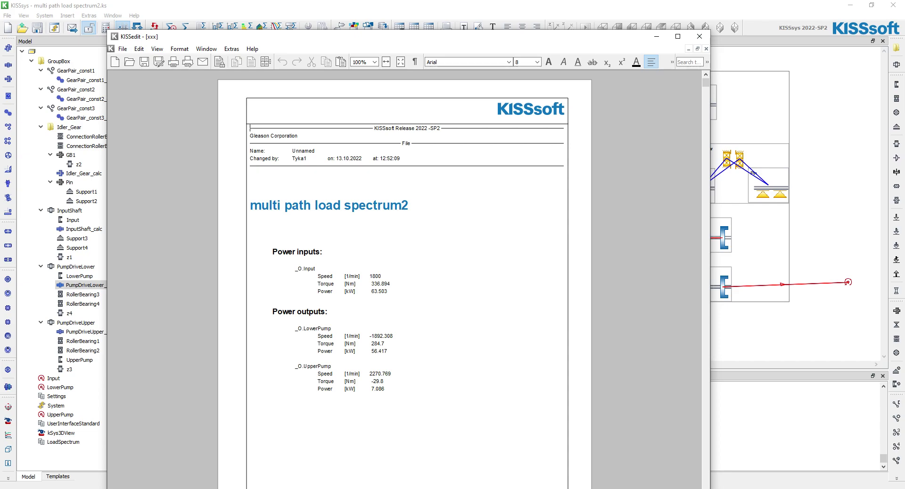
Jump to the PumpDriveLower_calc section and scroll through its shaft loads, stresses and bearing lives.
double_click(374, 276)
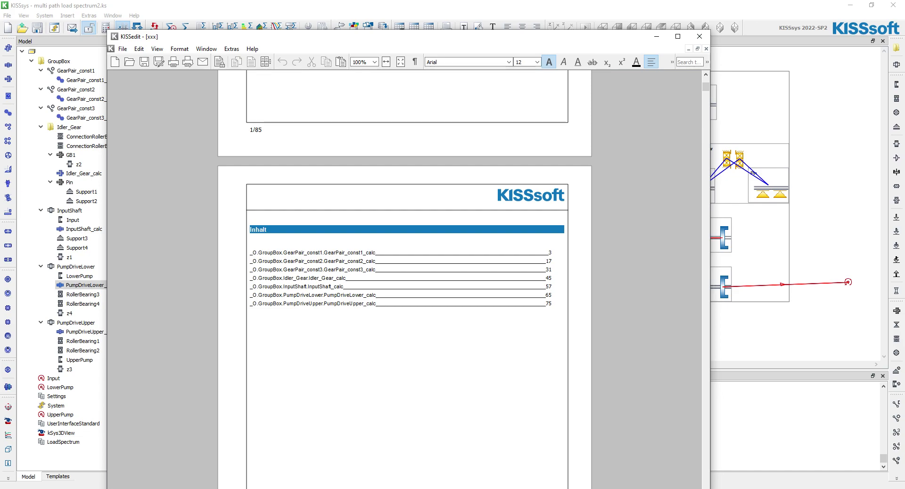
click(85, 174)
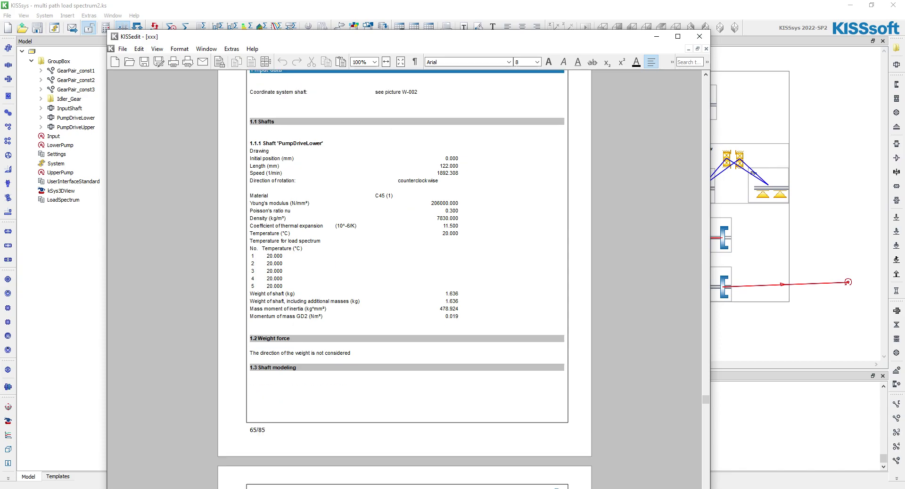
scroll(down, 3)
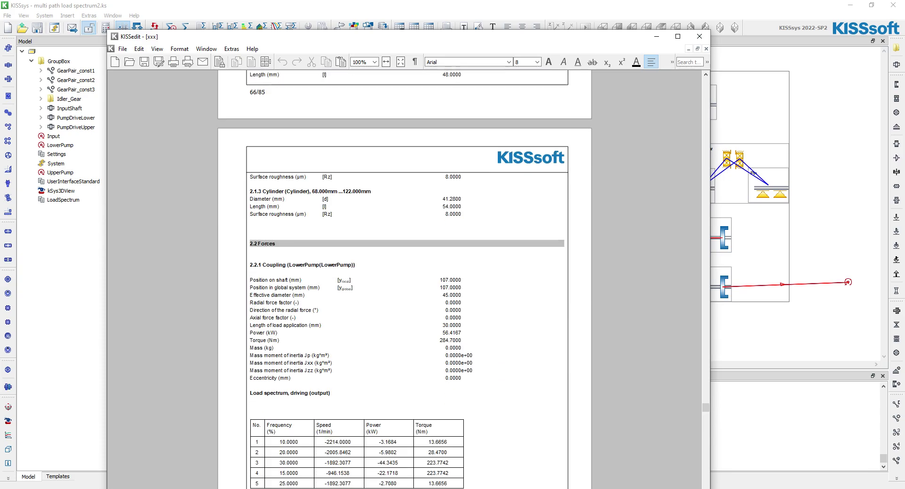
scroll(down, 3)
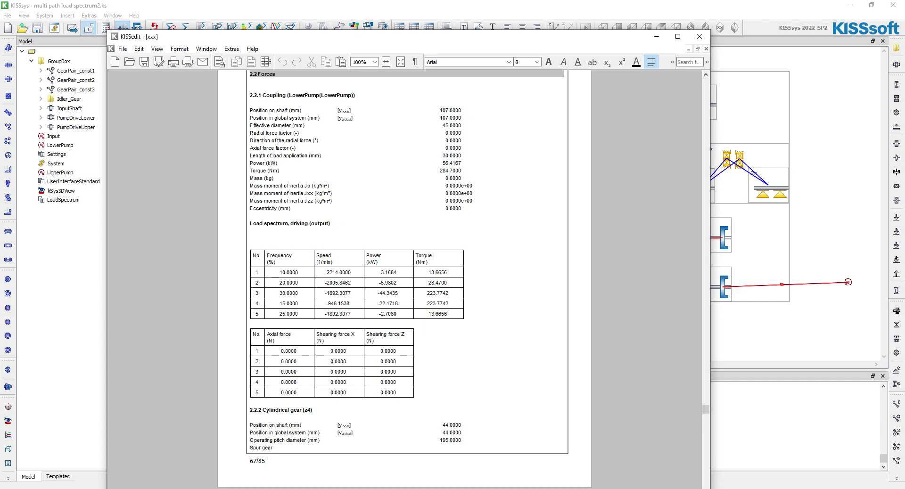
scroll(down, 3)
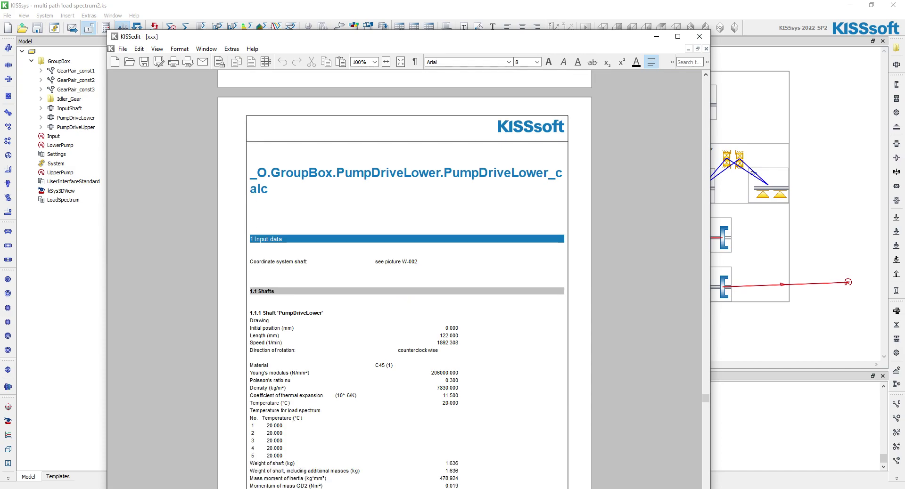
scroll(down, 3)
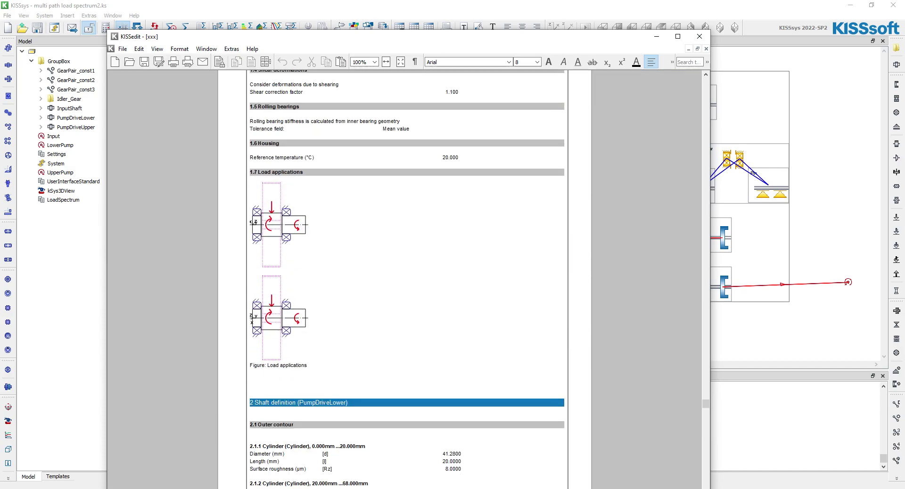
scroll(down, 3)
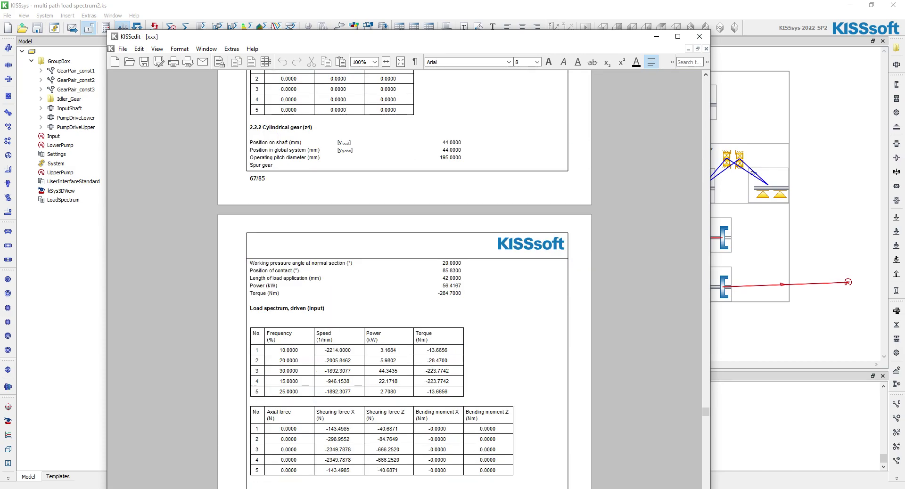
scroll(down, 3)
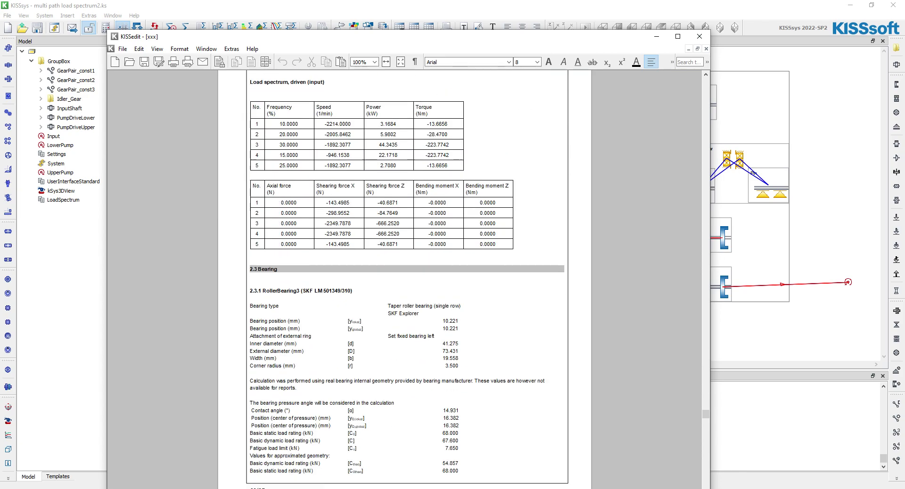
scroll(down, 3)
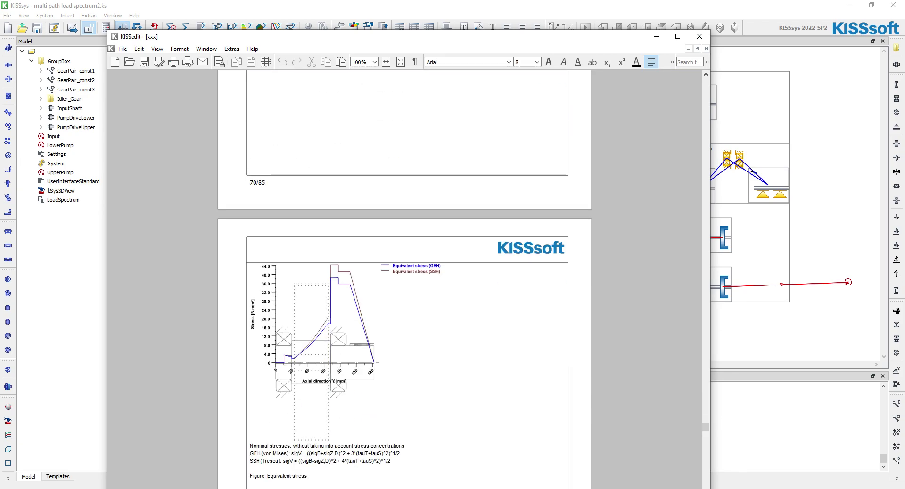
scroll(down, 3)
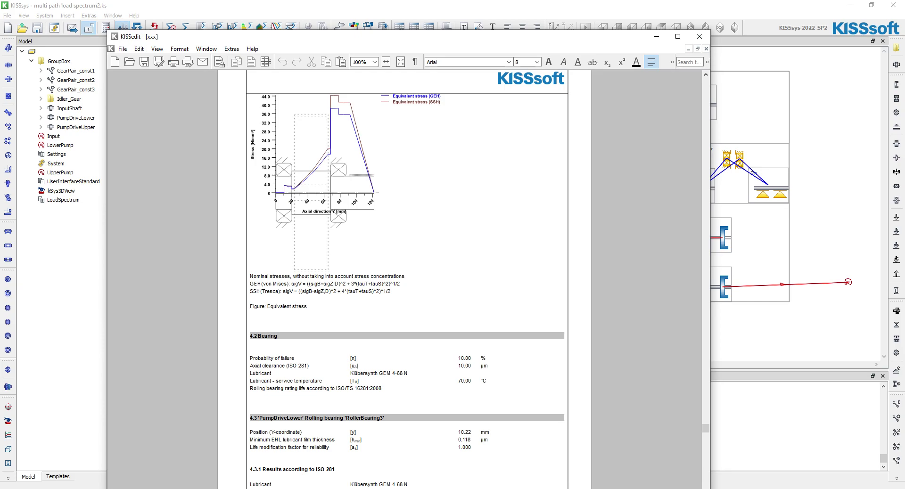
scroll(down, 3)
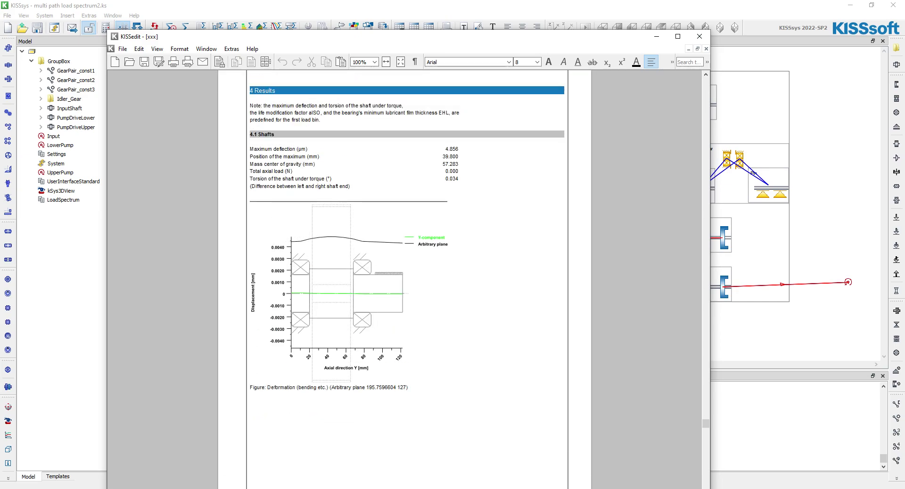
scroll(down, 3)
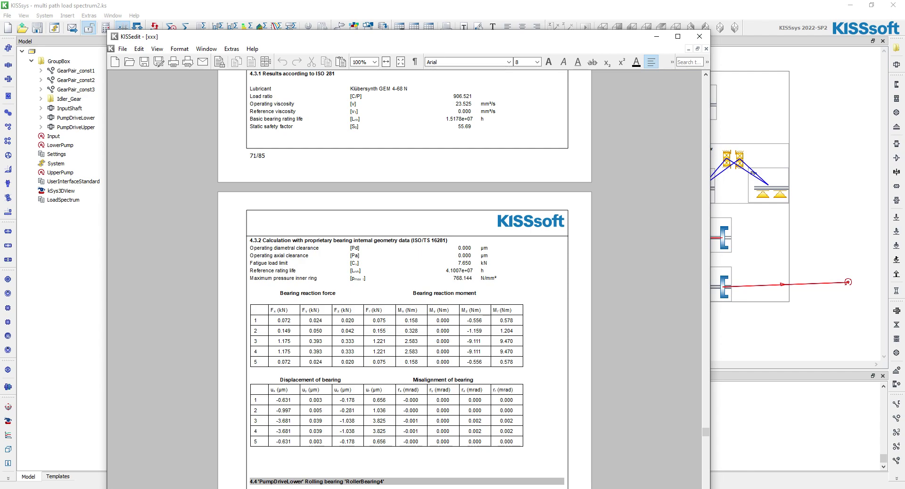
scroll(down, 3)
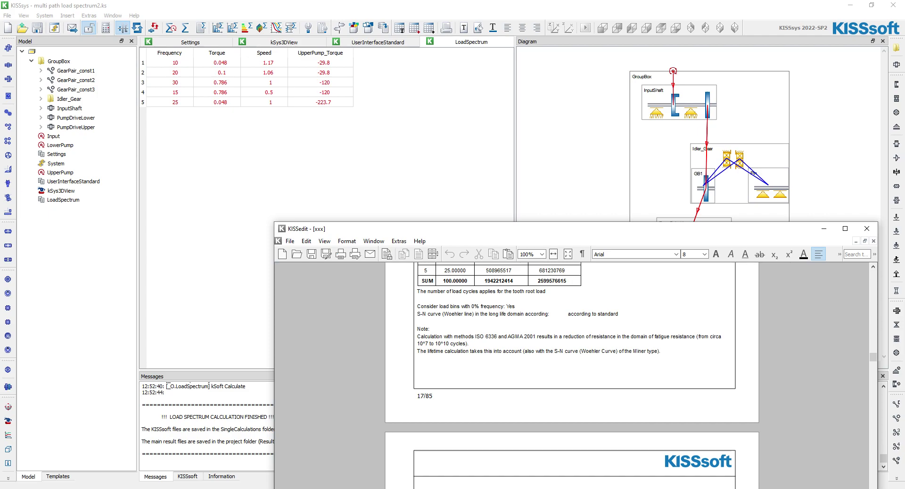
Enlarge the report, review GearPair_const2 root and flank safeties, then close KISSedit.
click(865, 228)
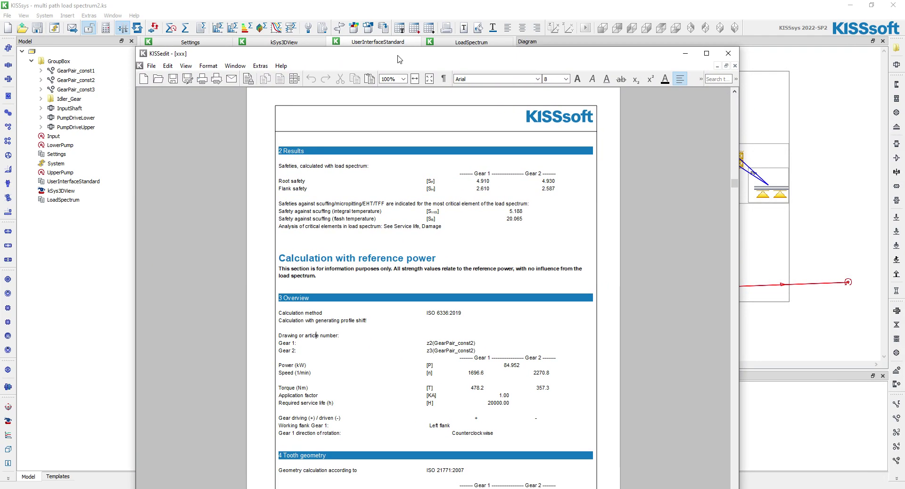
scroll(down, 3)
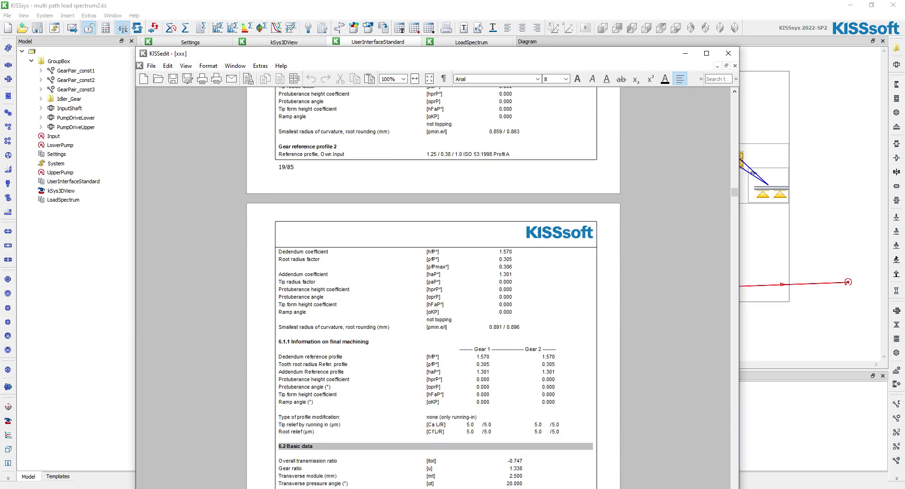
click(726, 53)
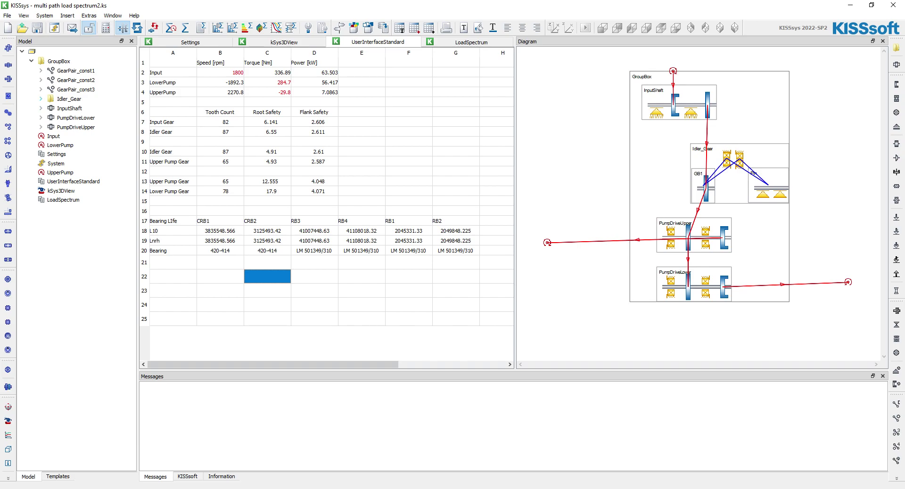
Show ConnectionRollerBearing1's properties and inspect its Lnh, Lh and Lnrh life values.
right_click(67, 99)
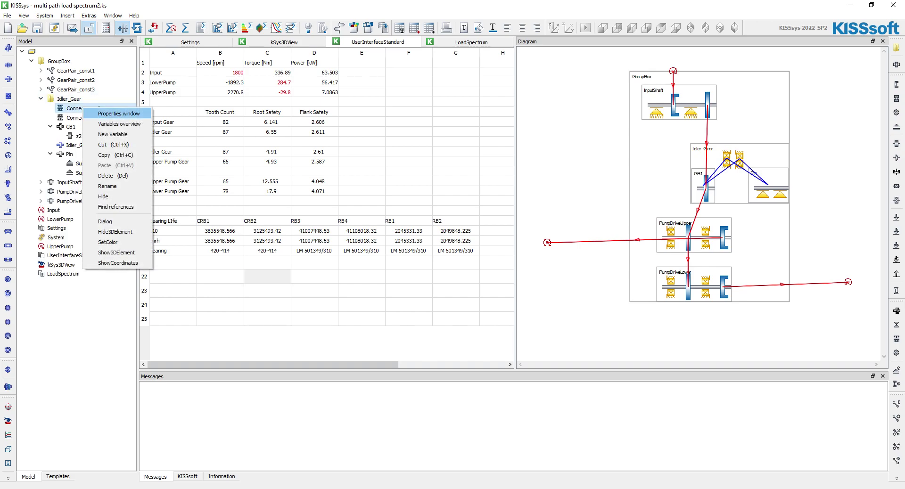
click(119, 113)
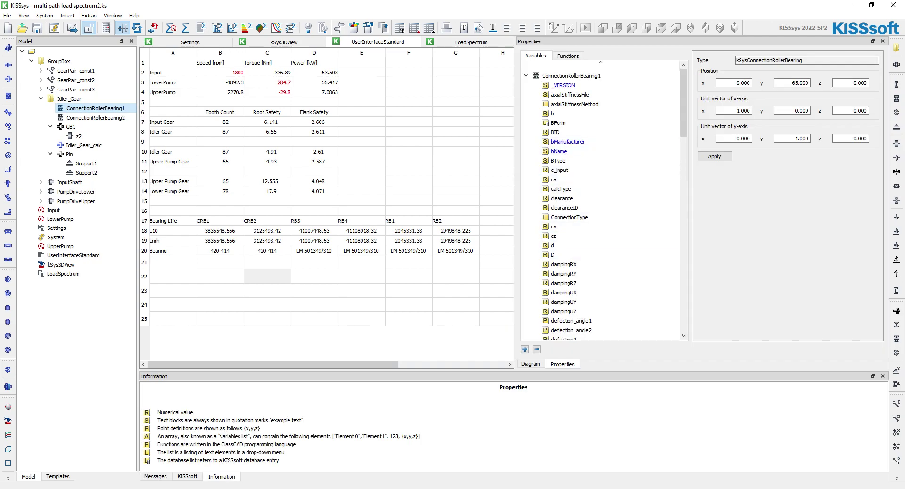
click(554, 226)
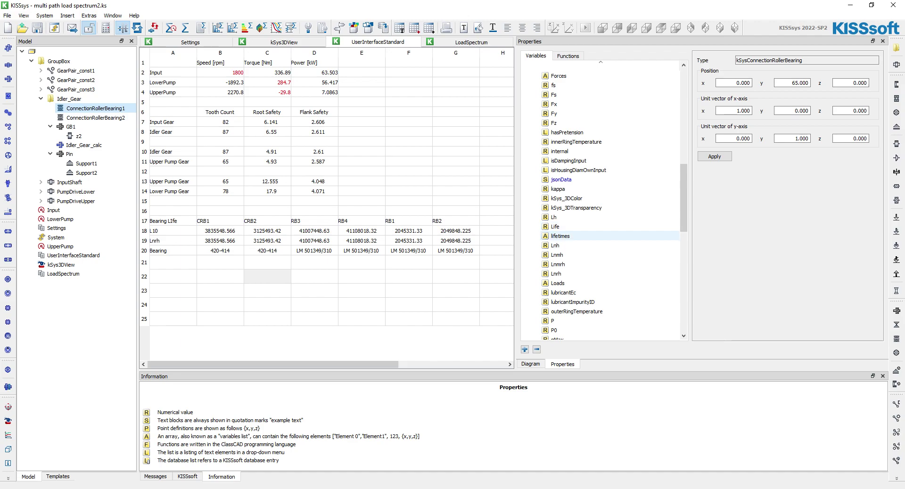
click(555, 245)
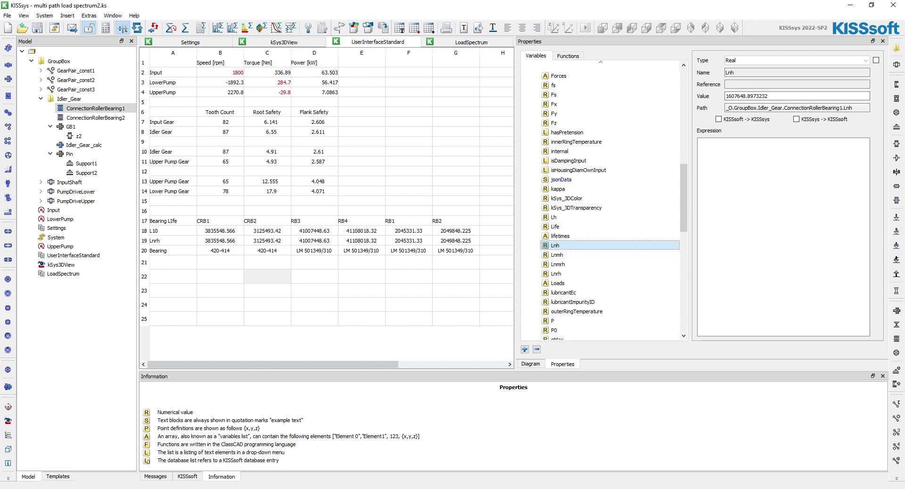
click(554, 217)
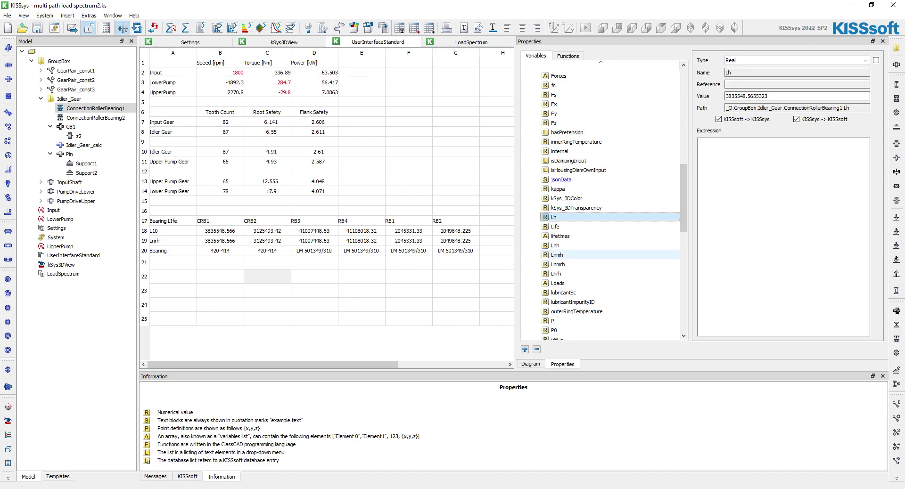
click(556, 274)
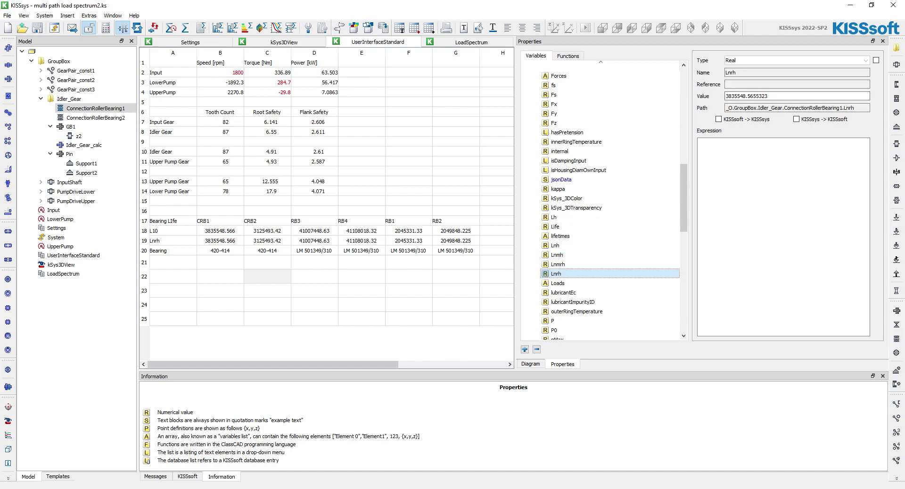
Recheck the Lh and Lnrh values, then display the gearbox in the kSys3DView.
click(577, 245)
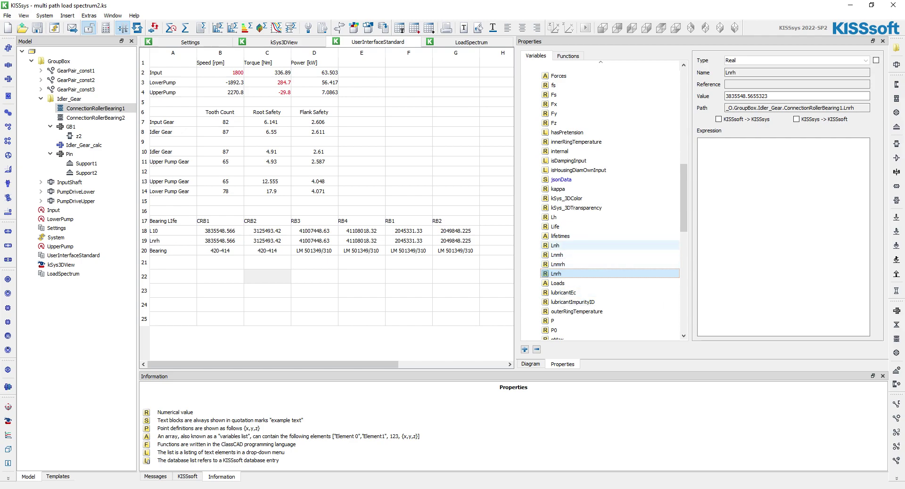
click(554, 217)
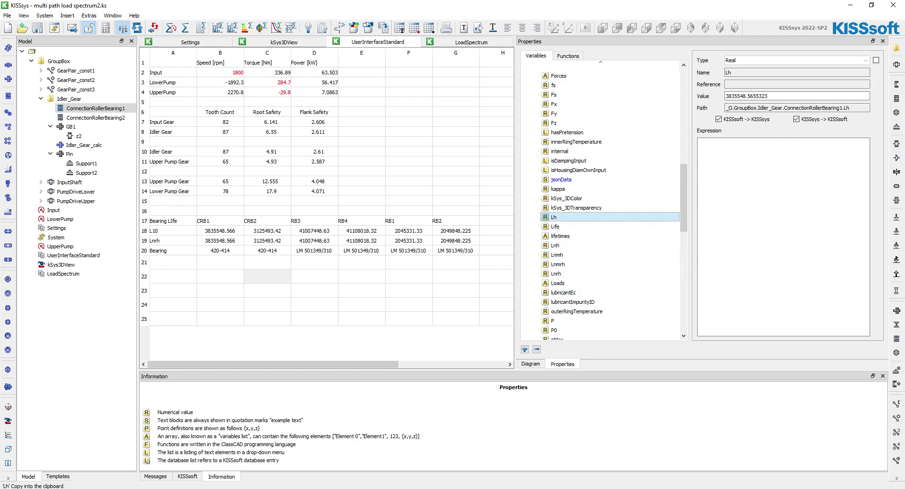
click(556, 273)
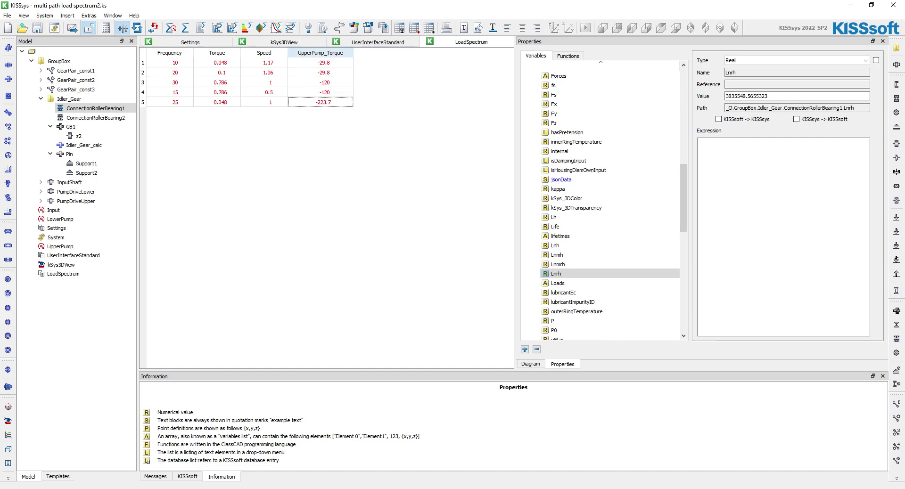
click(282, 41)
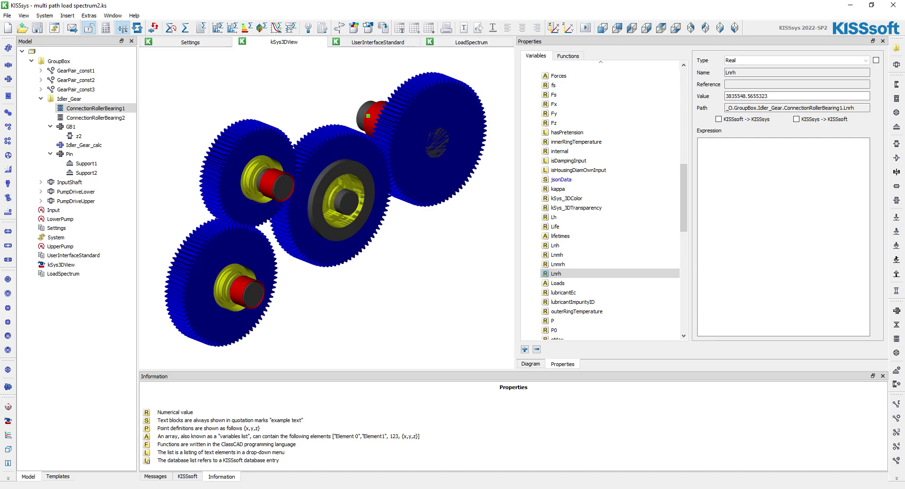